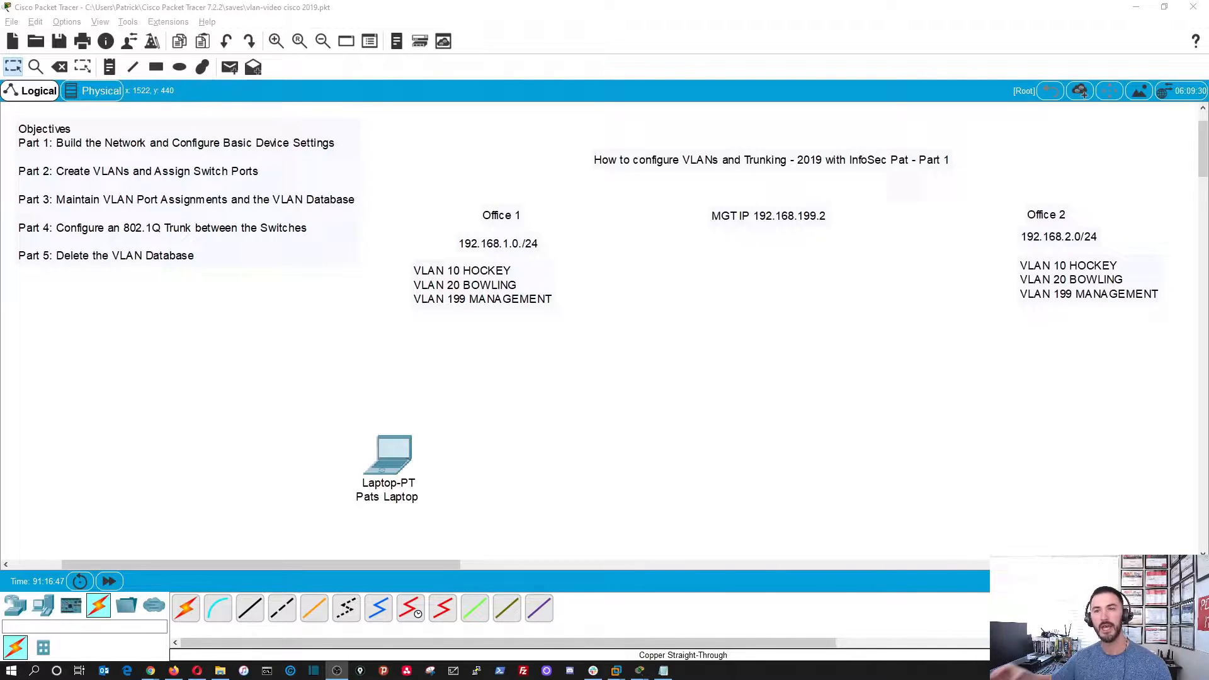
mouse_move(332, 160)
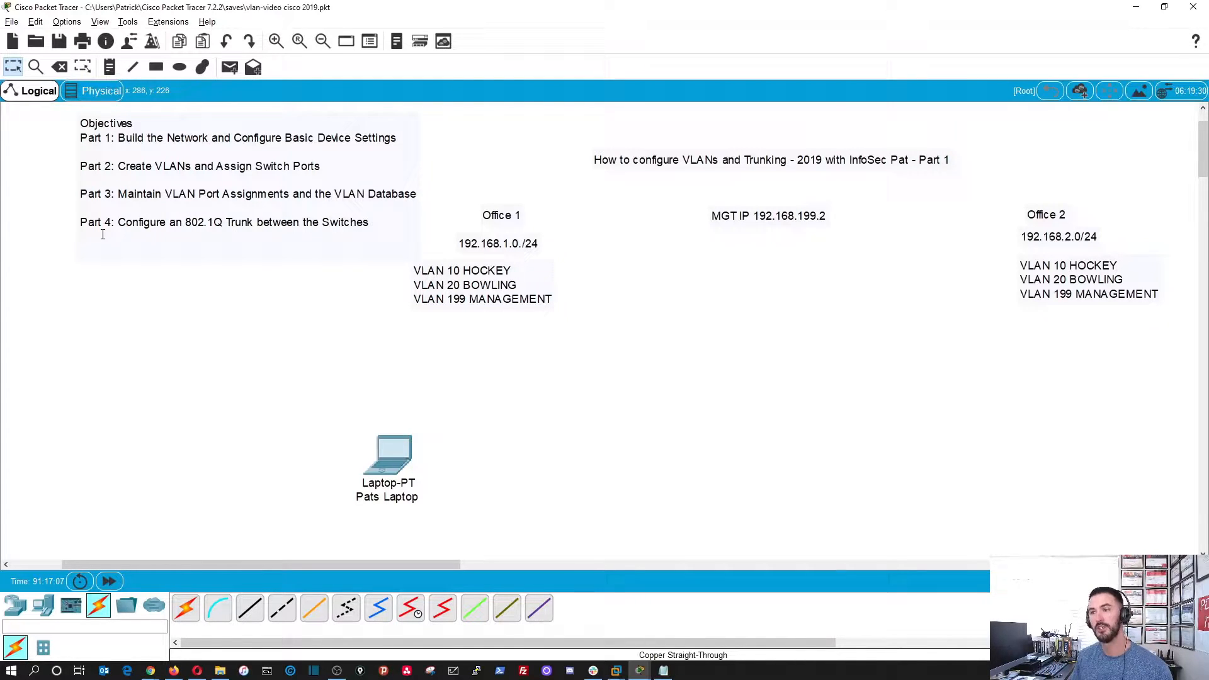
mouse_move(350, 64)
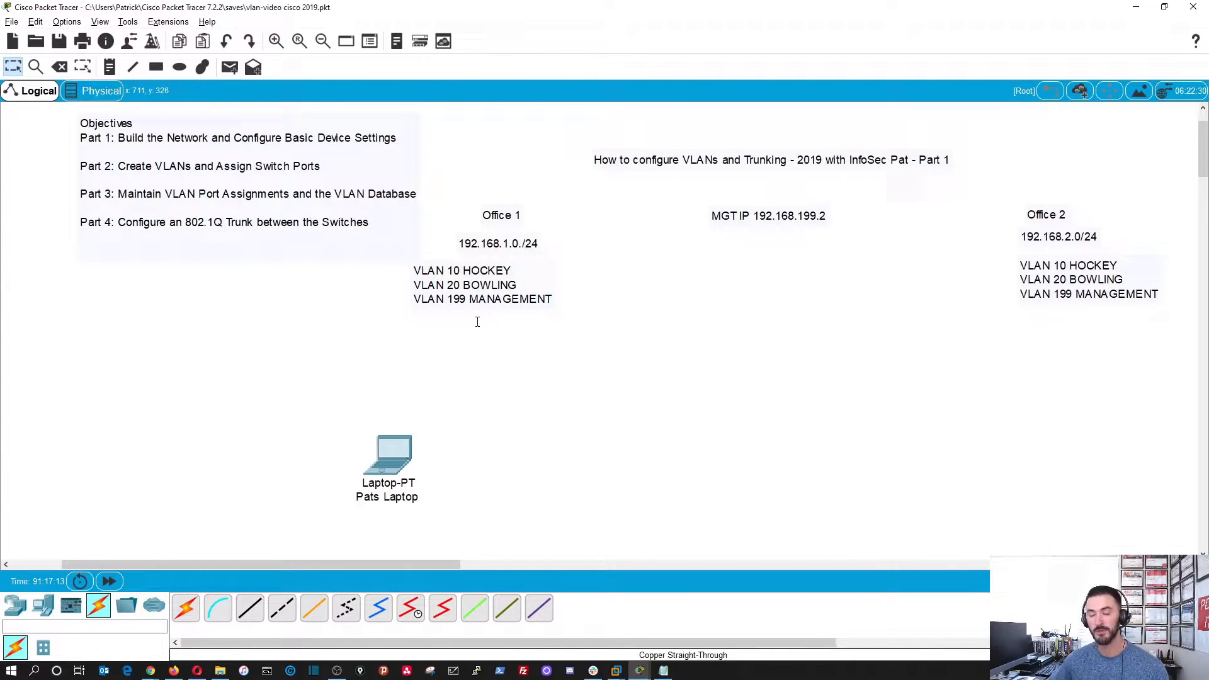
mouse_move(367, 458)
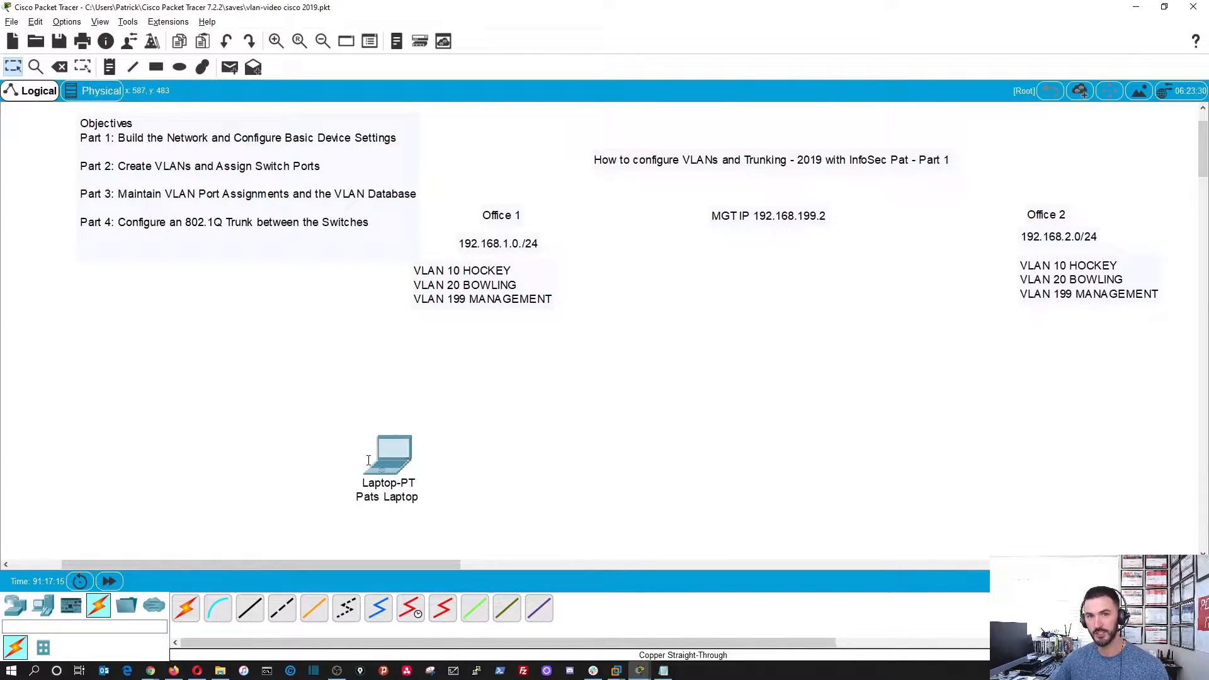
- Delete the 'Part 5: Delete the VLAN Database' line from the Objectives note
click(387, 451)
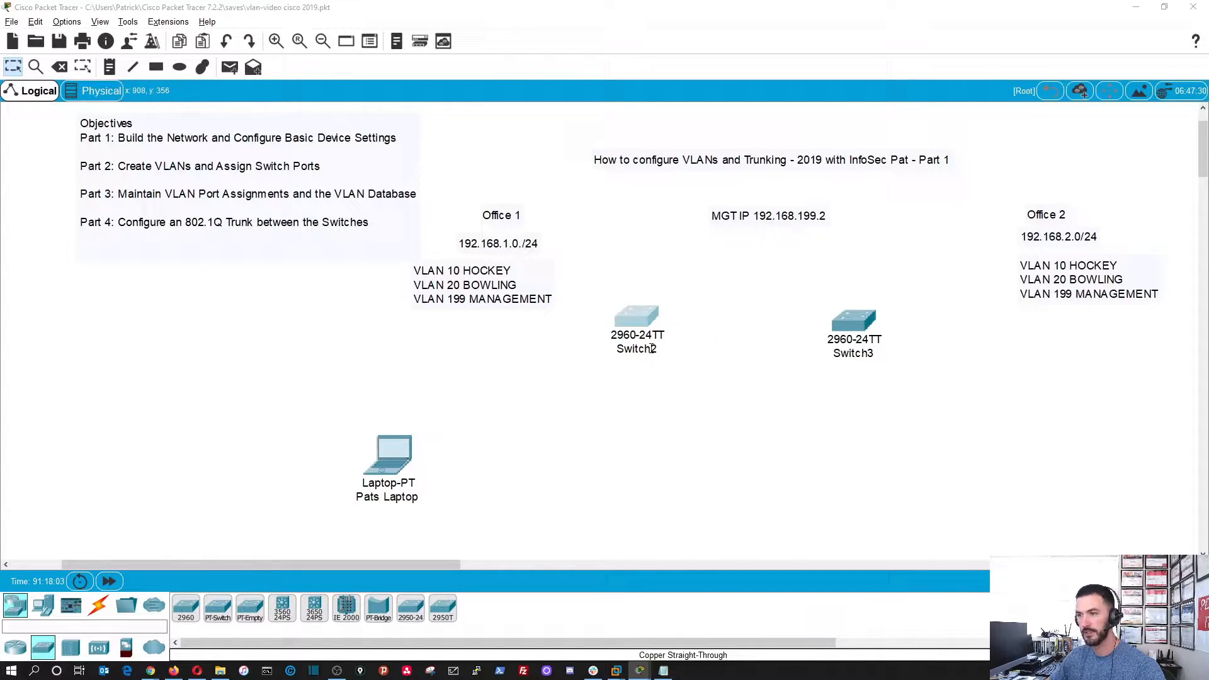
- Rename the first 2960 switch Switch1, place generic PCs below the switches and arrange them
double_click(637, 348)
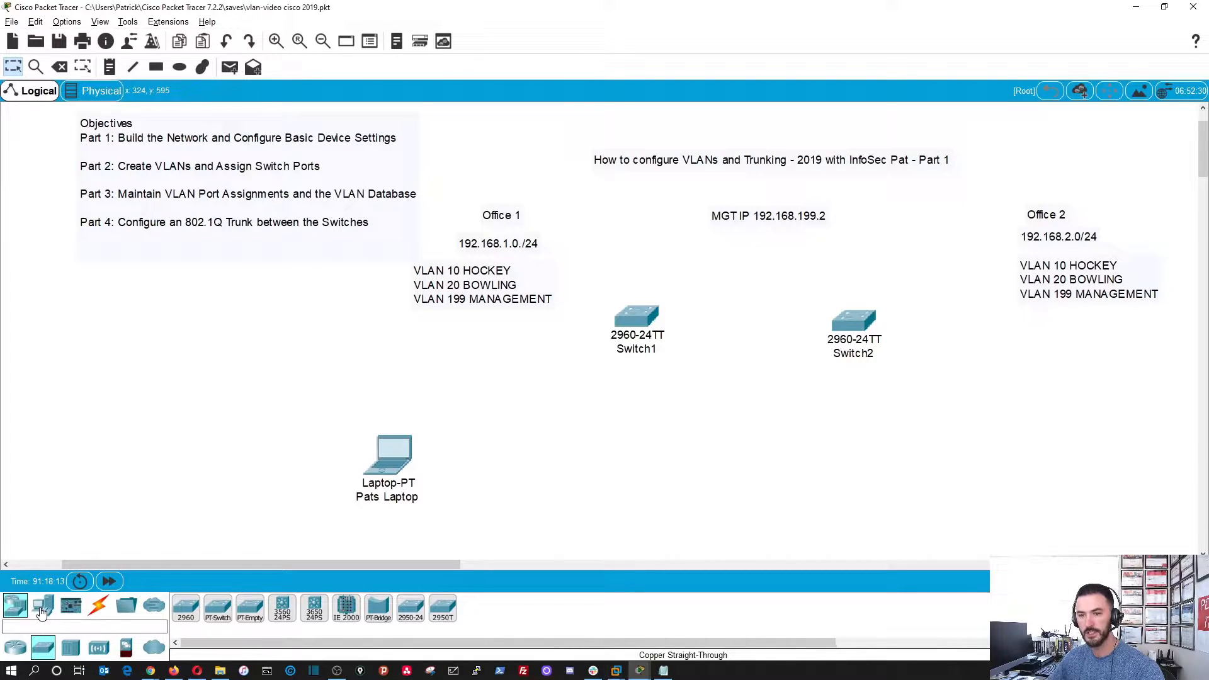
click(43, 607)
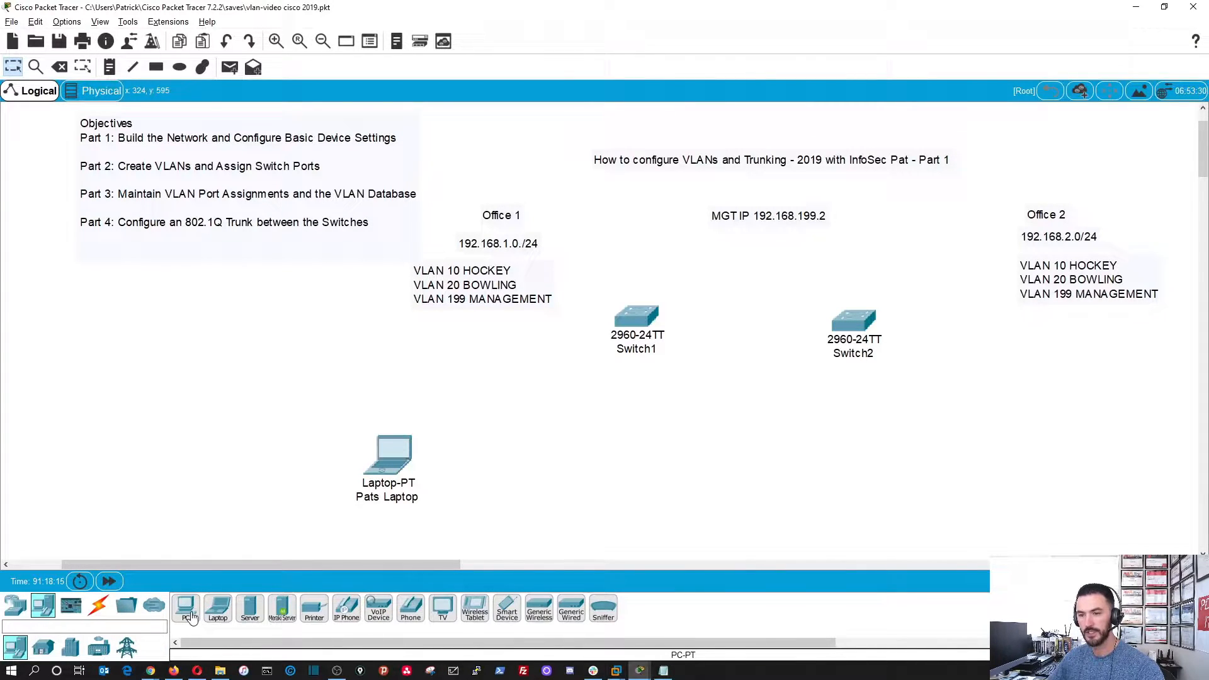
click(185, 607)
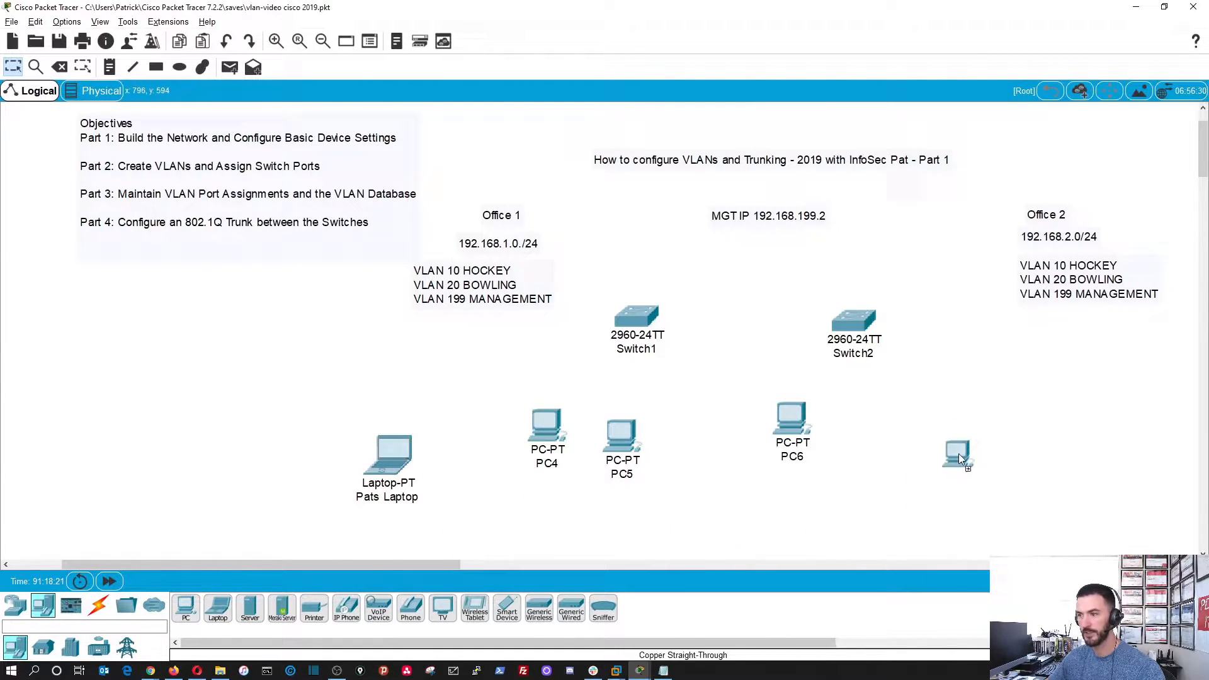
click(959, 455)
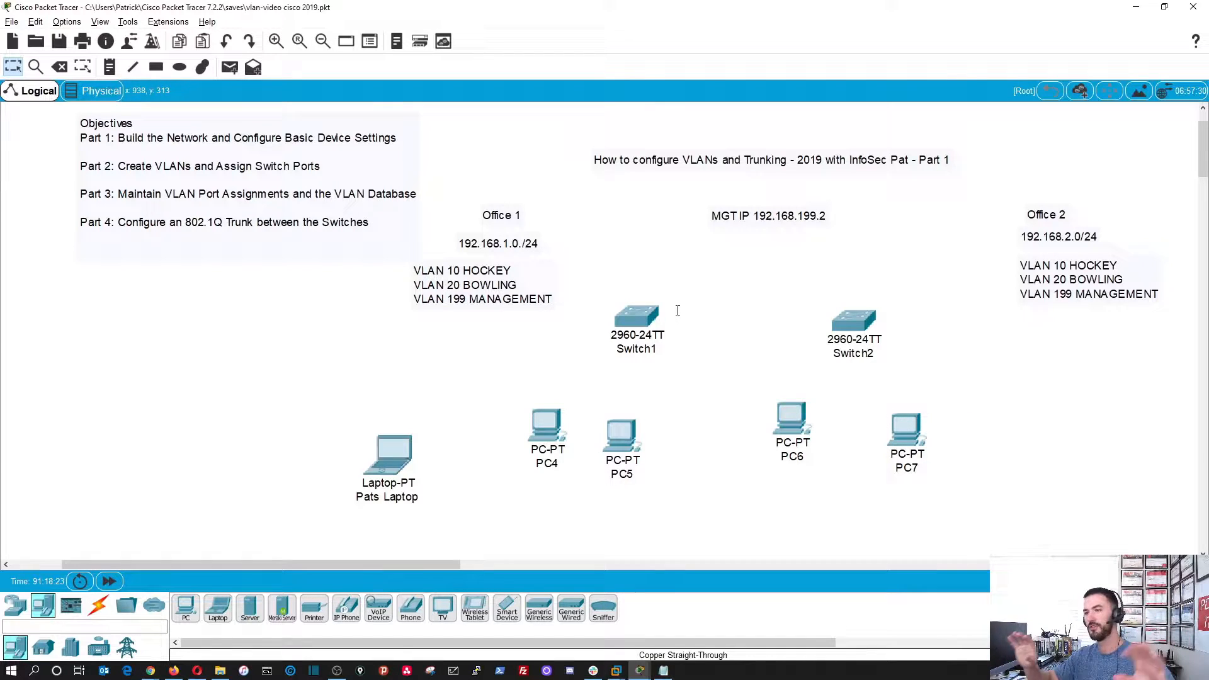
drag(853, 316, 882, 293)
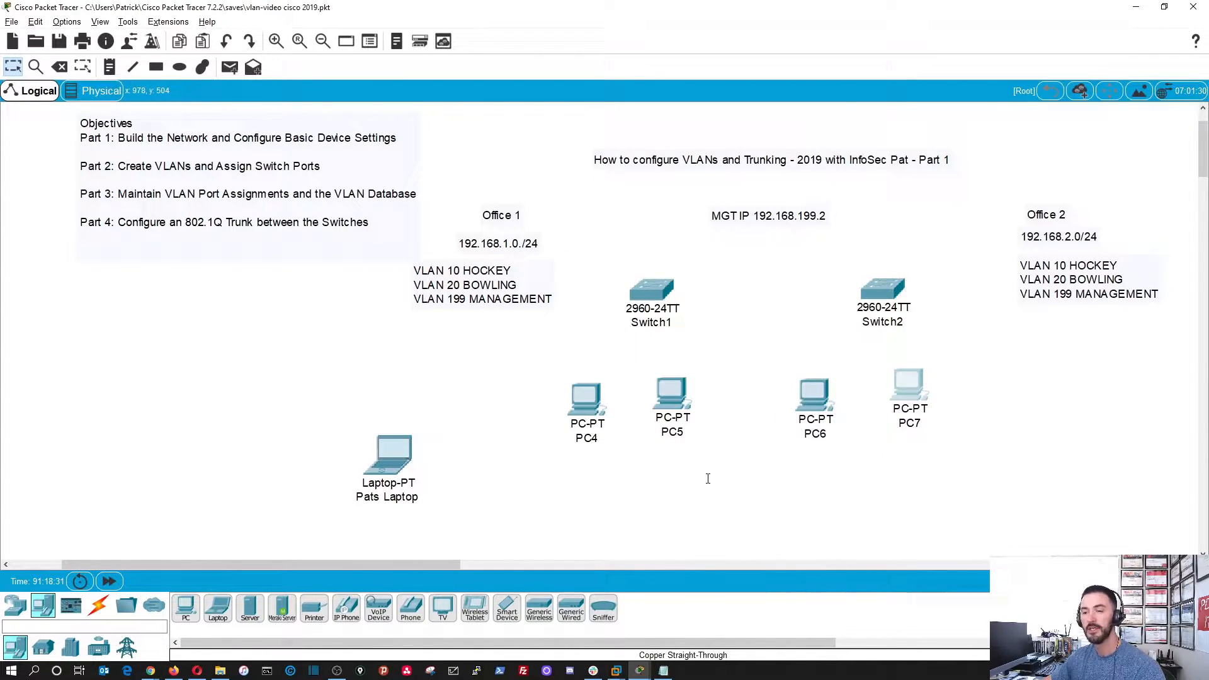
- Label the first PC 'PC1 192.168.1.100' and spread the PCs apart so labels fit
click(98, 606)
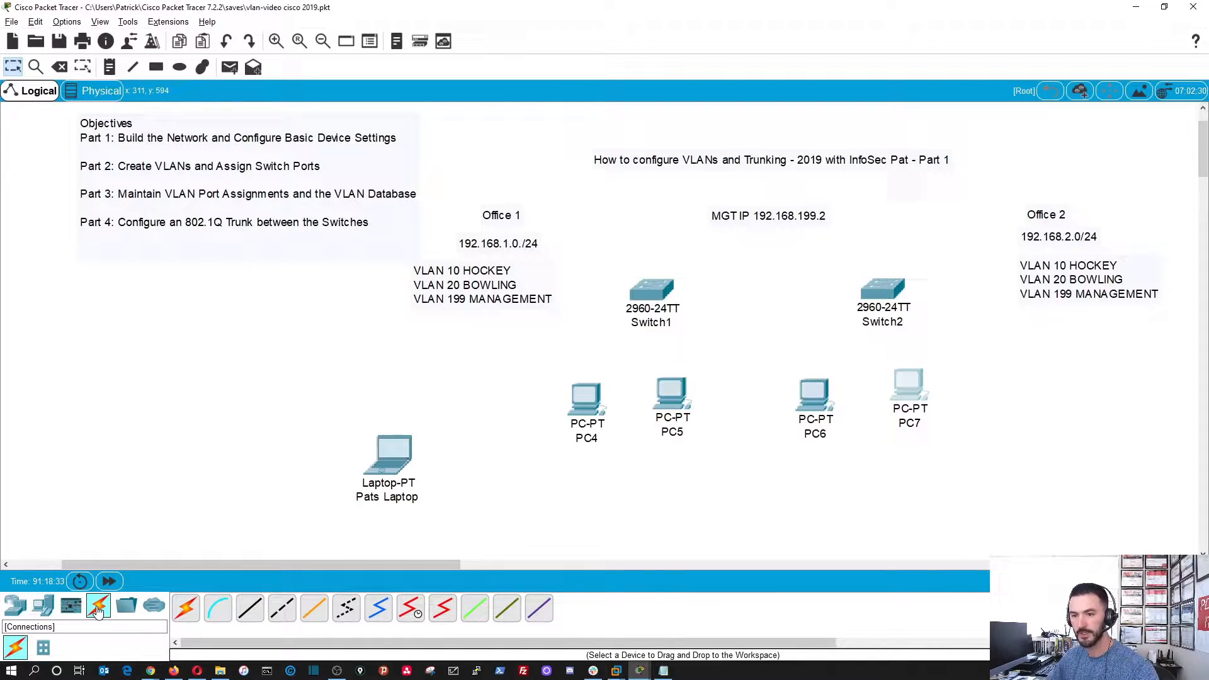
double_click(587, 424)
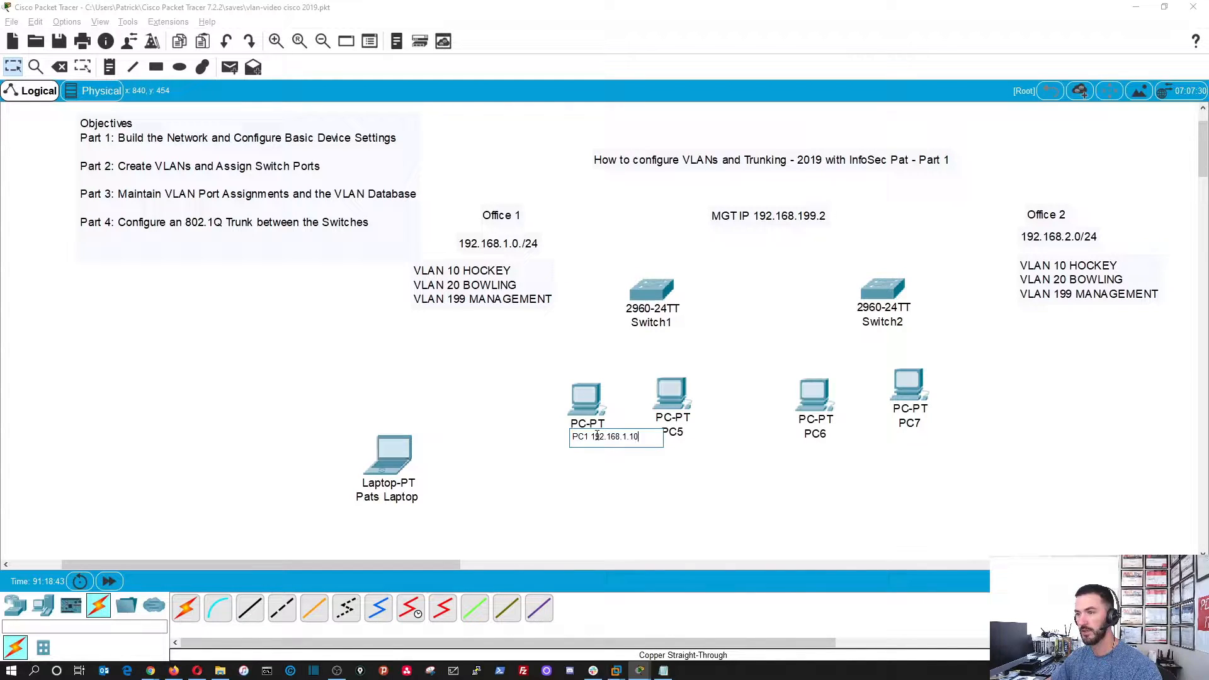
text(0)
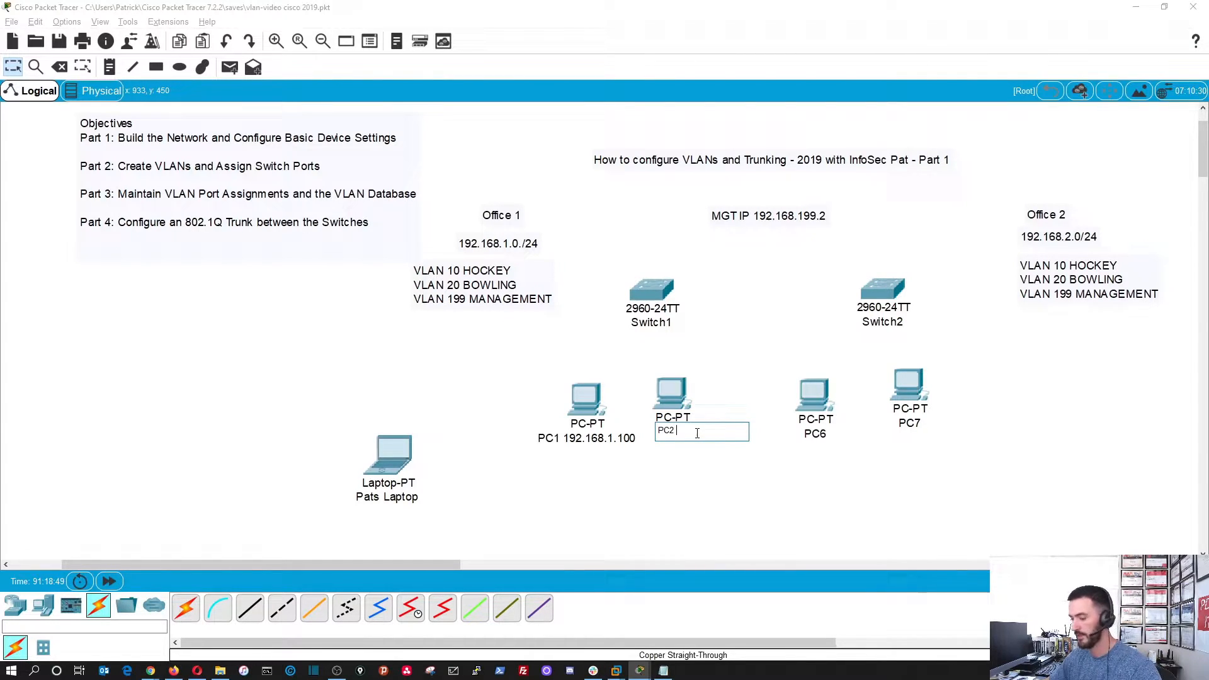
text(192.168.1.101)
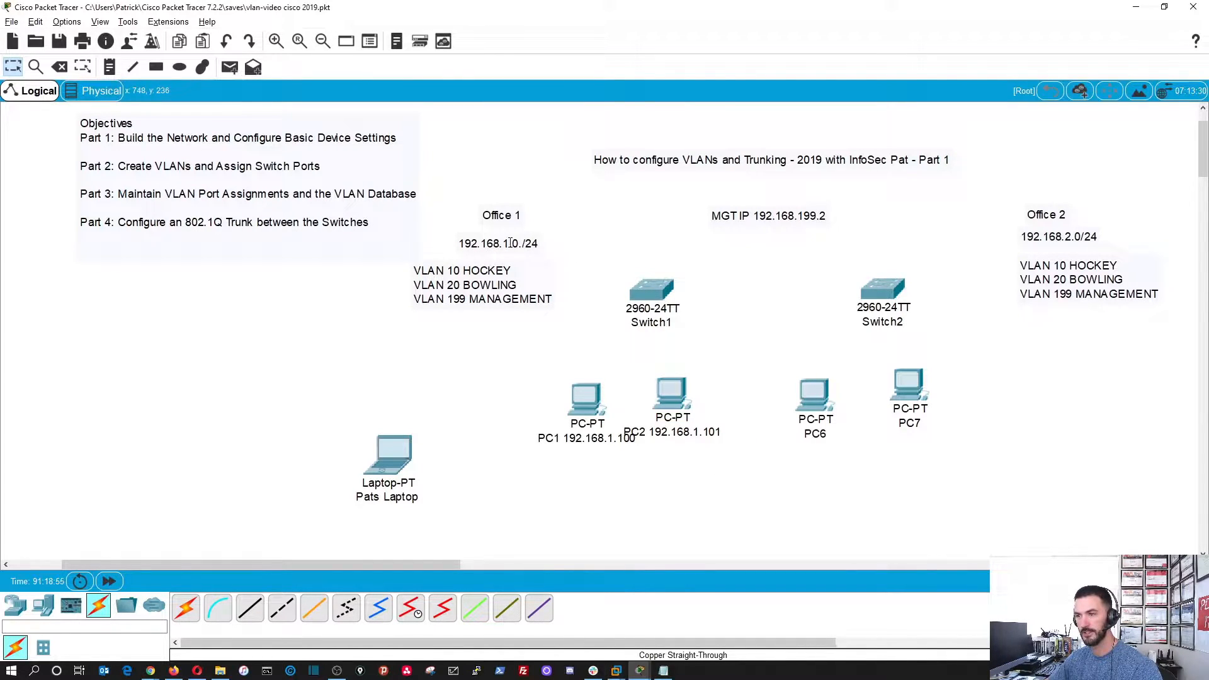
drag(586, 404, 551, 382)
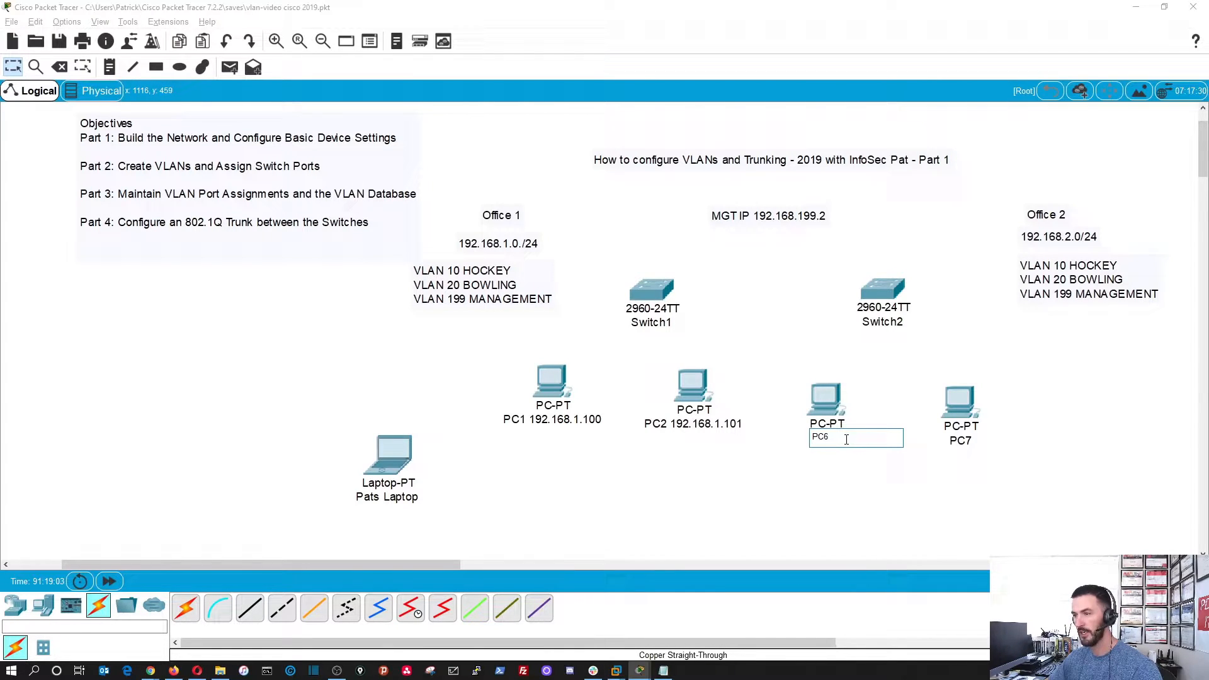
- Label the remaining PCs, e.g. 'PC3 192.168.2.100', and start the last PC's 192.168.2.x label
text(PC3)
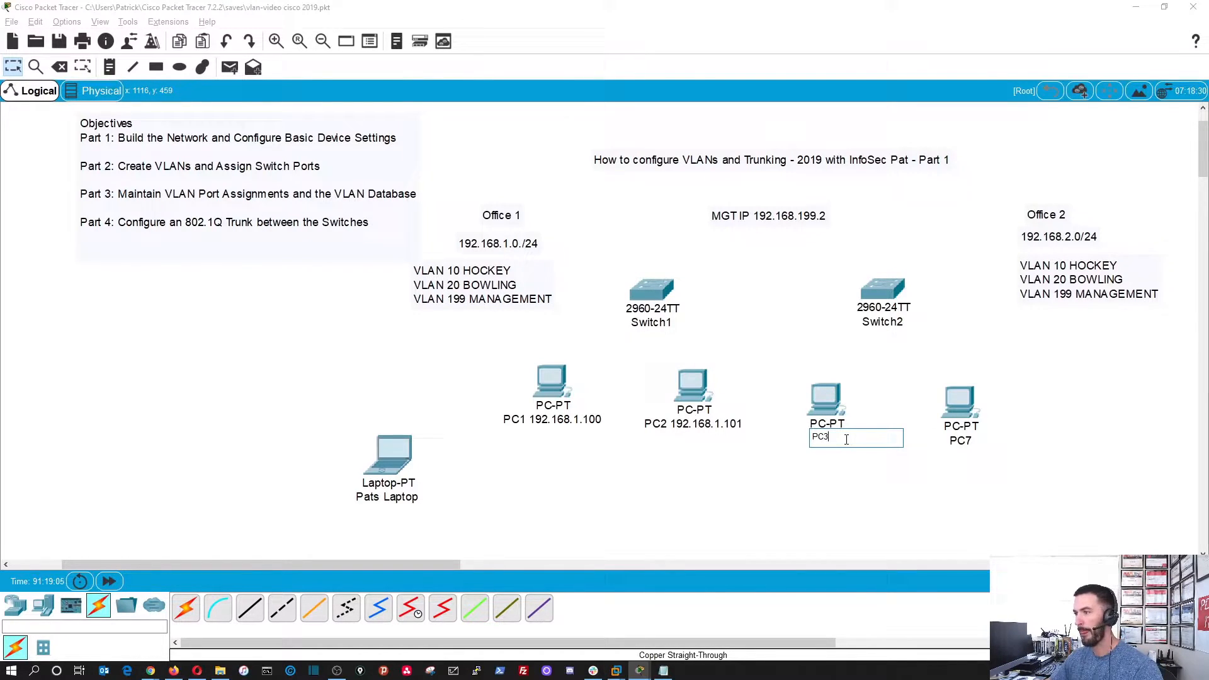
text(192.168.2.)
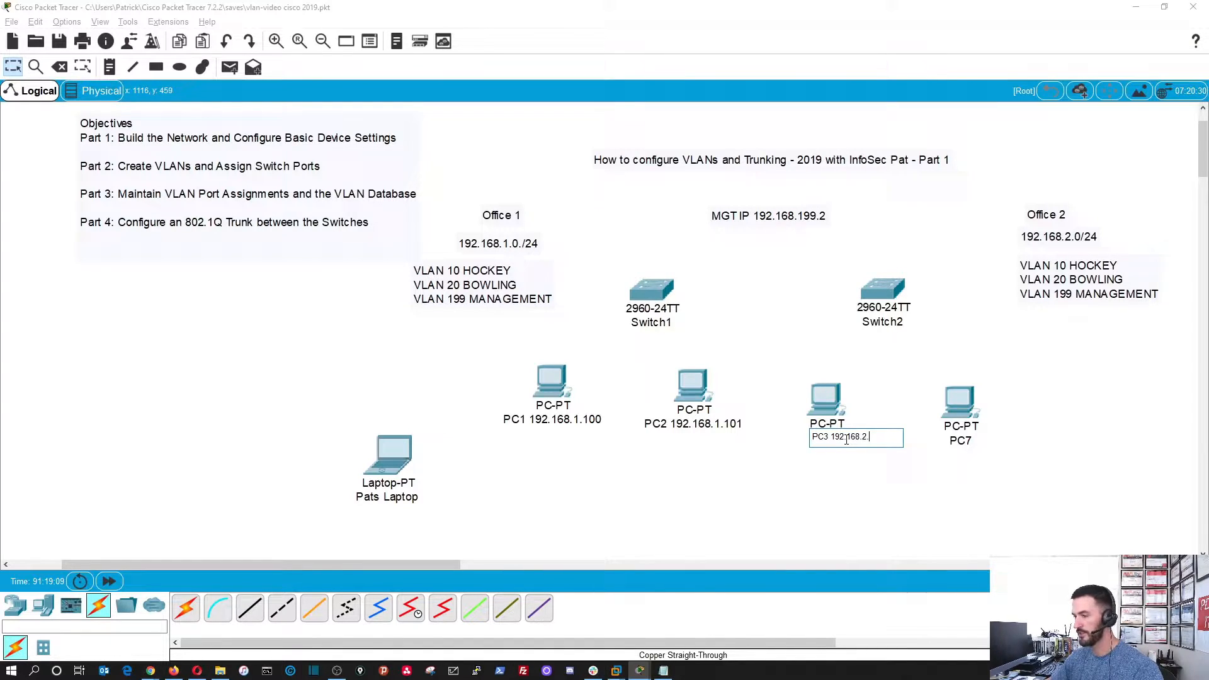
text(100)
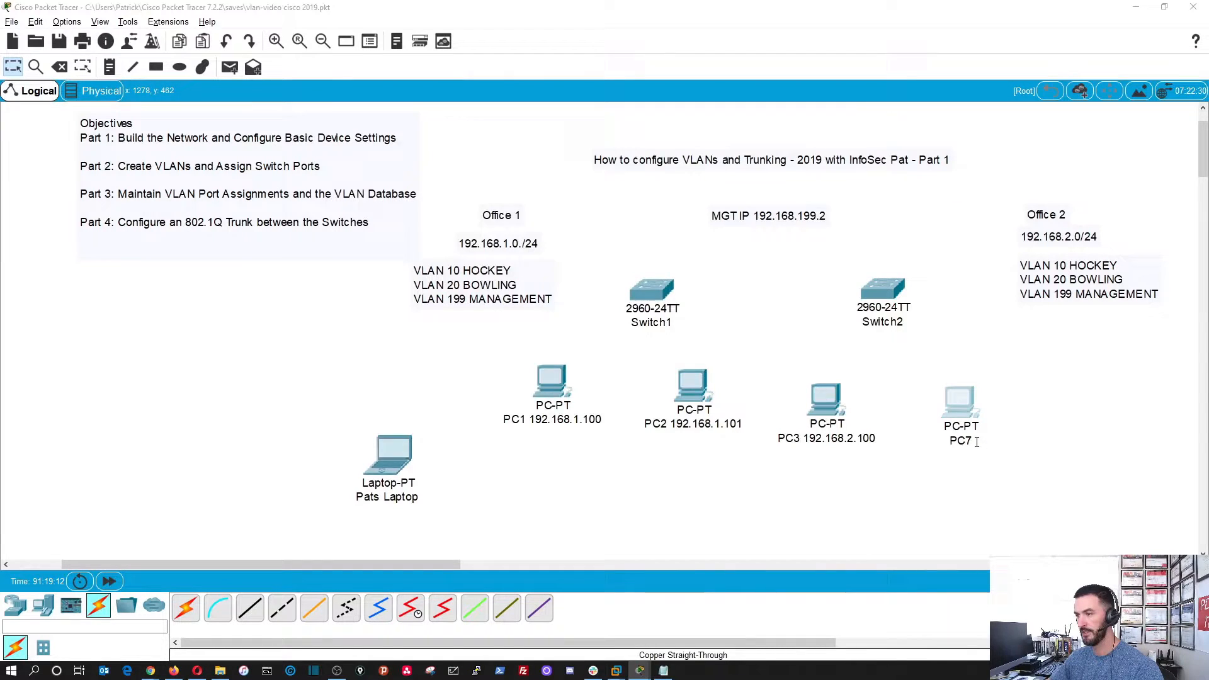
double_click(961, 441)
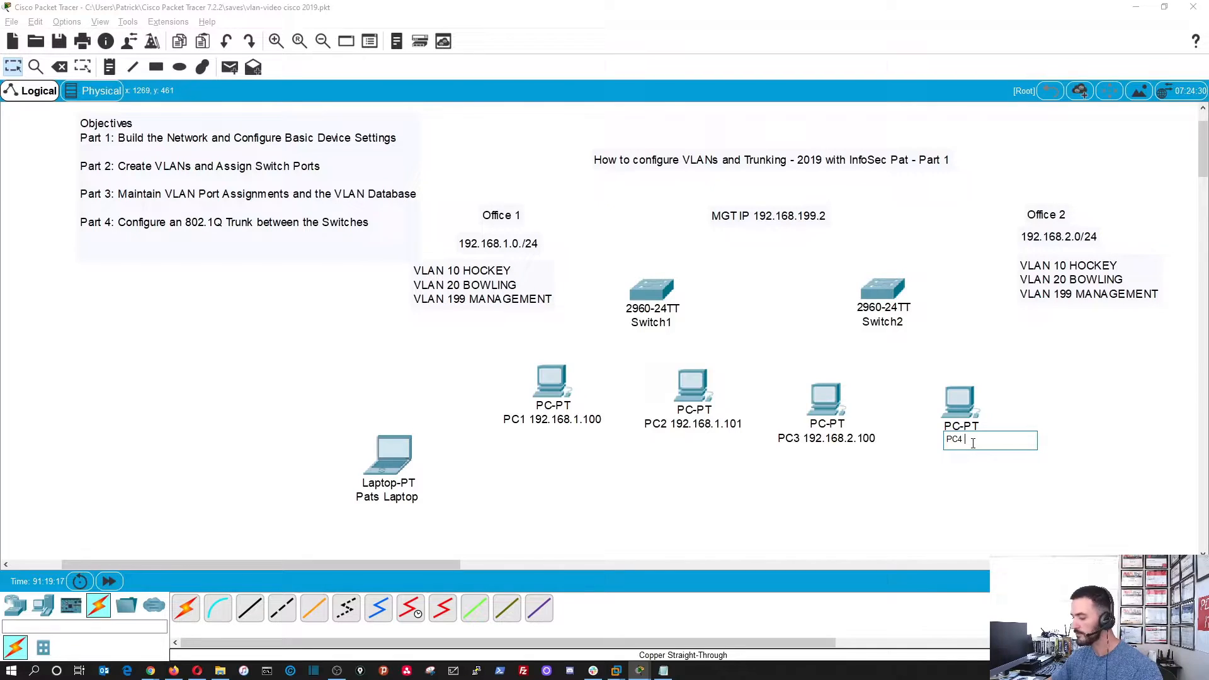
text(192.168.2.101)
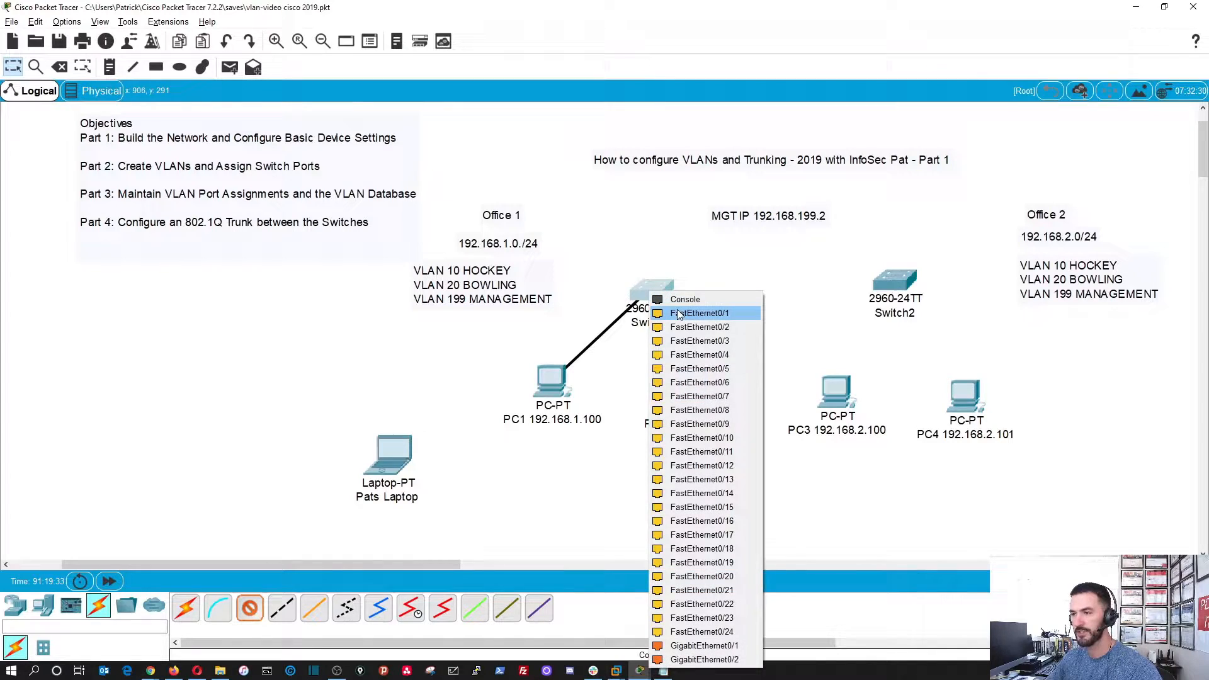
mouse_move(699, 328)
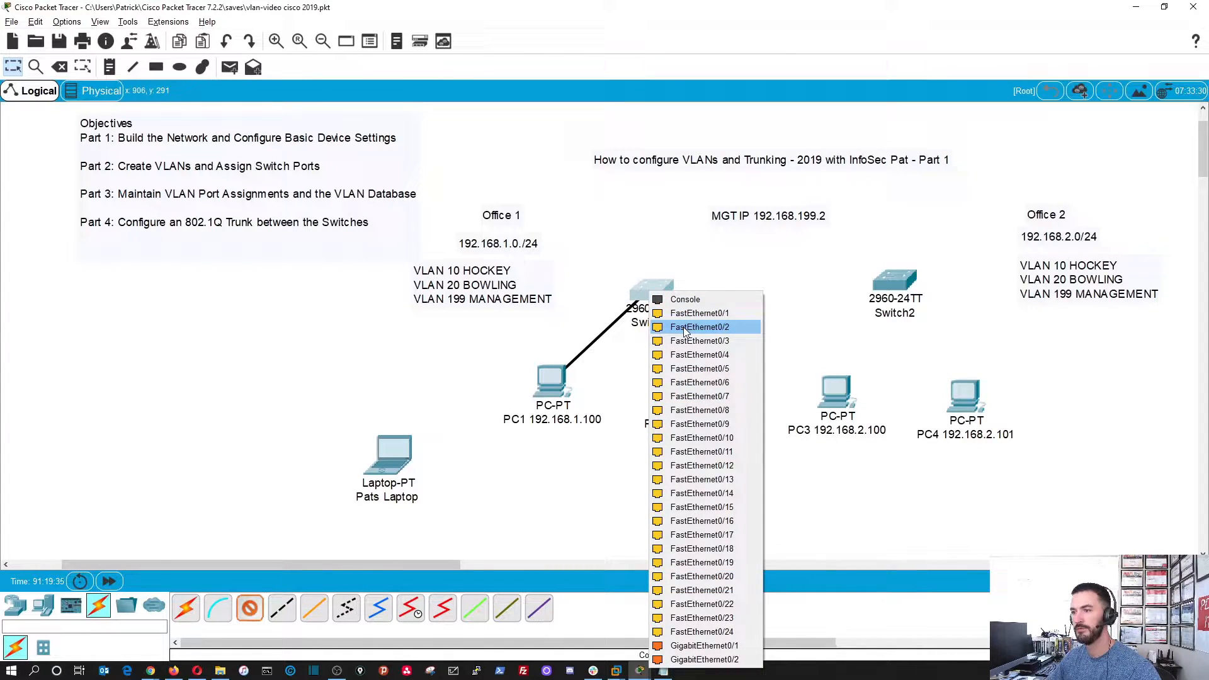
- Attach straight-through cables from the PCs to switch ports, dismissing the Connection Error prompts
click(699, 327)
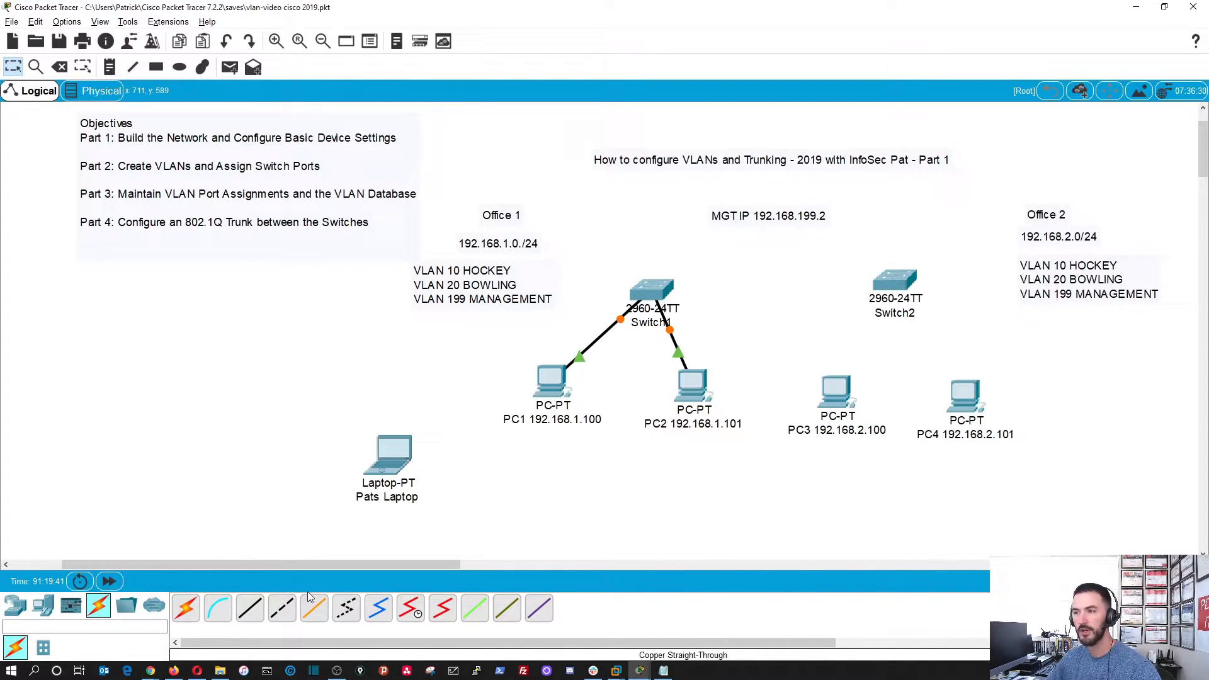
click(836, 393)
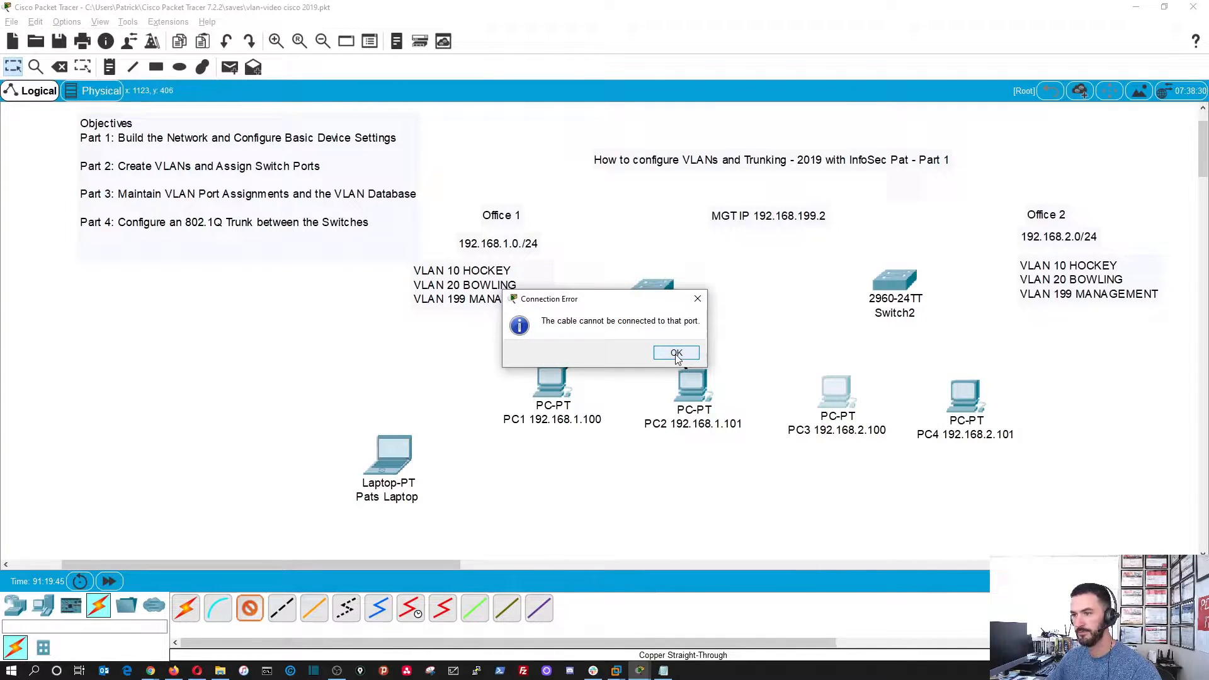
click(675, 353)
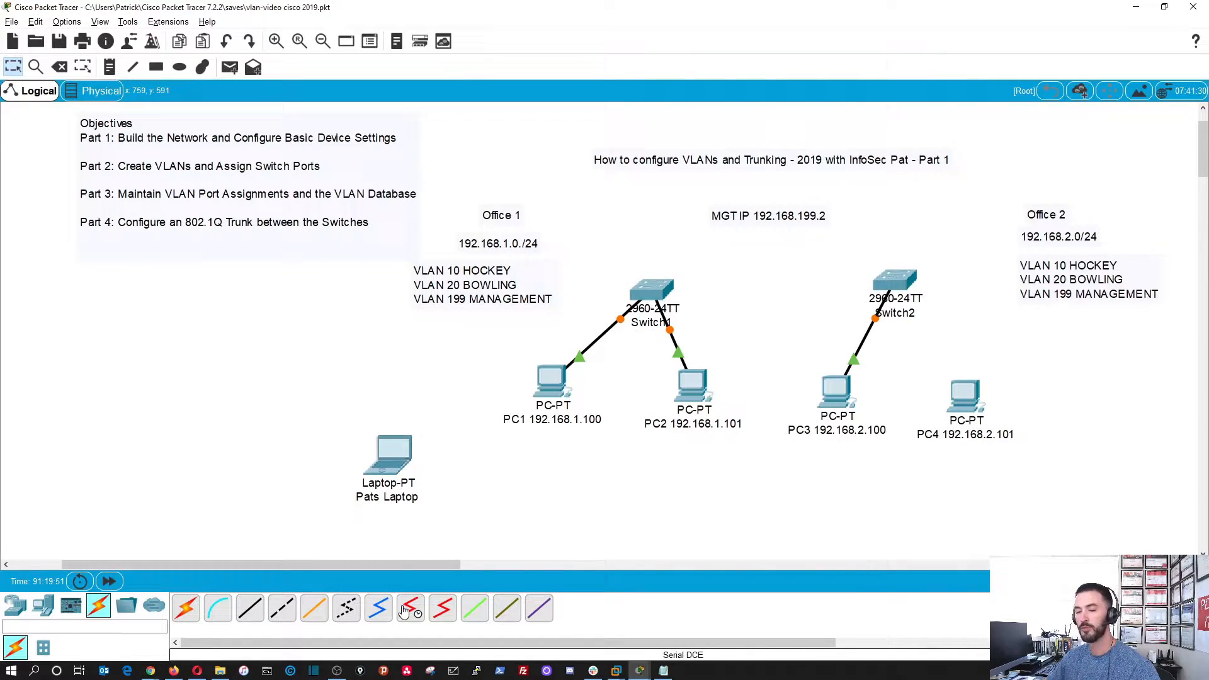
click(966, 396)
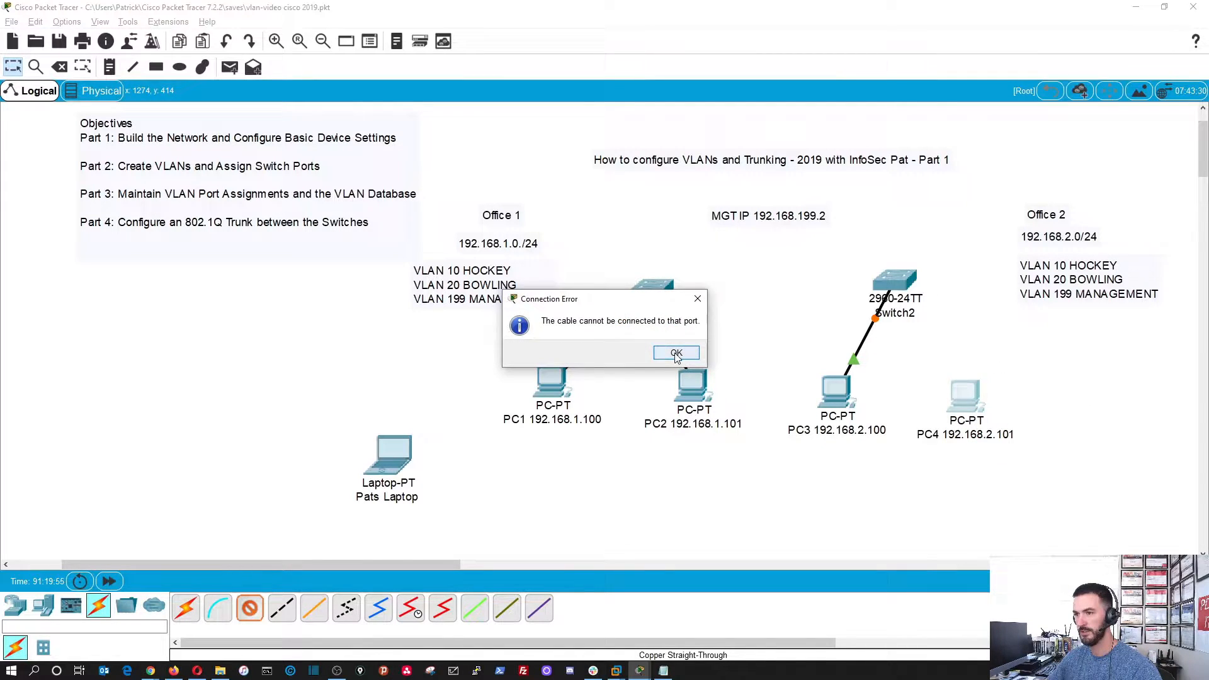
click(675, 352)
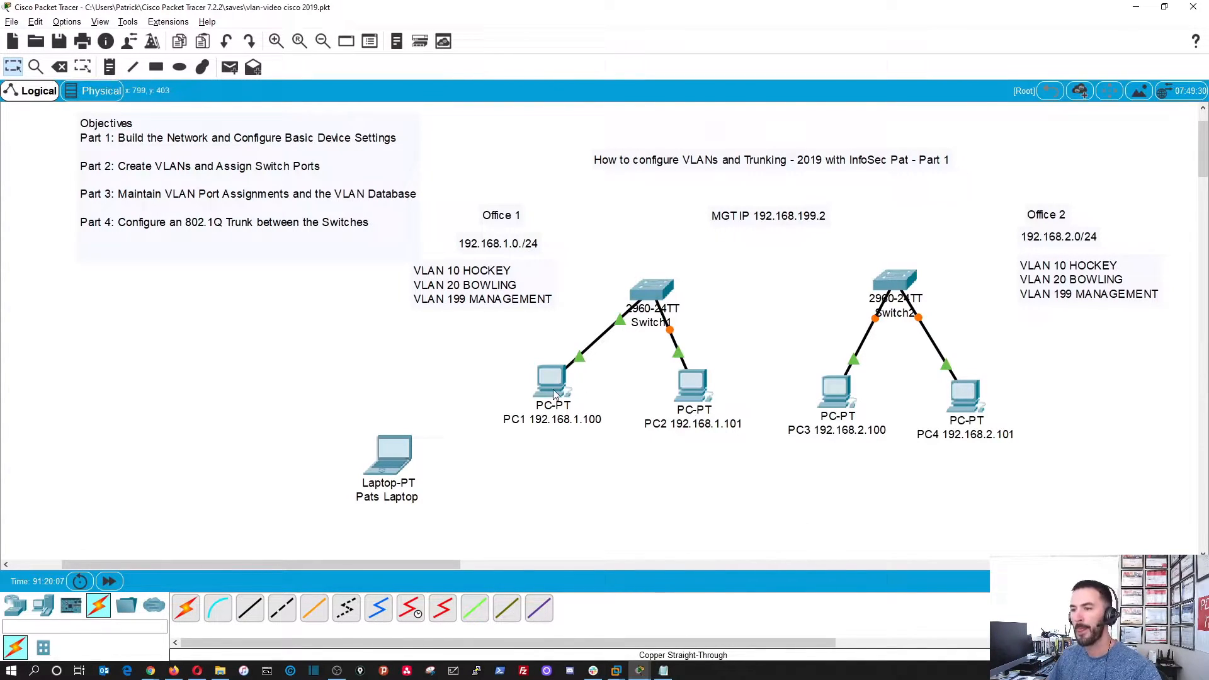
- Give PC1 the static address 192.168.1.100 in IP Configuration and close its window
double_click(552, 377)
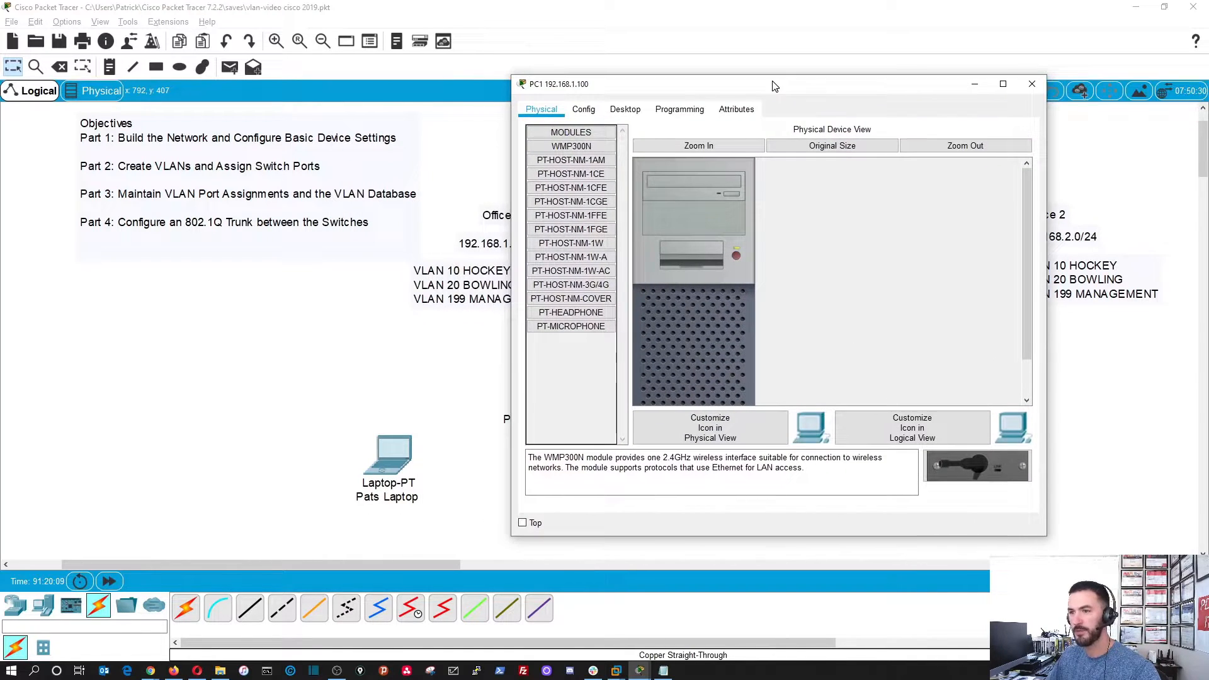
click(625, 108)
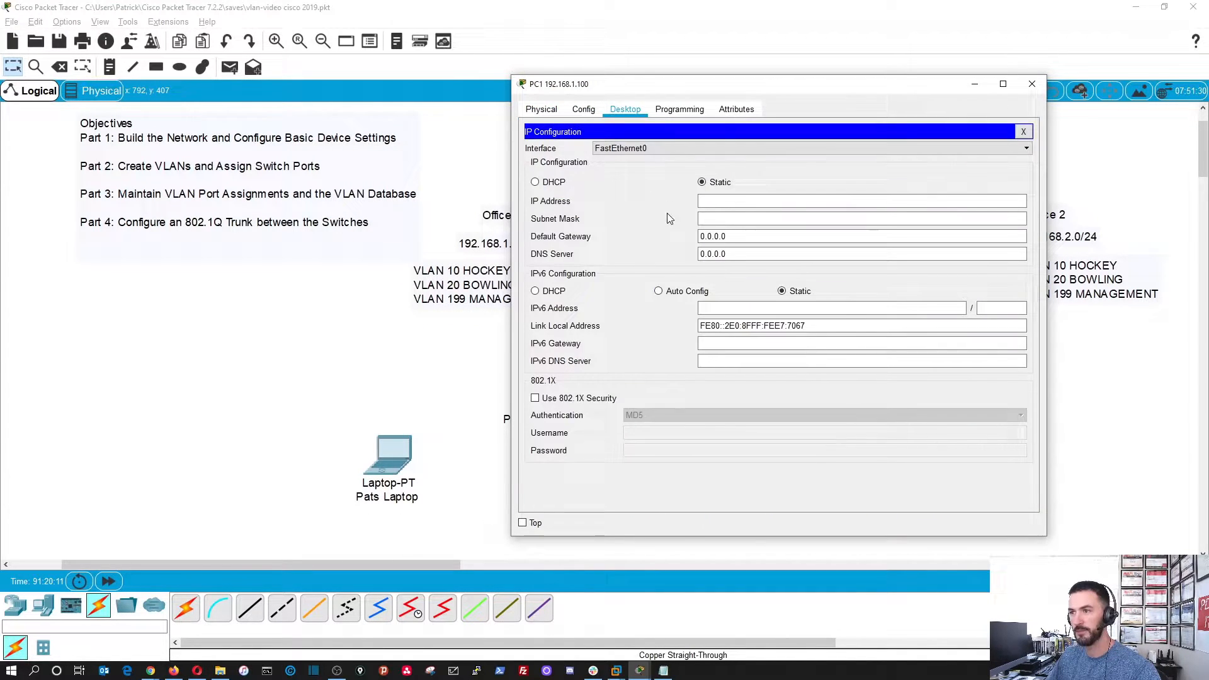
text(192.168.1.100)
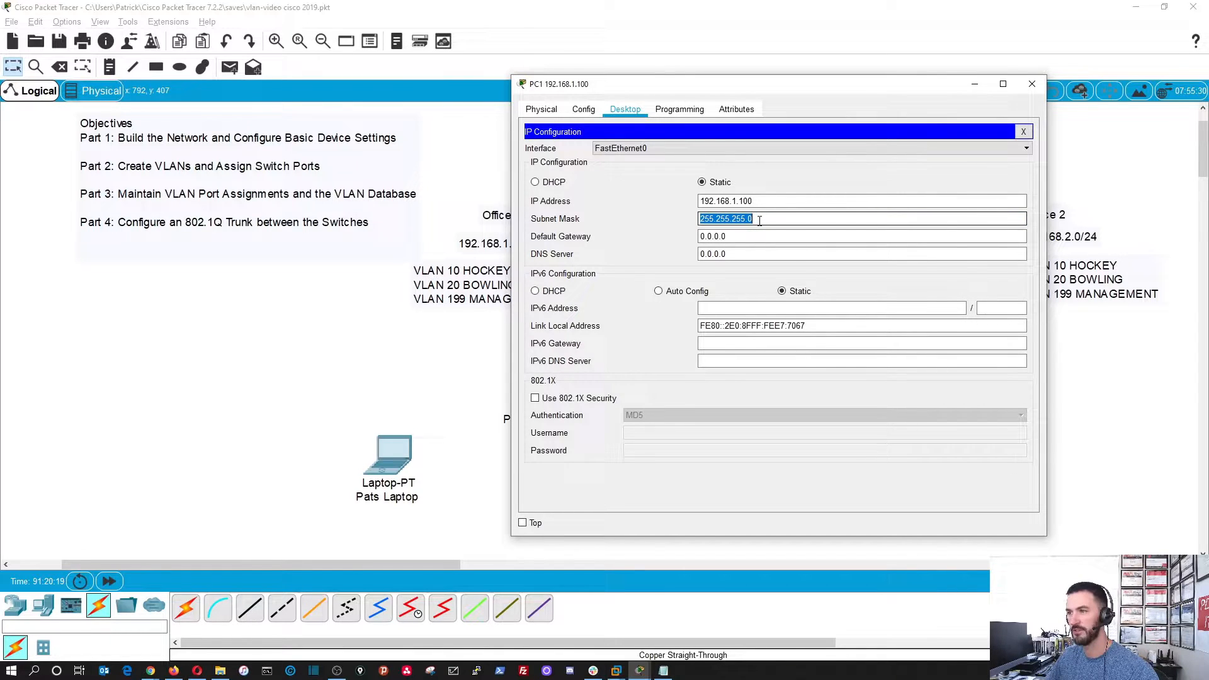
click(1025, 131)
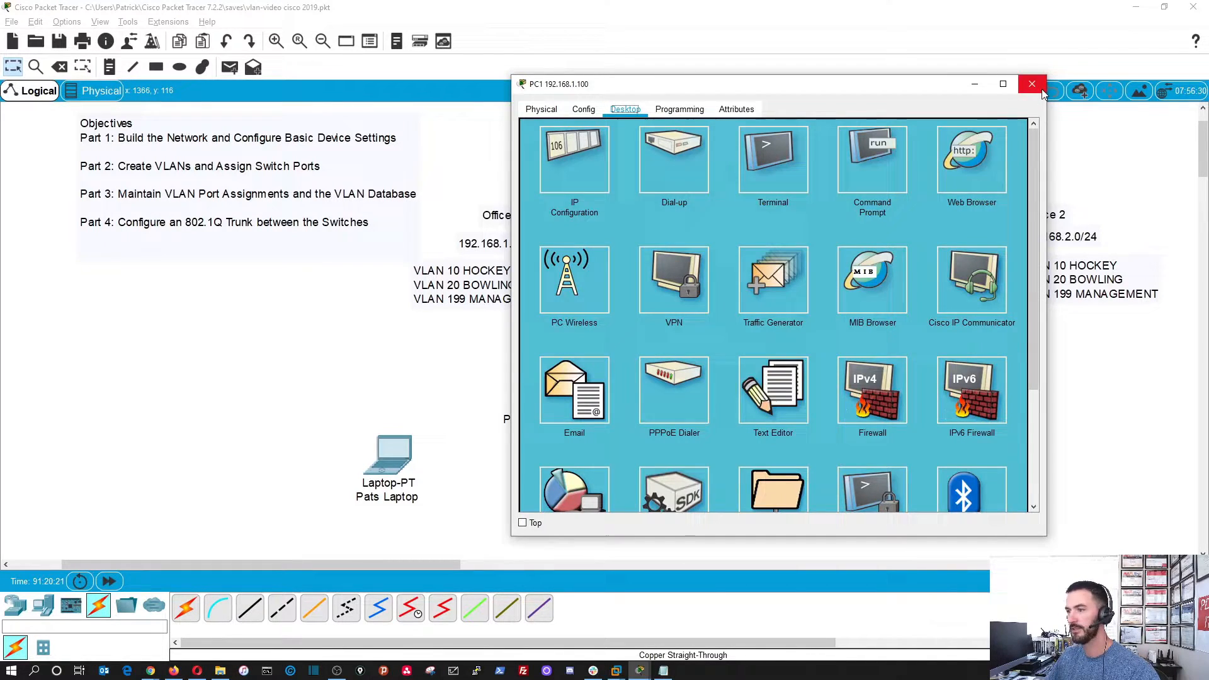
click(1033, 83)
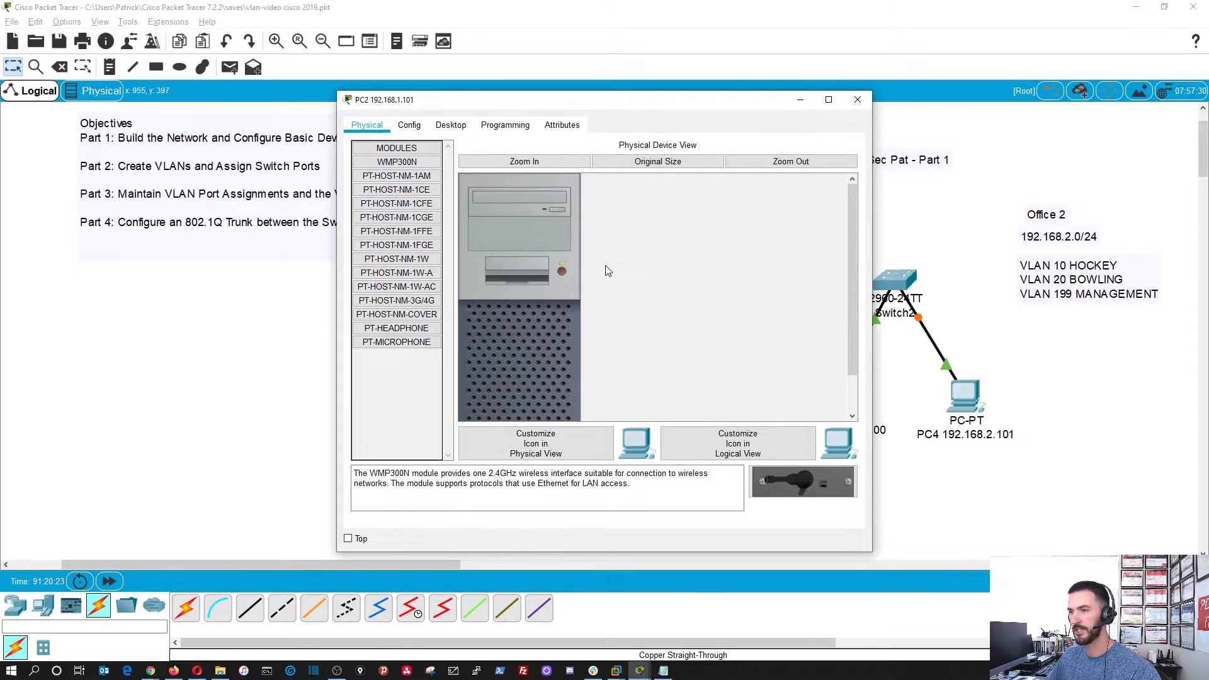
- Give PC2 the static address 192.168.1.101 with mask 255.255.255.0
click(451, 124)
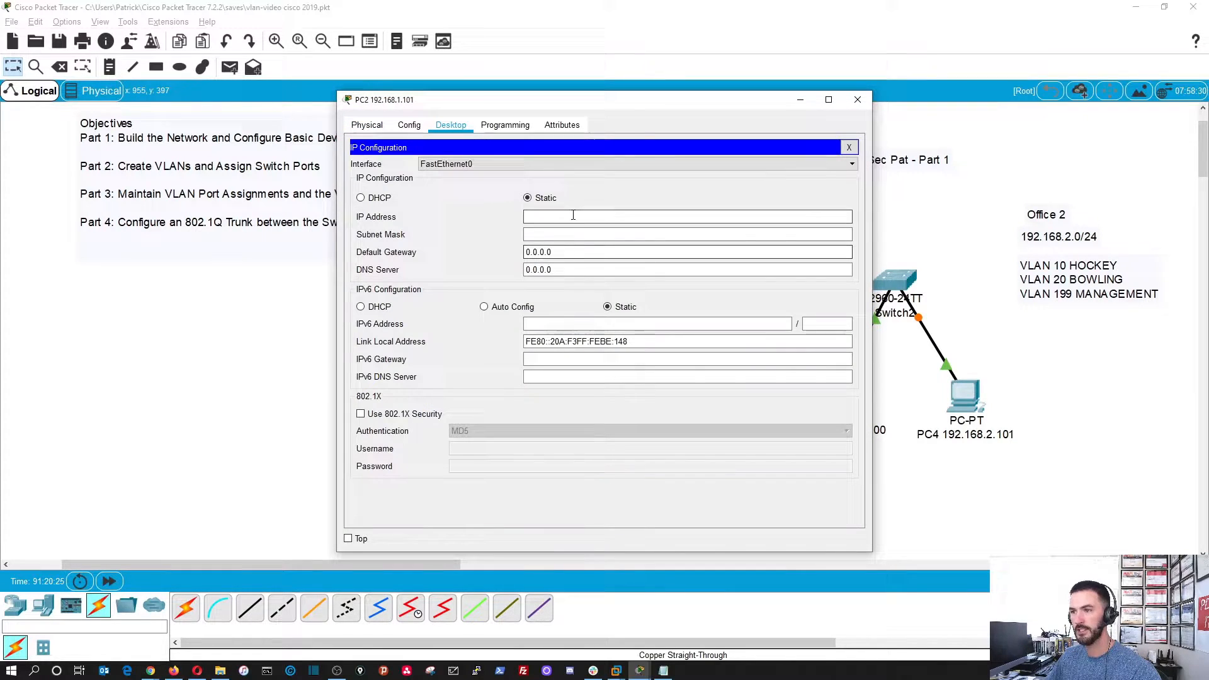
text(192.168.1.101)
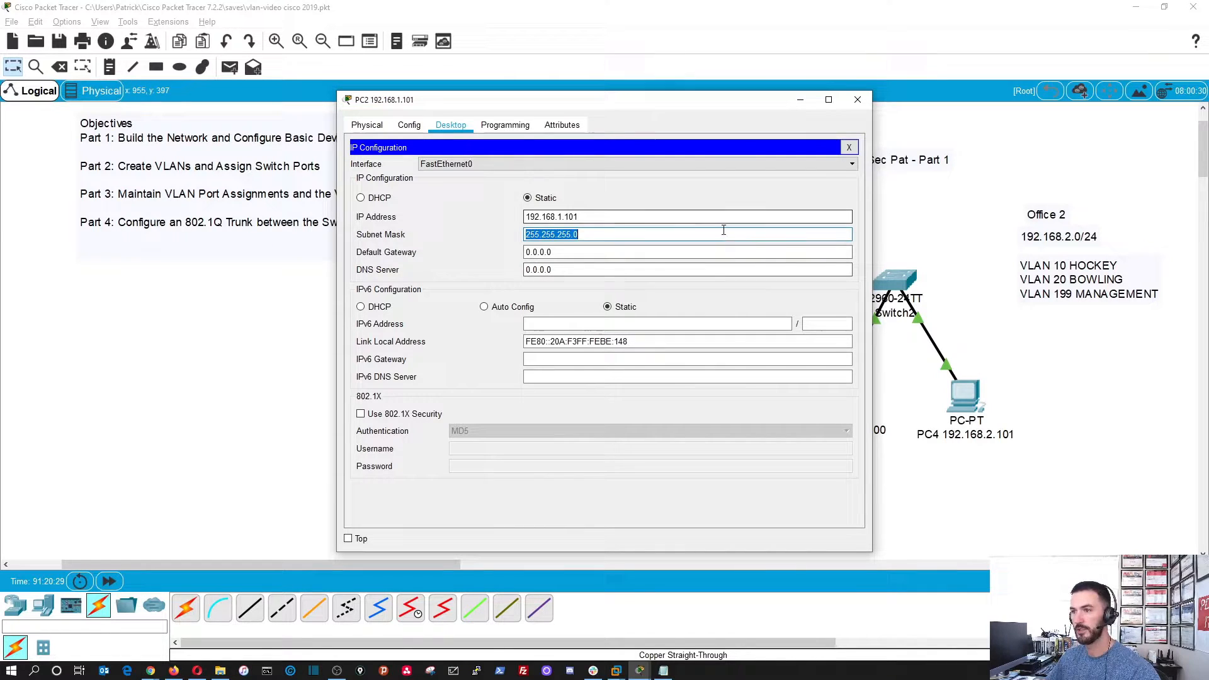
click(848, 146)
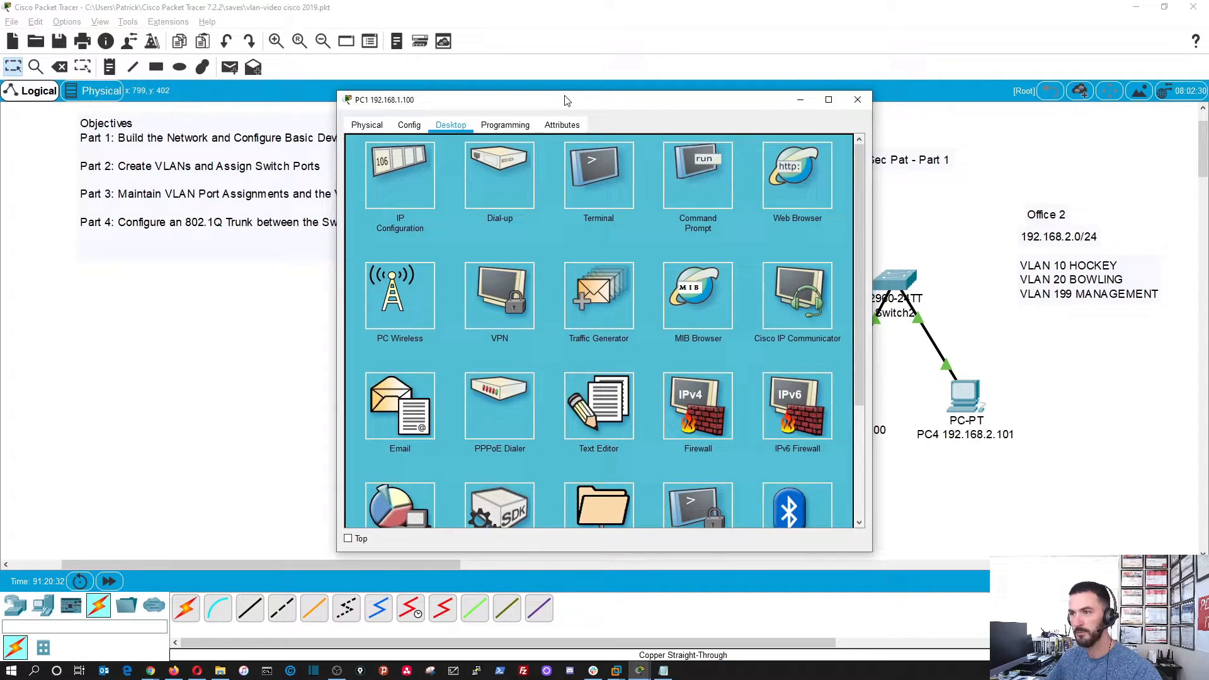
- From PC1's Command Prompt run ipconfig and ping 192.168.1.101, then close PC1
click(697, 173)
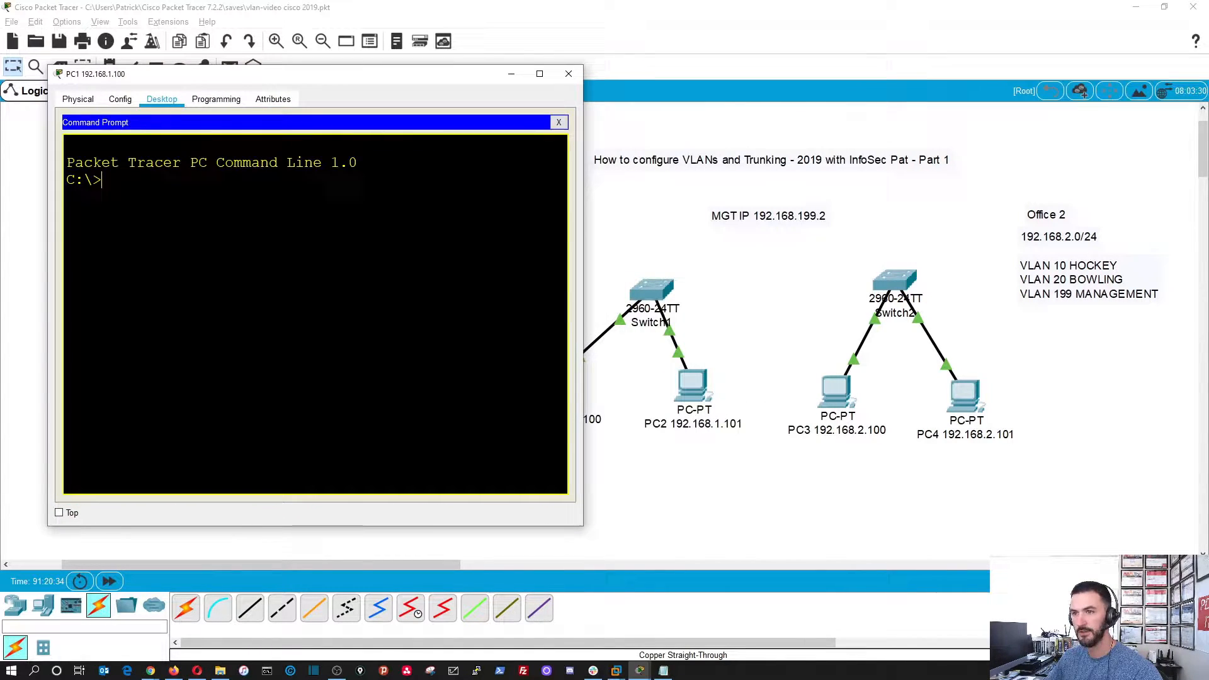
text(ipconfig)
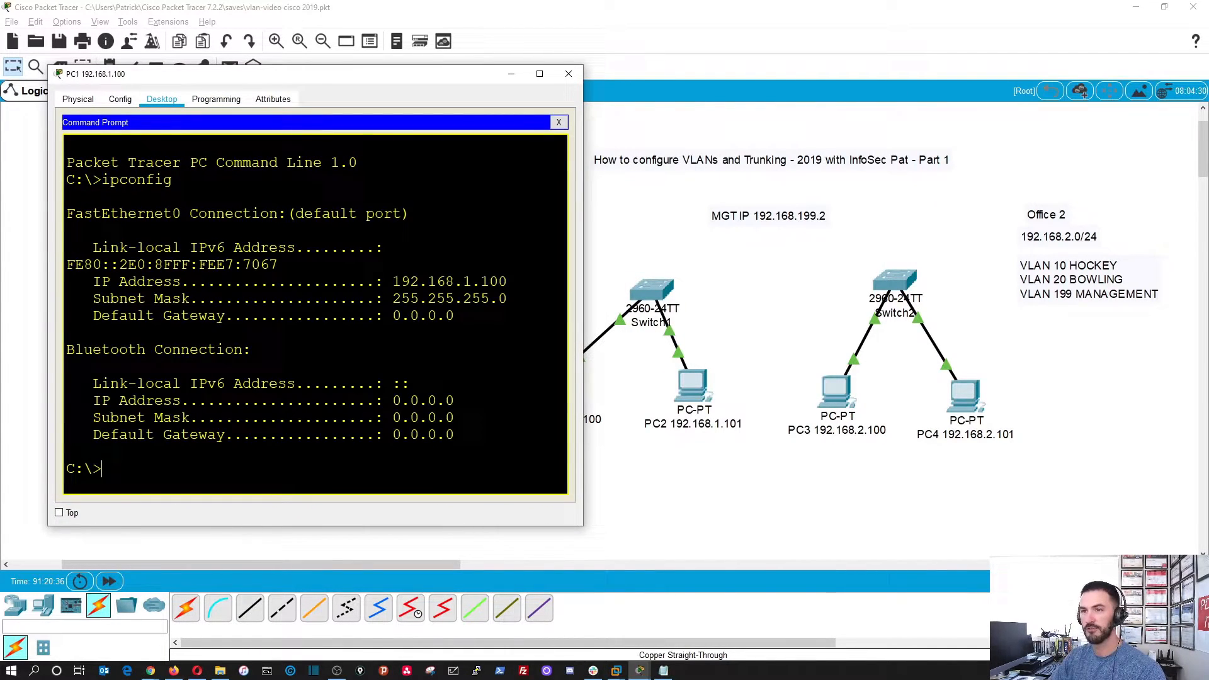
text(ping 192.168.1.101)
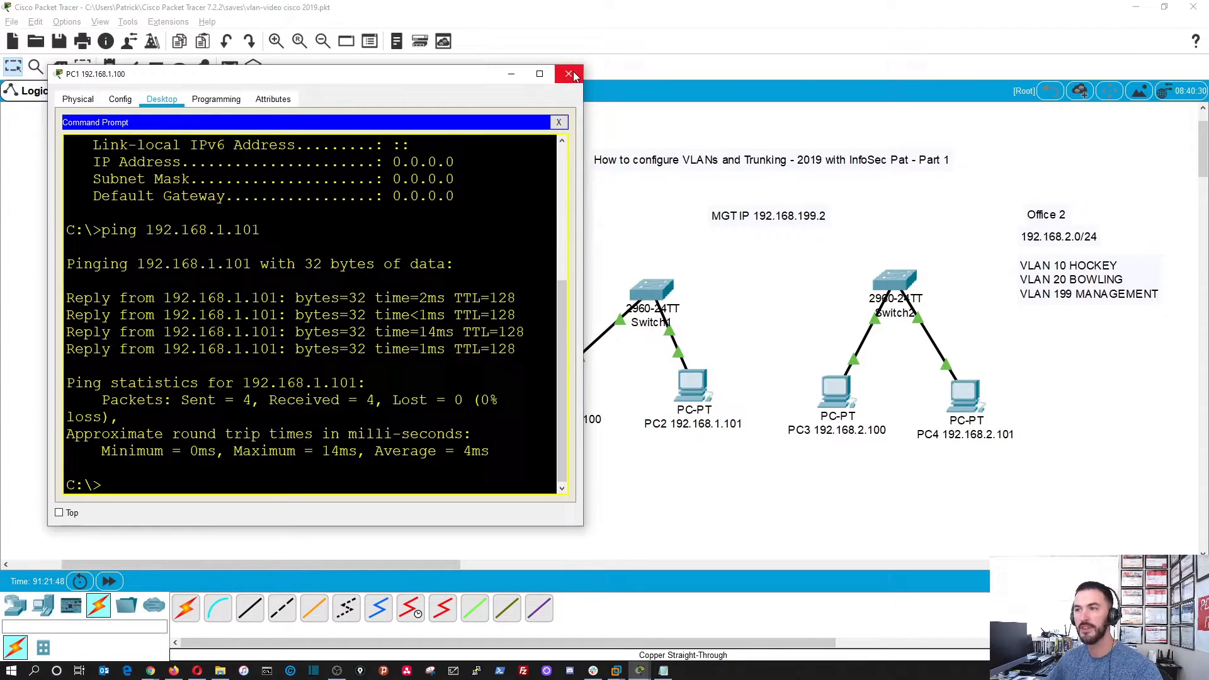
click(570, 75)
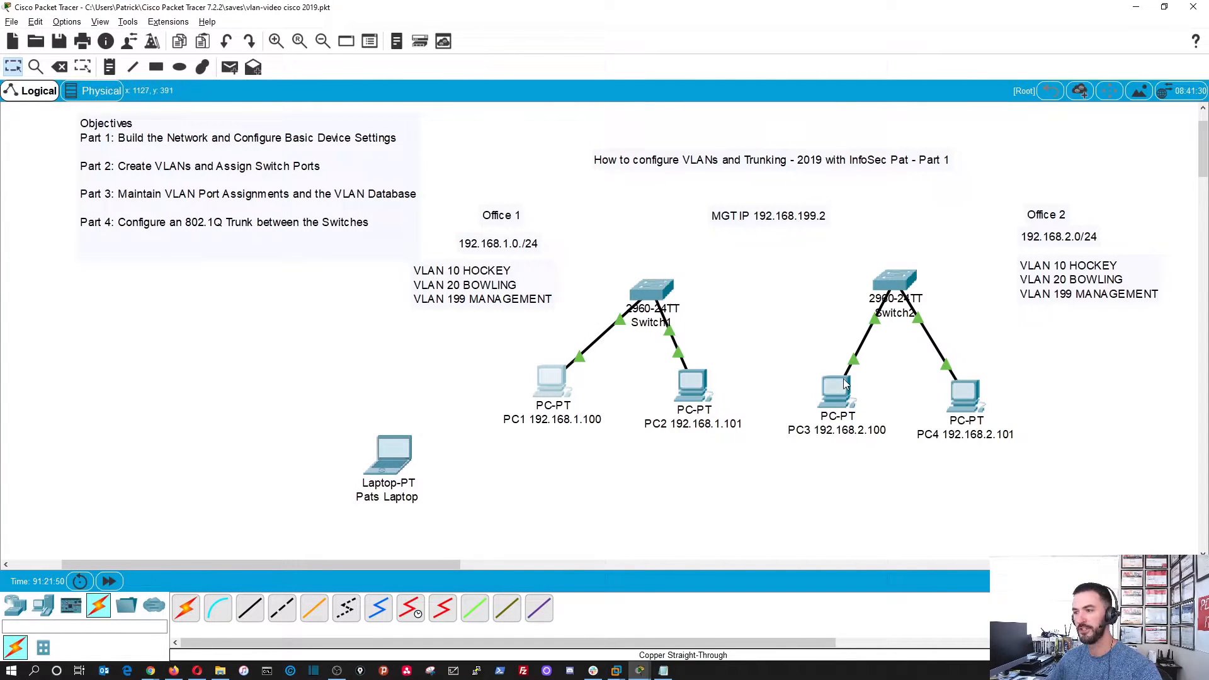
- Reach PC4's Desktop IP Configuration panel
double_click(836, 388)
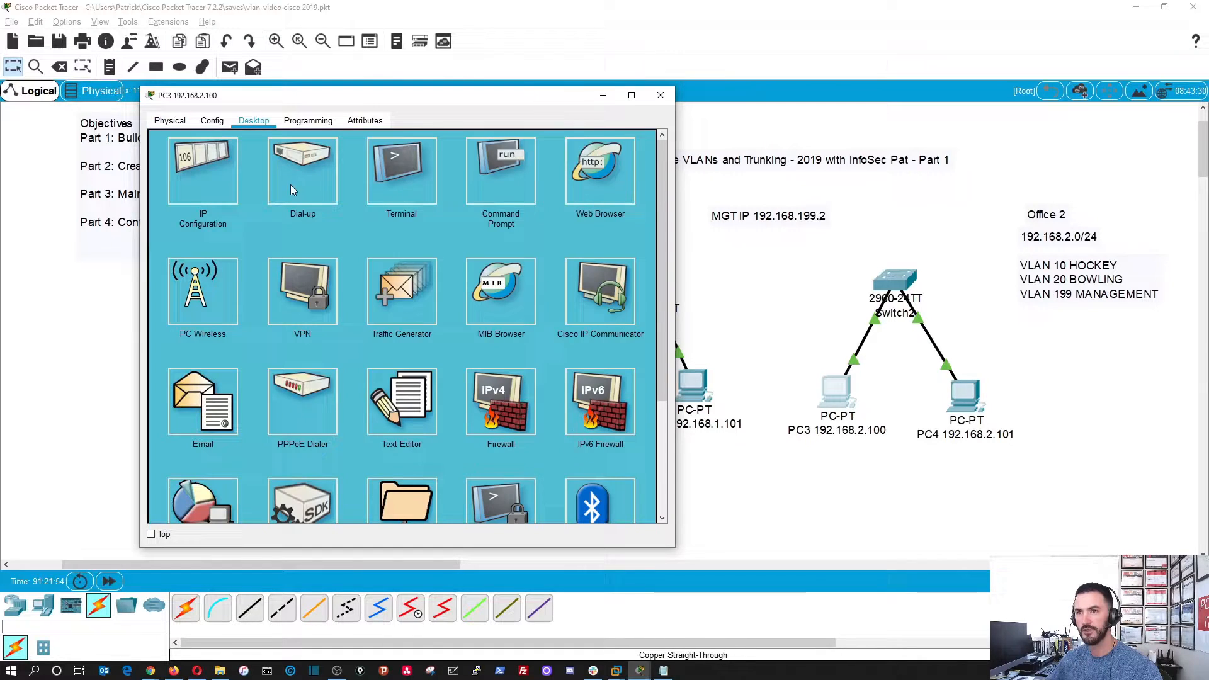
click(203, 166)
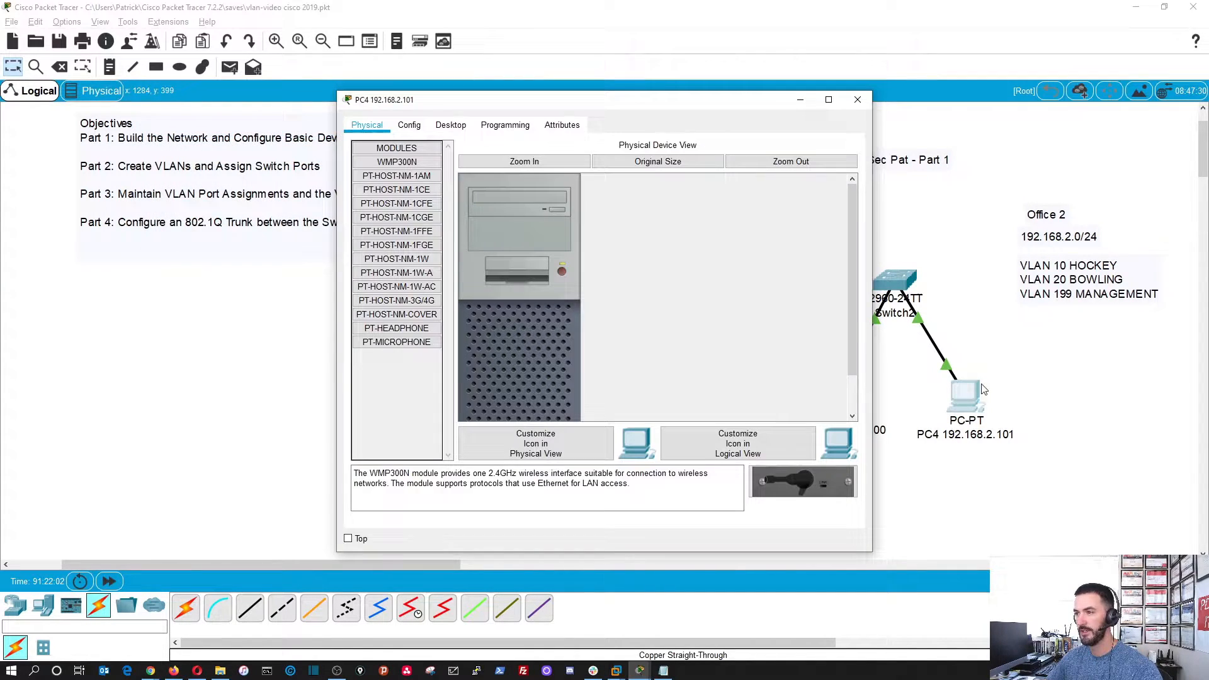
click(451, 125)
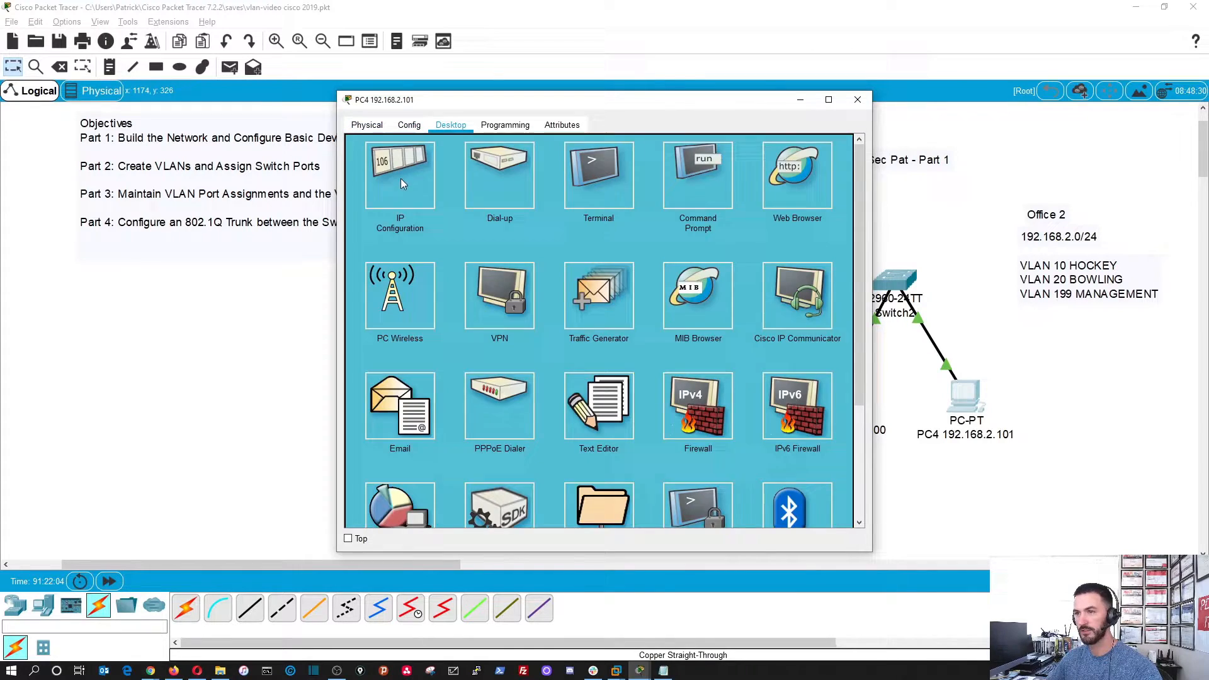
click(400, 174)
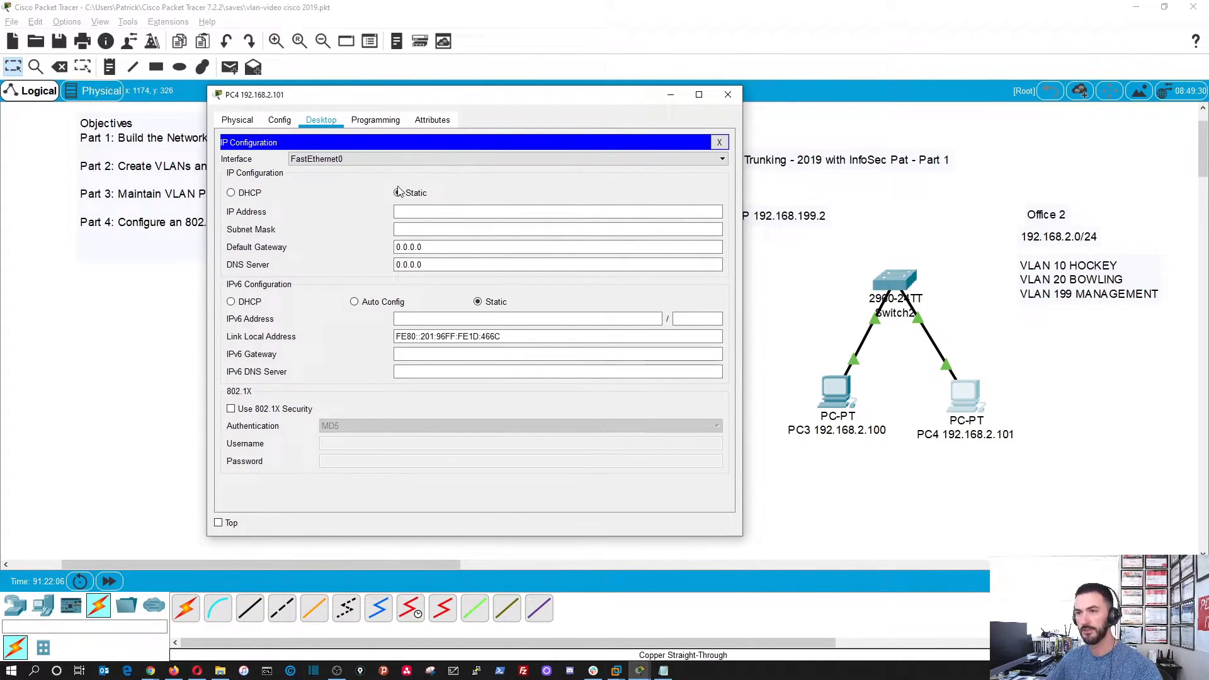
- Assign PC4 the static address 192.168.2.101 with mask 255.255.255.0 and close the panel
text(192.168.2.101)
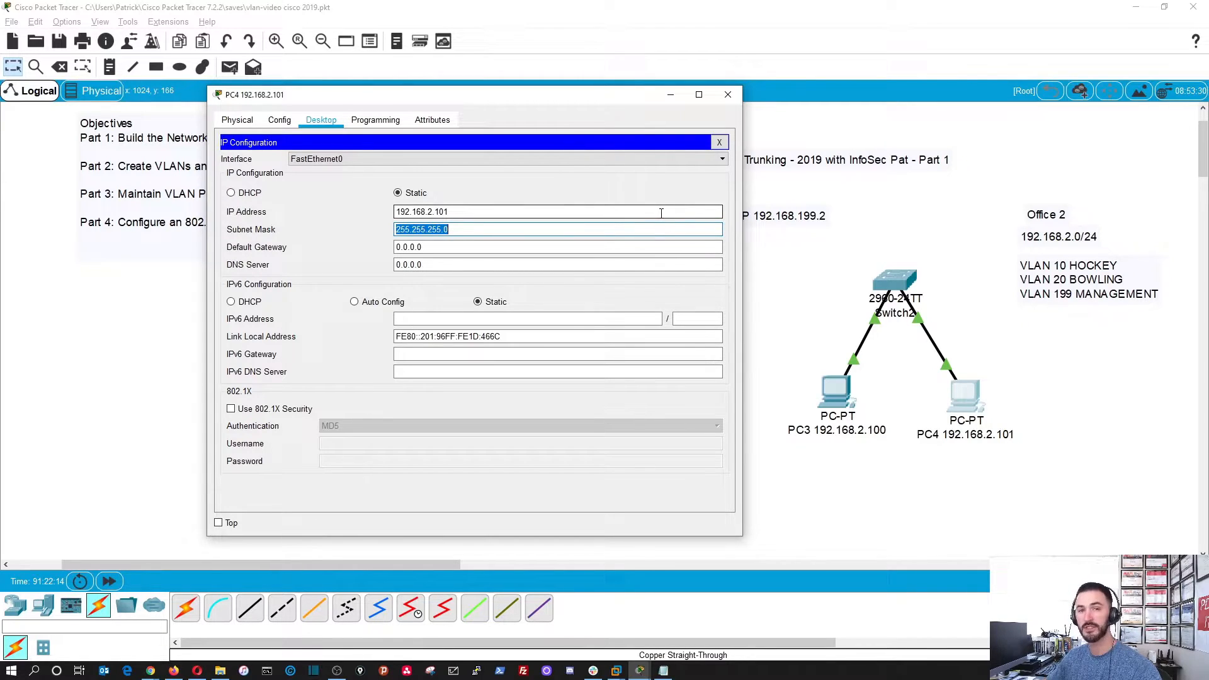
click(718, 143)
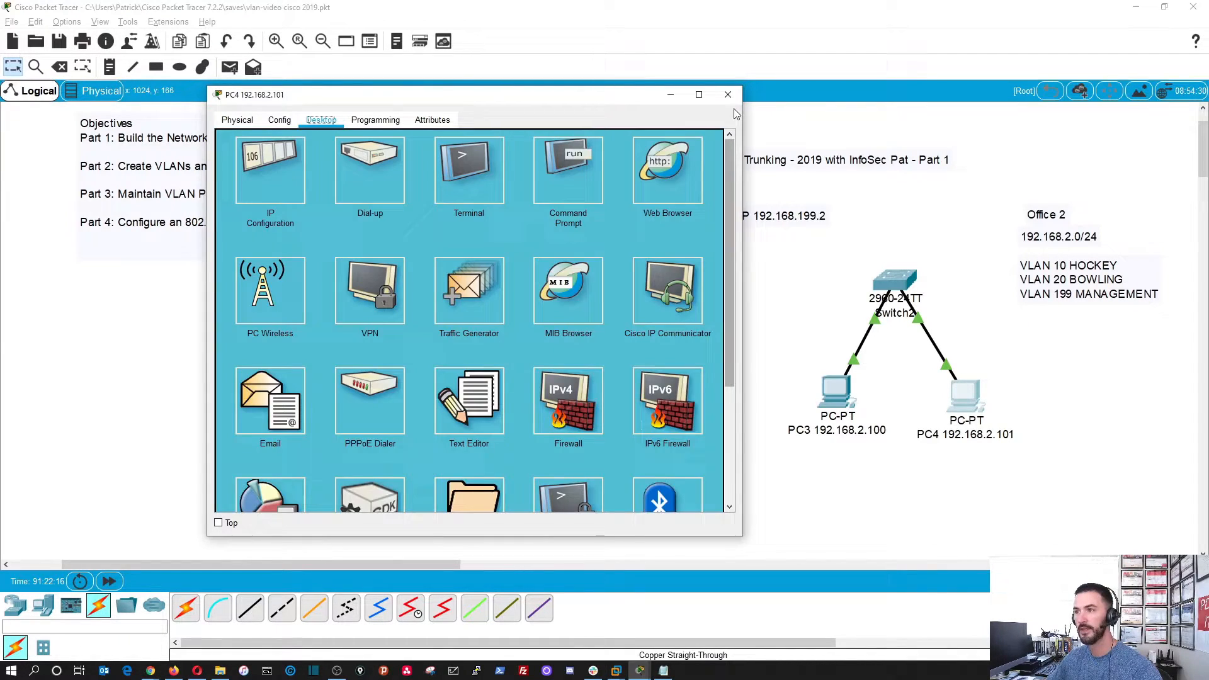
drag(462, 94, 593, 101)
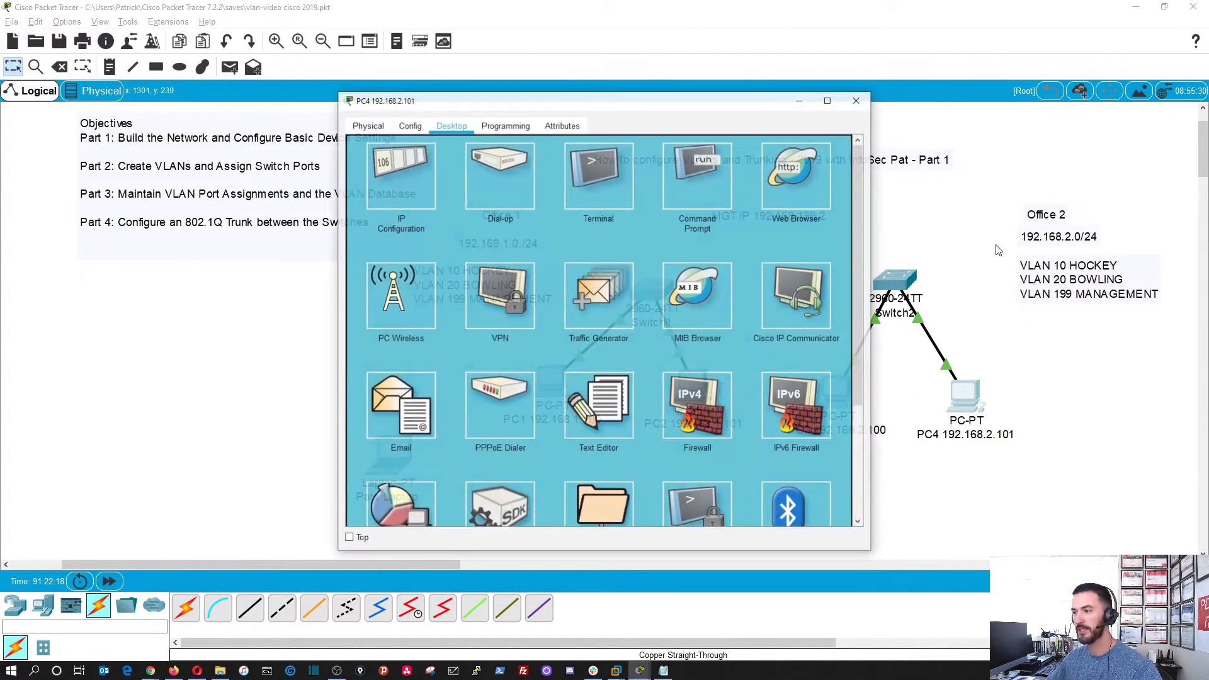
- From PC4's Command Prompt run ipconfig and ping PC3 at 192.168.2.100
click(696, 175)
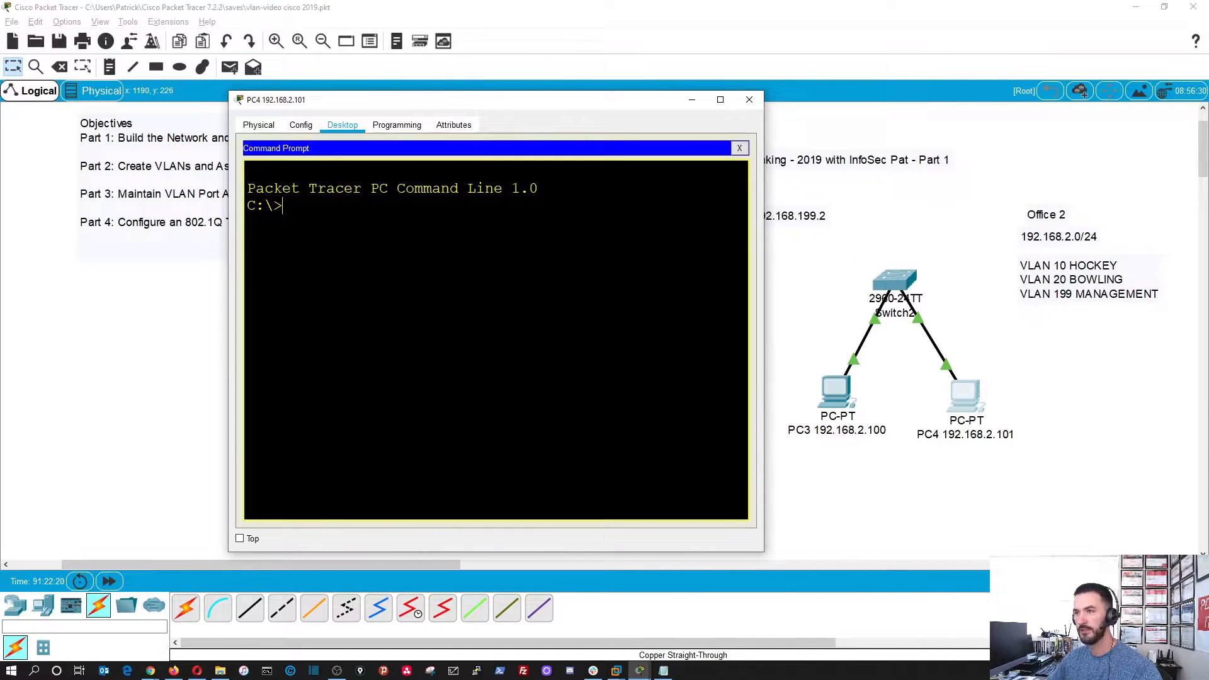
text(ipconfig)
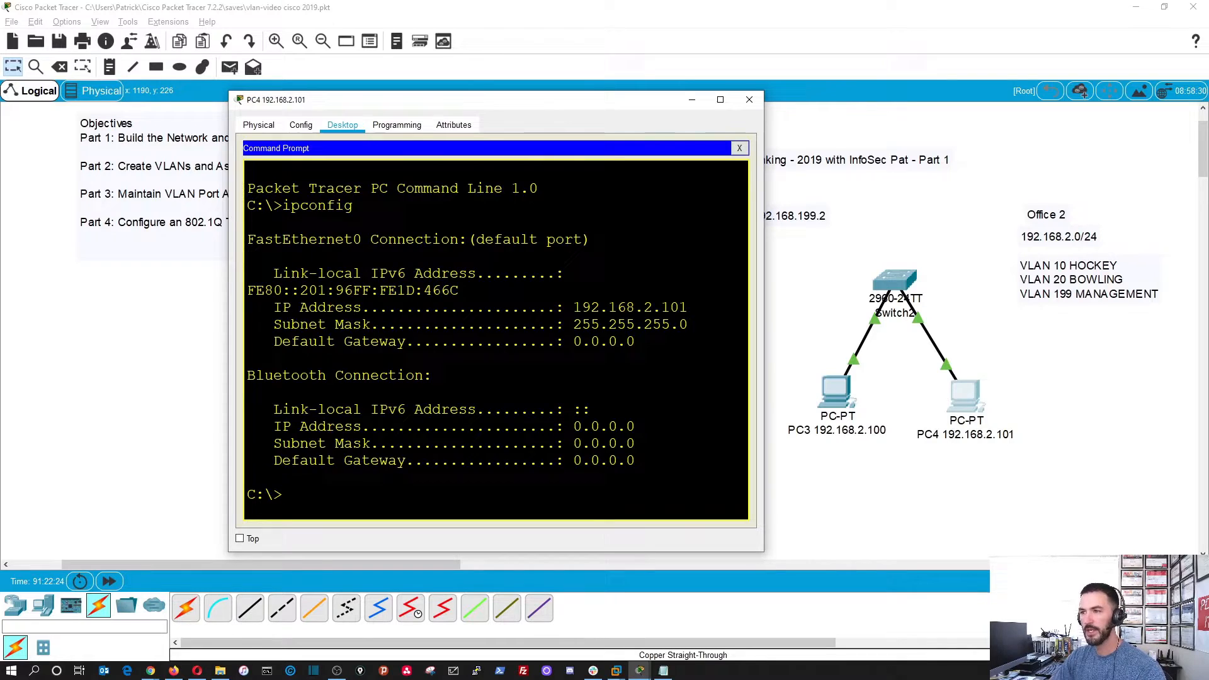
text(ping)
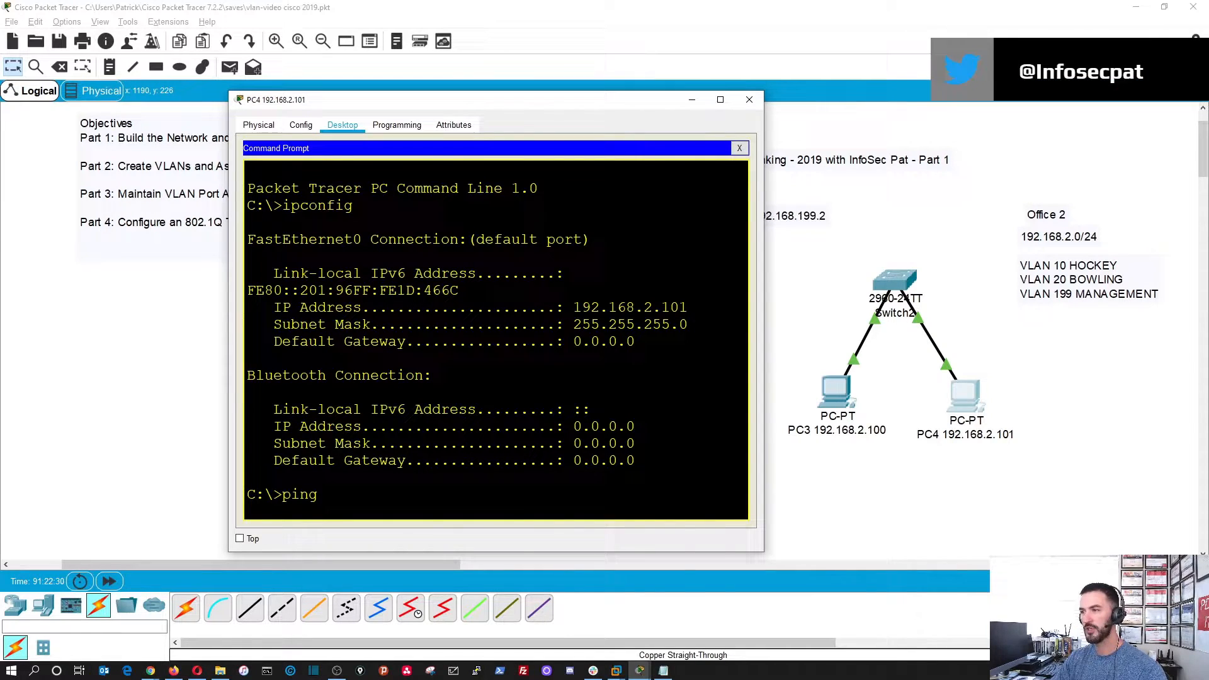
text(" ")
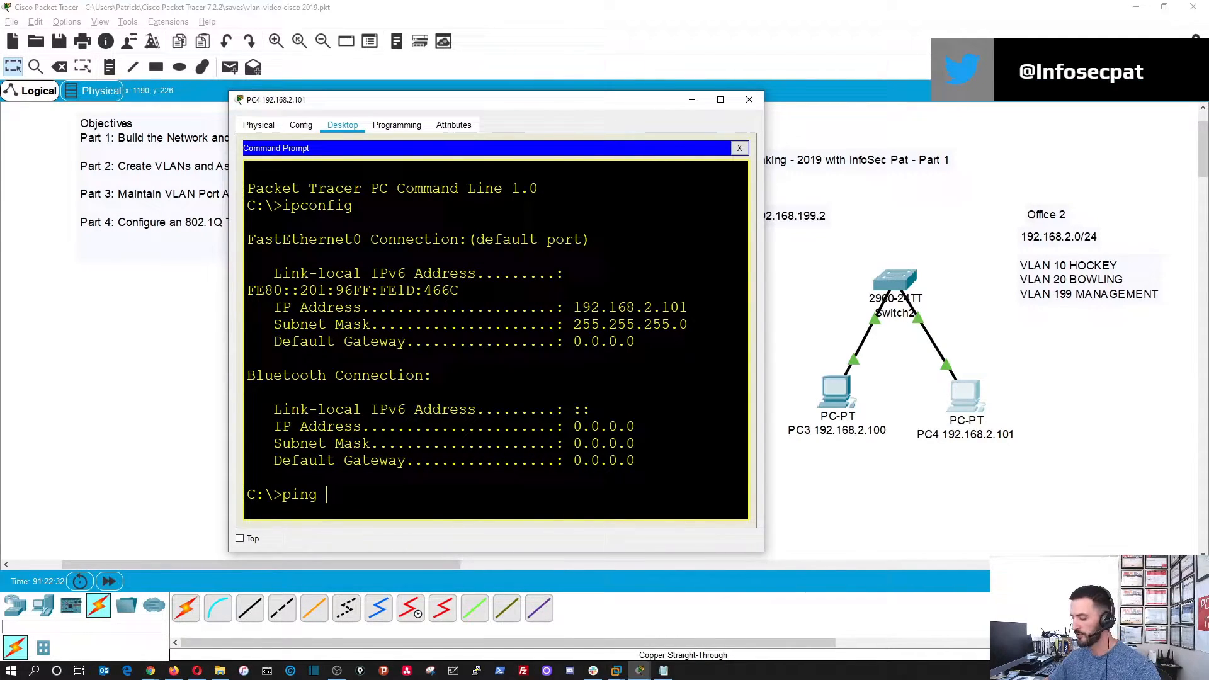
text(192.168.2.100)
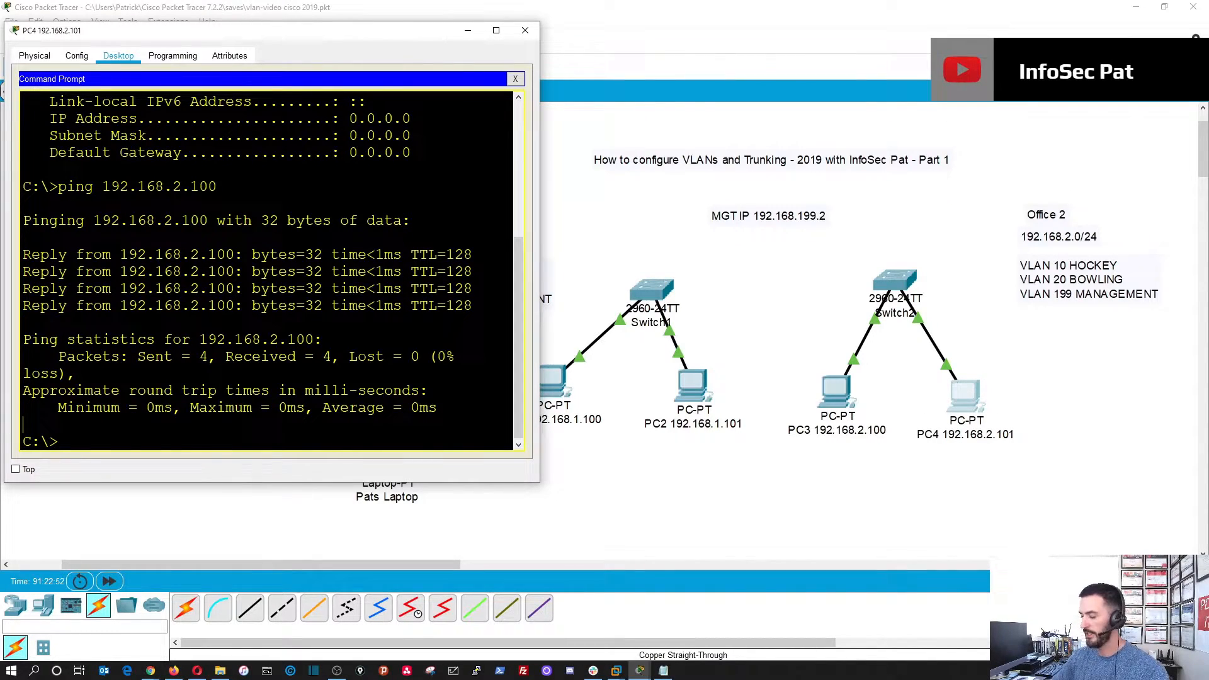
- Ping PC2 at 192.168.1.101 from PC4, expecting timeouts
text(ping 192.168.)
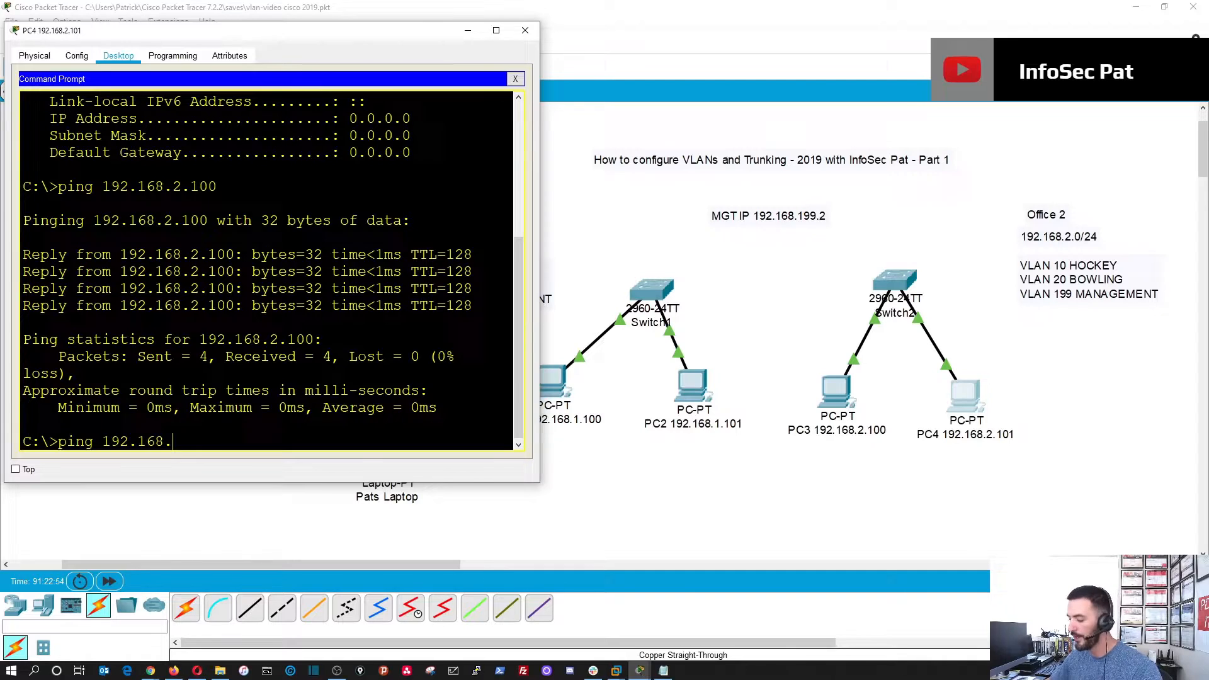
key(enter)
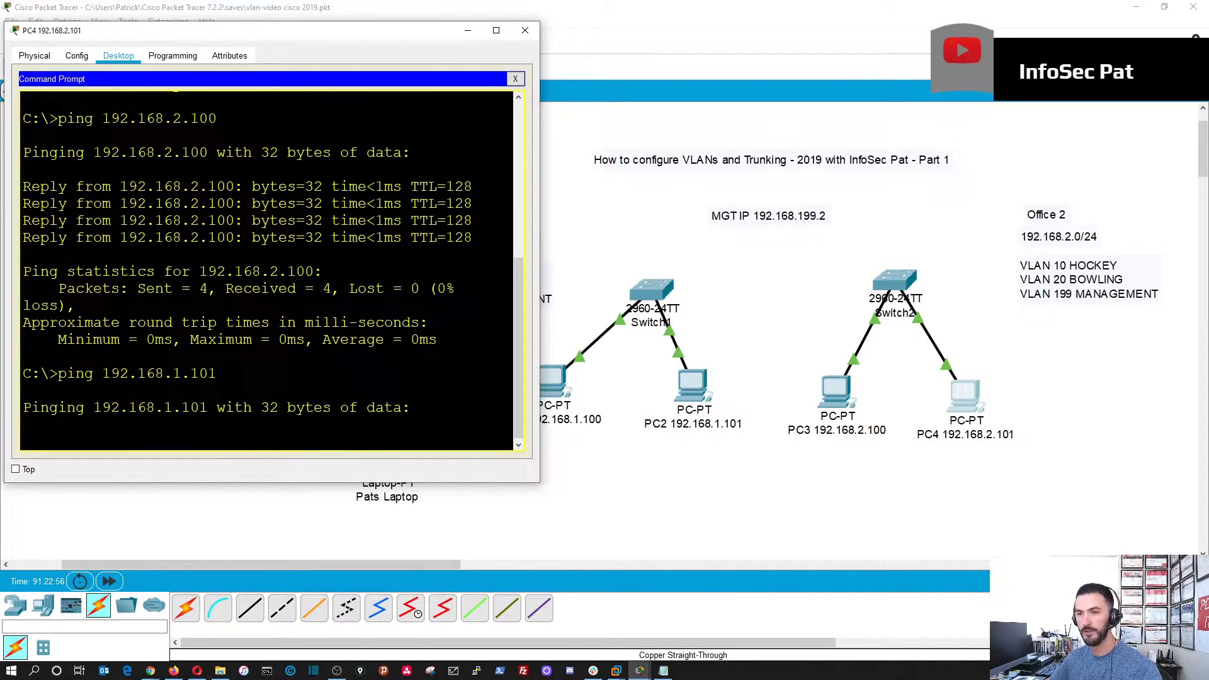
mouse_move(905, 287)
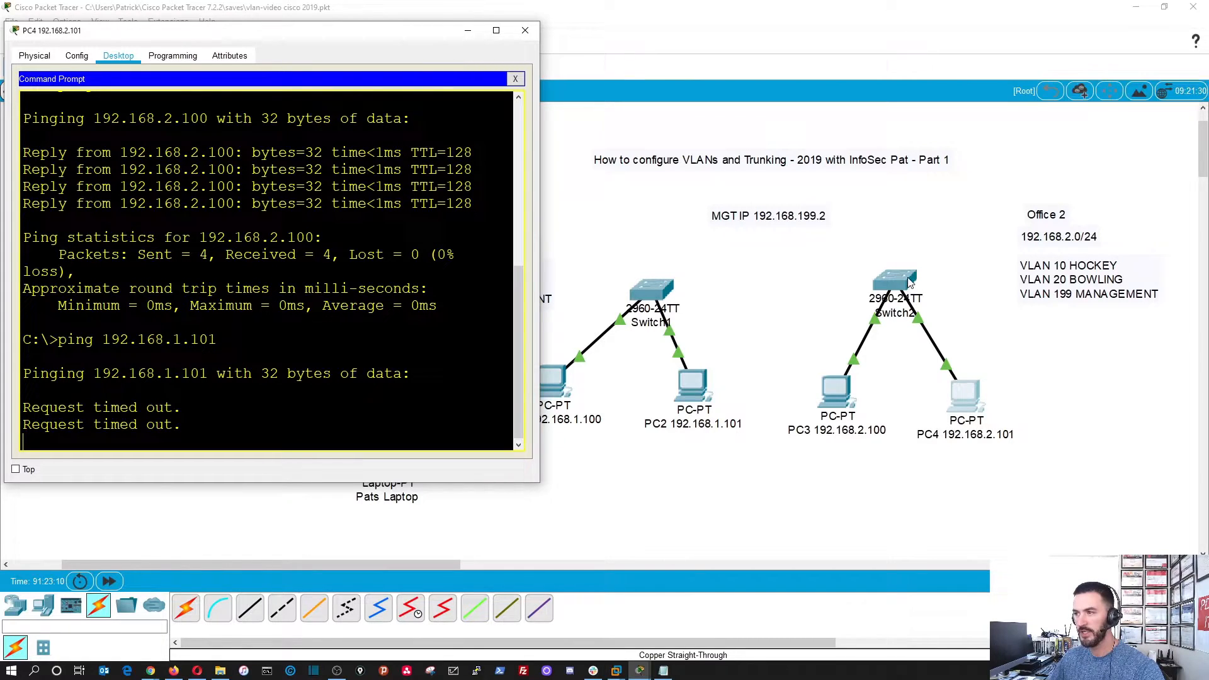
mouse_move(679, 287)
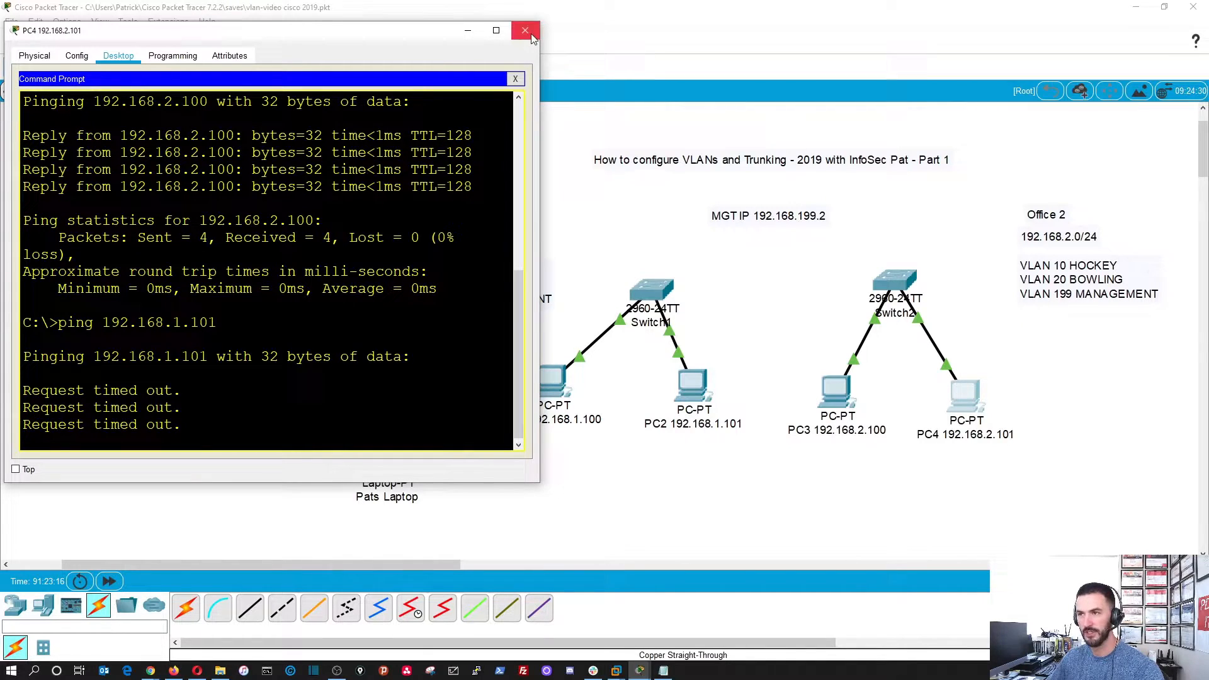
mouse_move(524, 30)
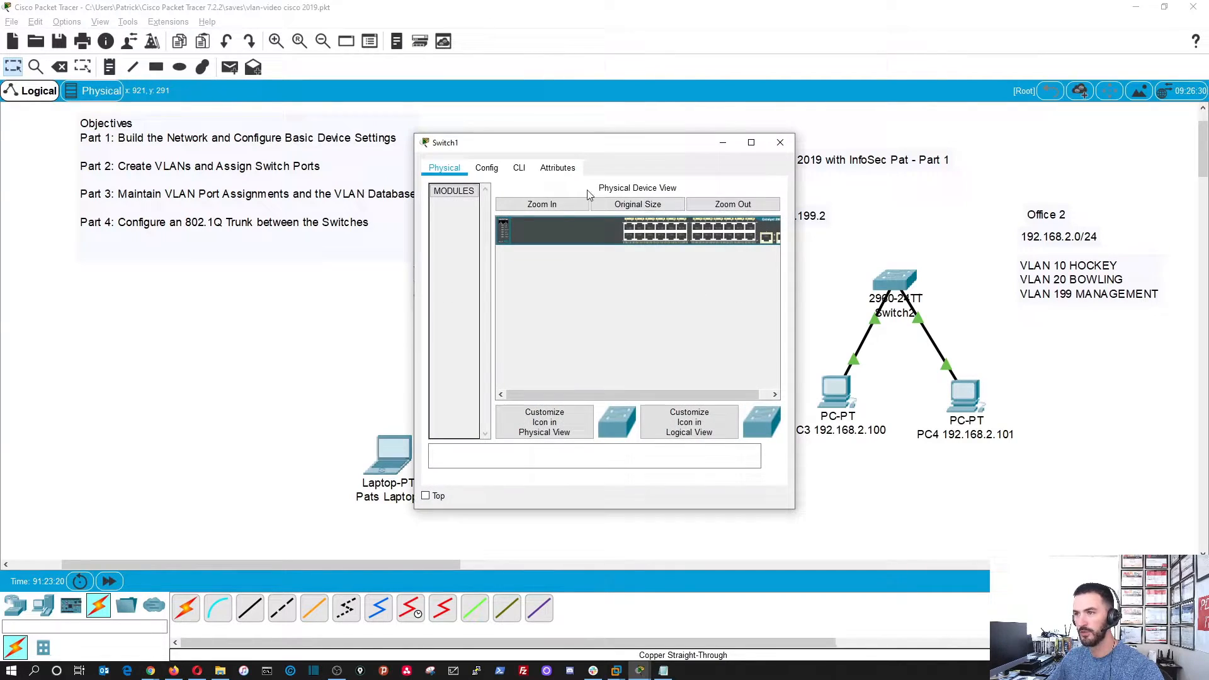
- In Switch1's CLI run enable, show vlan brief, then configure terminal
click(519, 167)
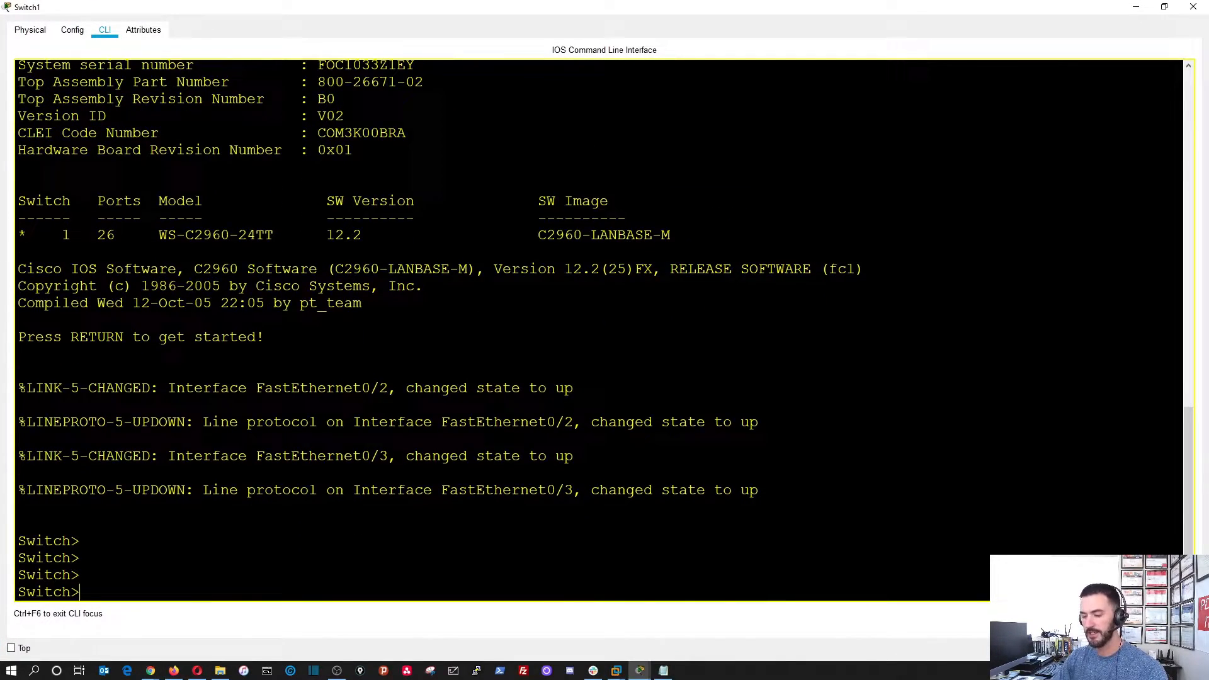
text(en)
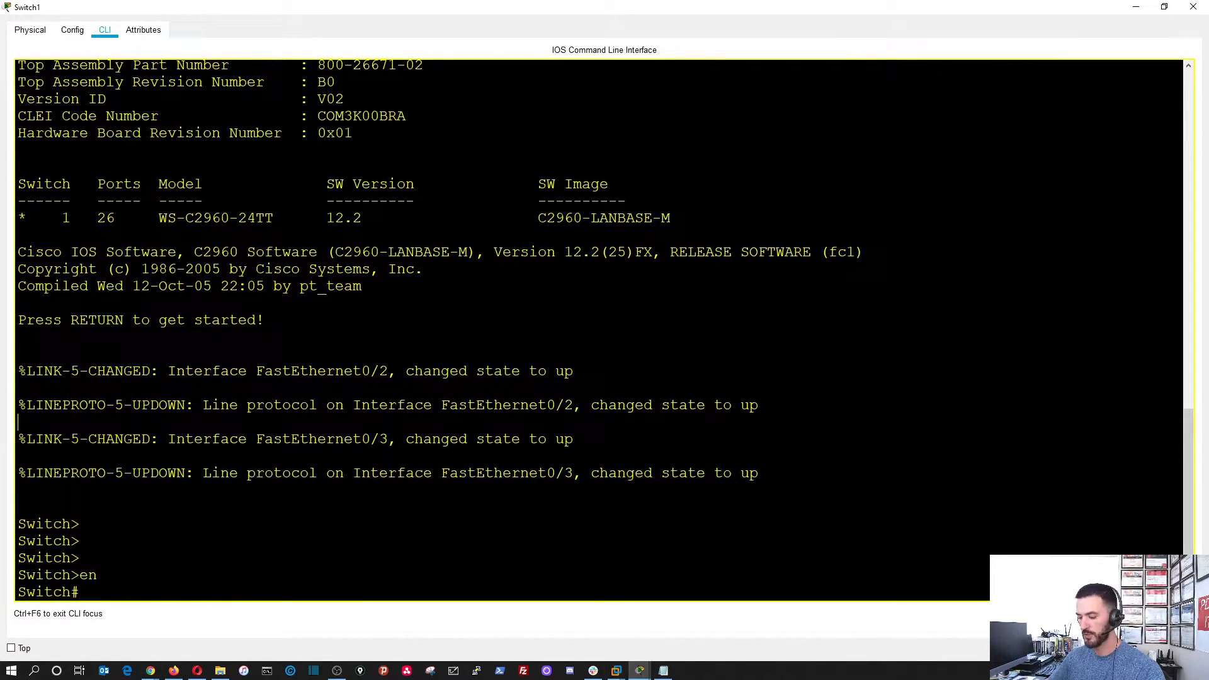
text(show vlan br)
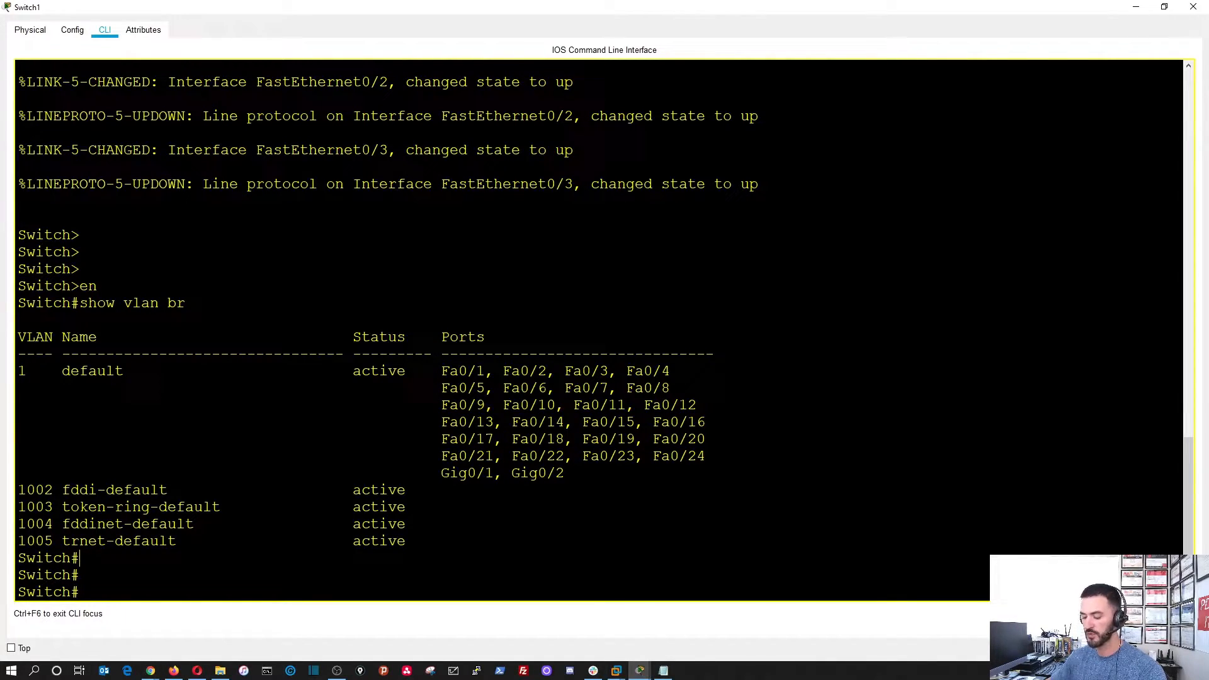
text(config t)
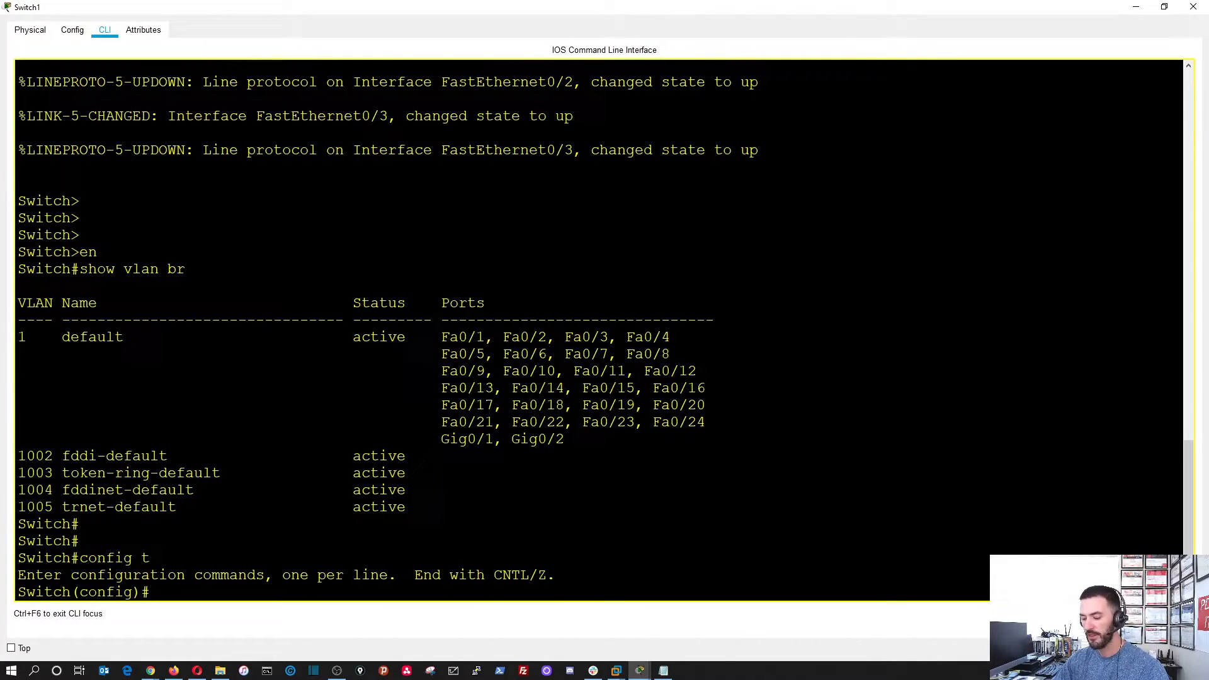
- Set hostname SW1, then list the available 'no ip' options with '?'
text(hostname)
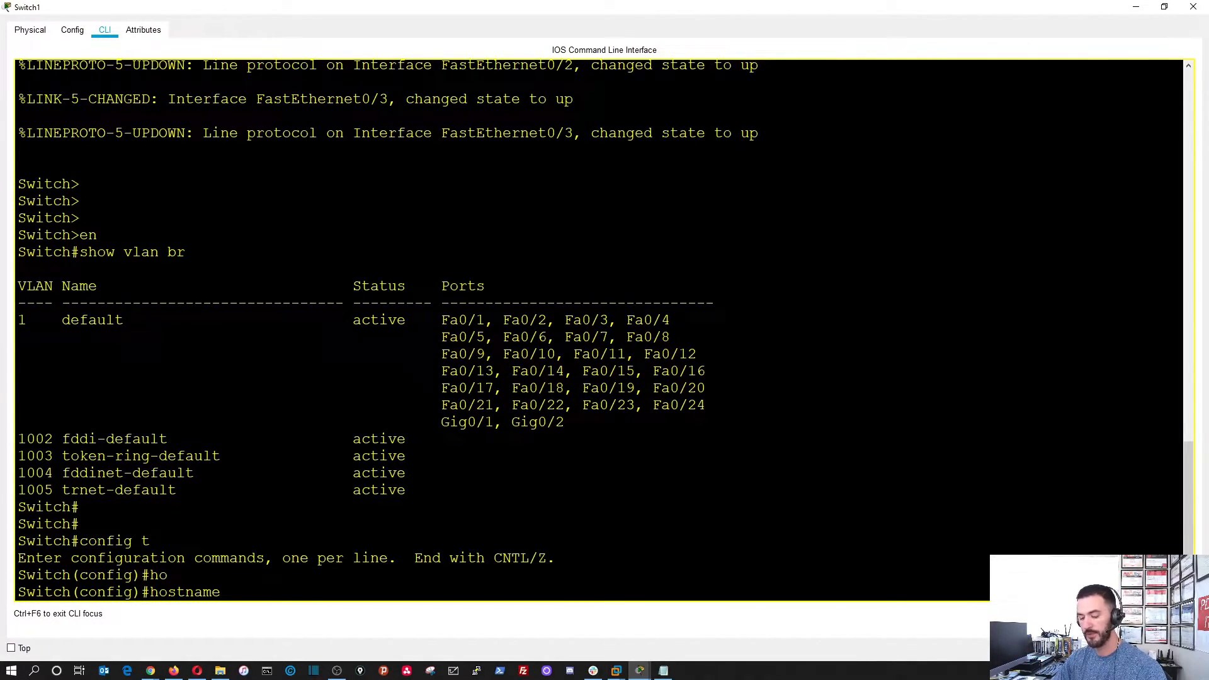
text(SW1)
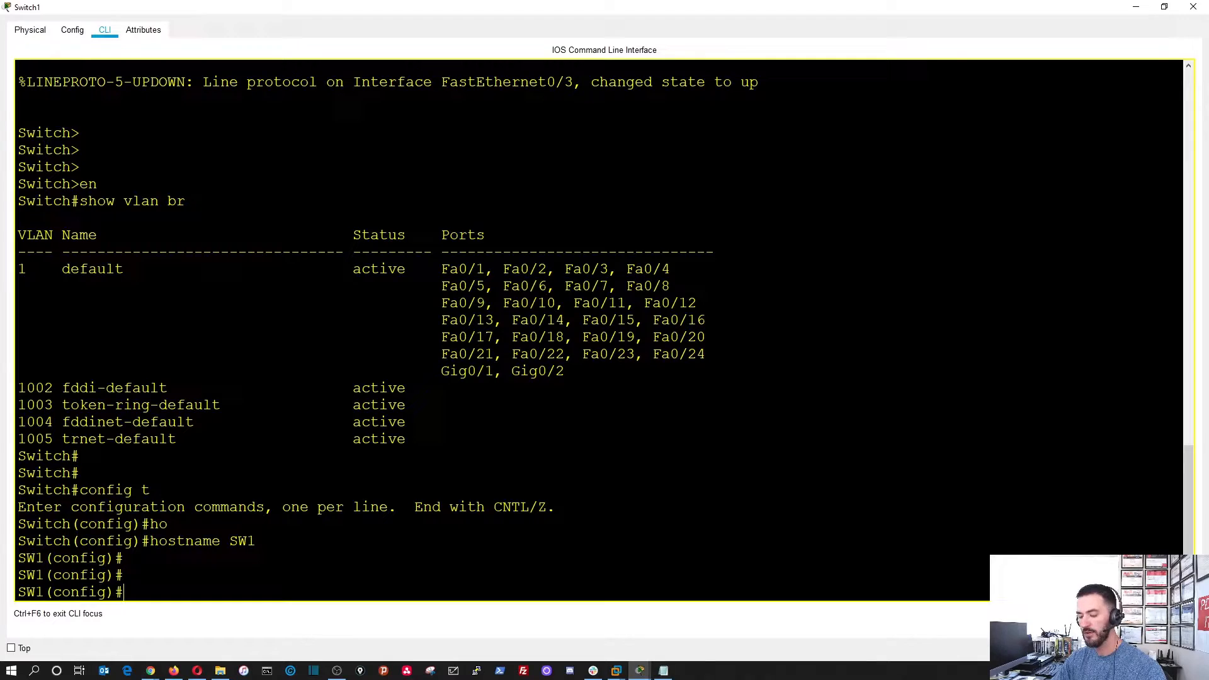
text(no ip domain)
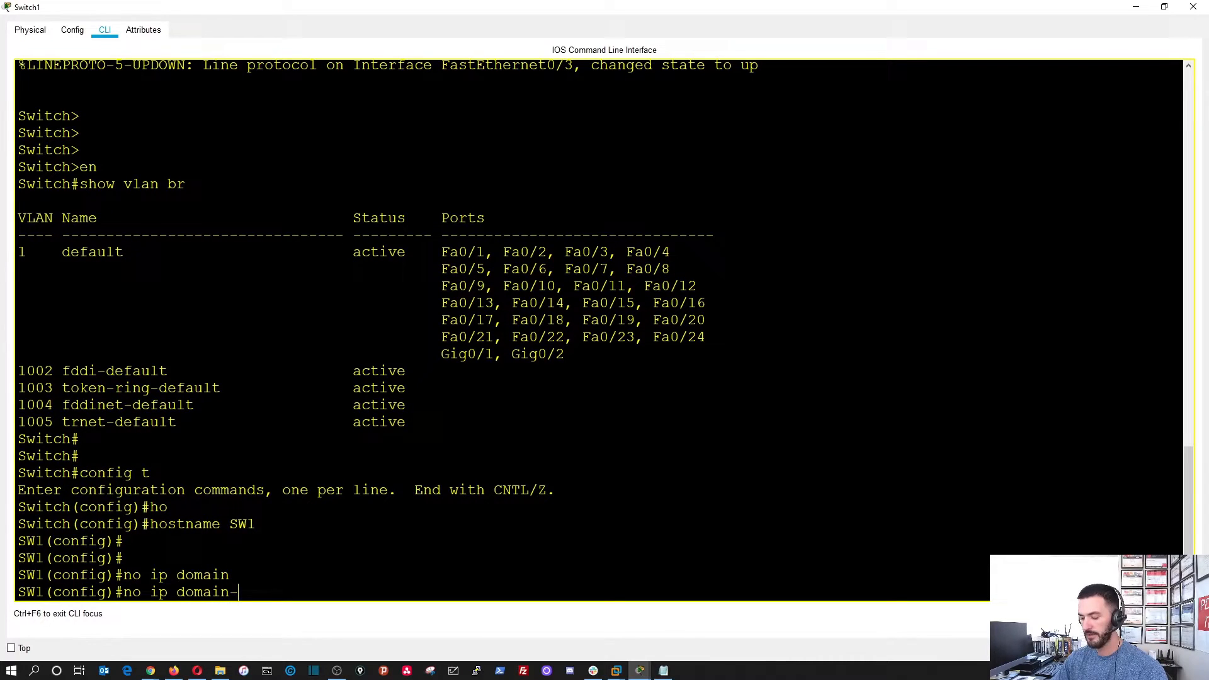
text(-lookup)
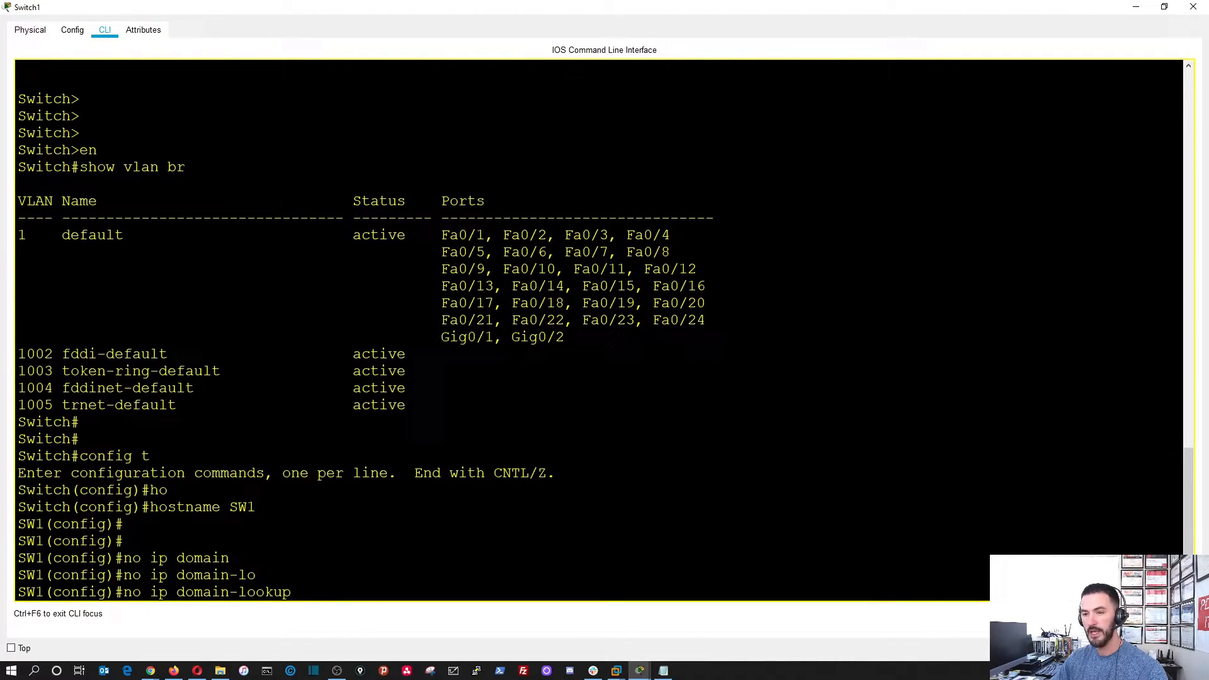
key(Backspace)
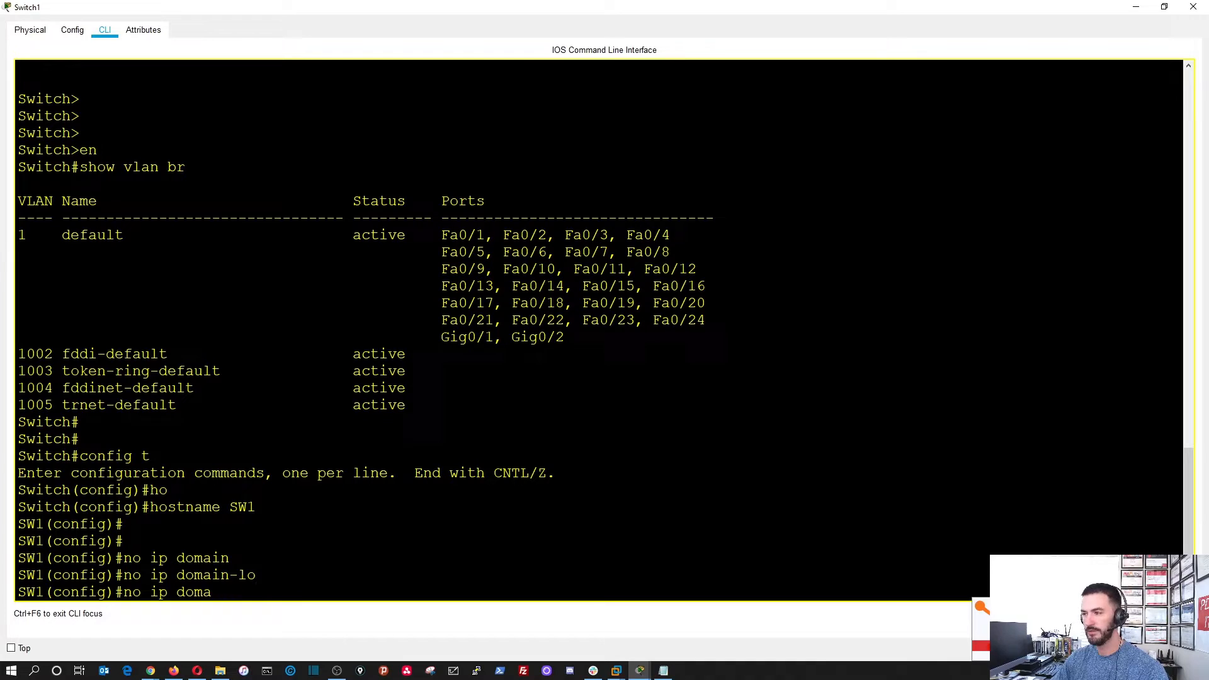
key(backspace)
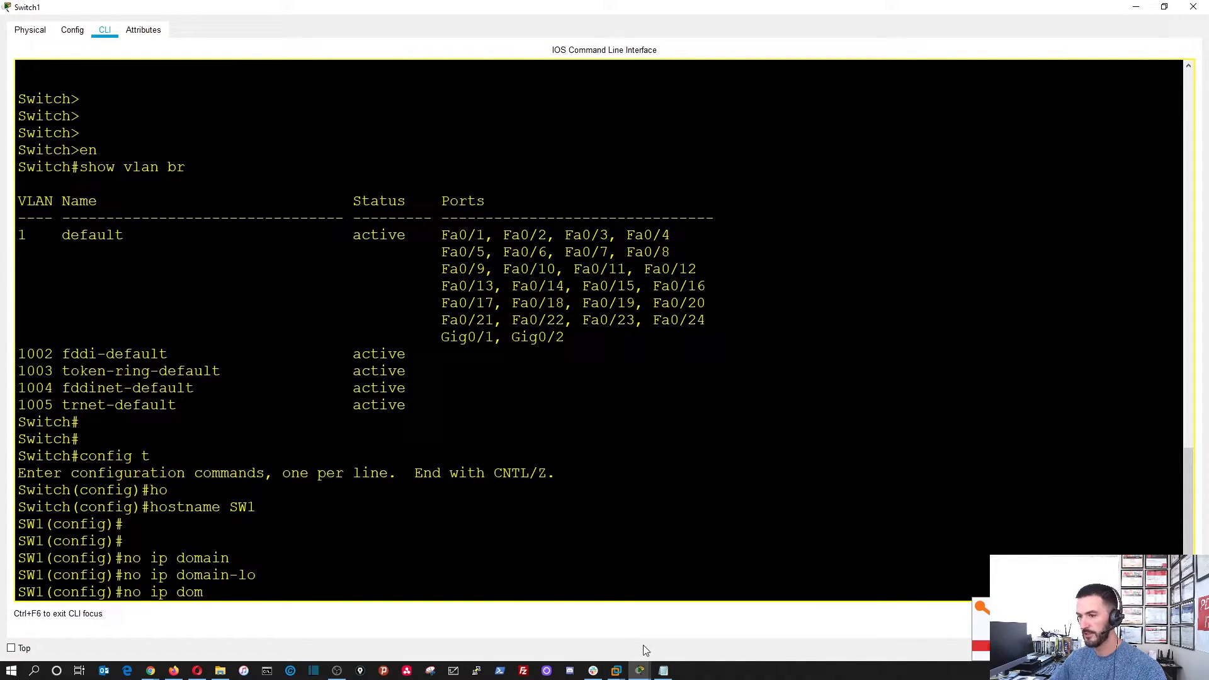
key(BackSpace)
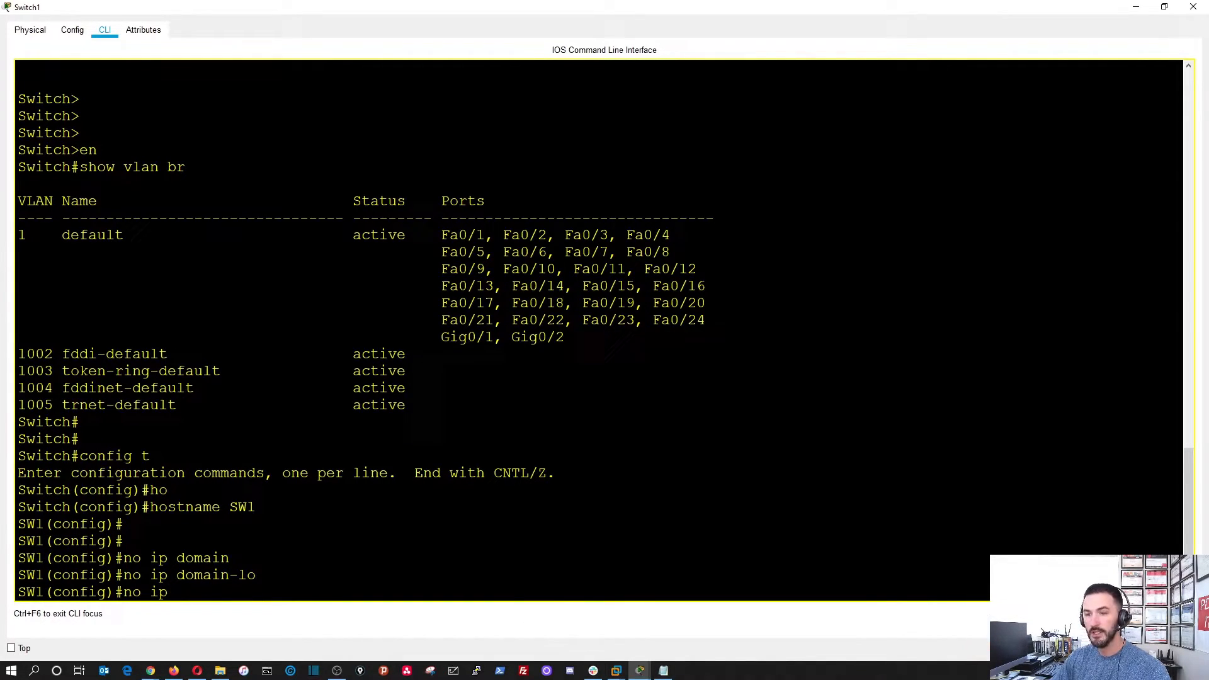
text(?)
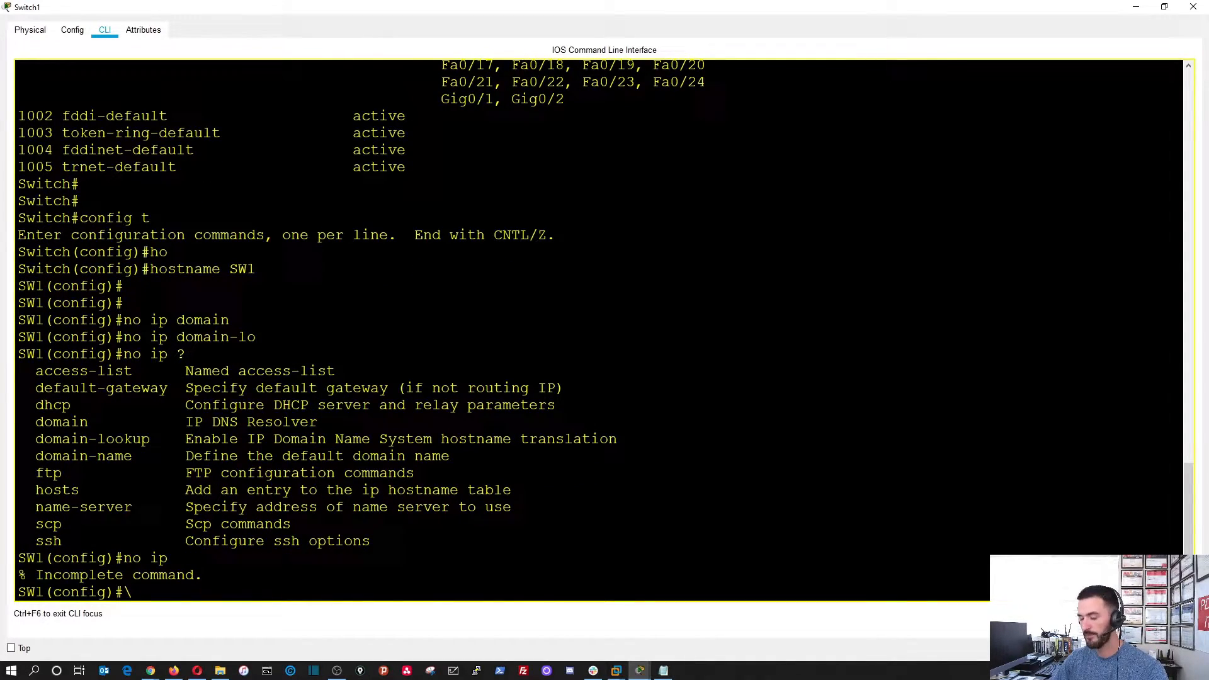
- Re-enter hostname SW1 and apply no ip domain-lookup
text(hostname SW1)
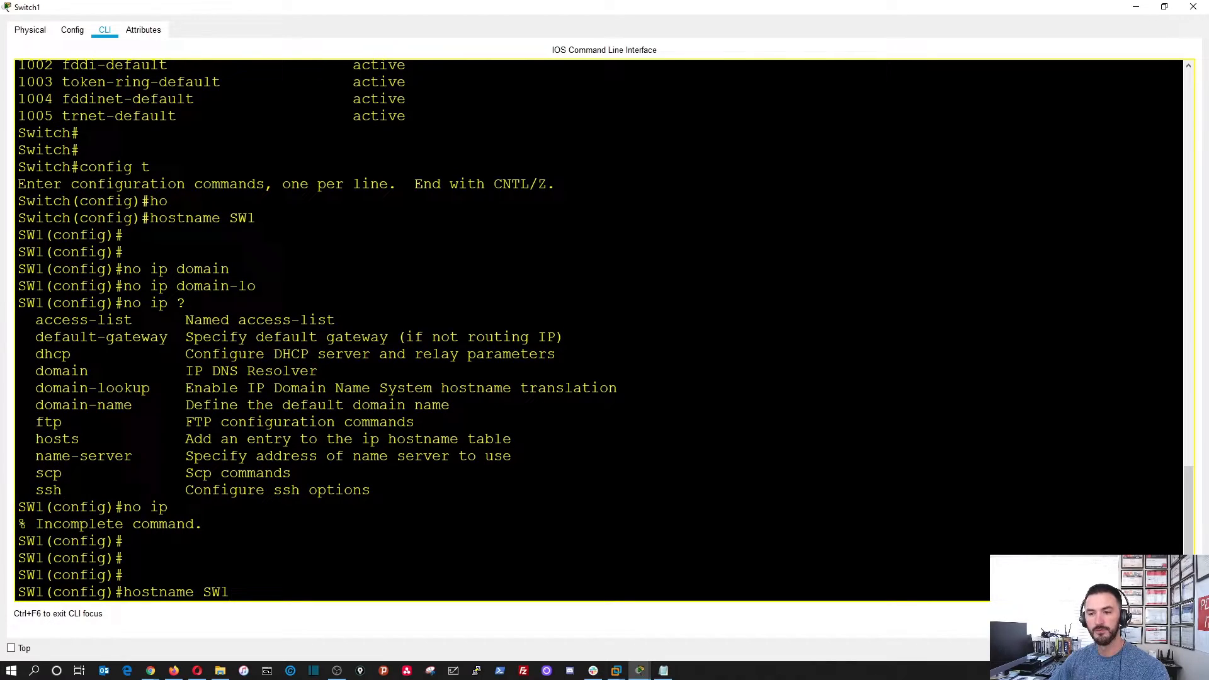
text(no ip domain-lookup)
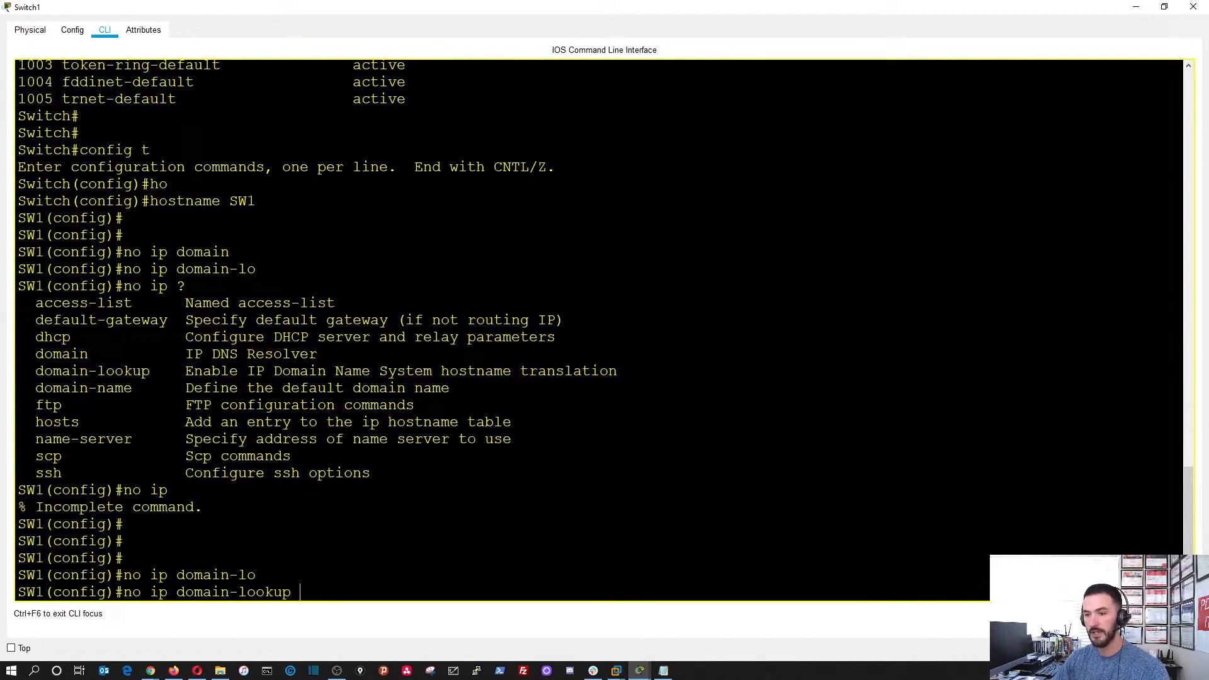
key(enter)
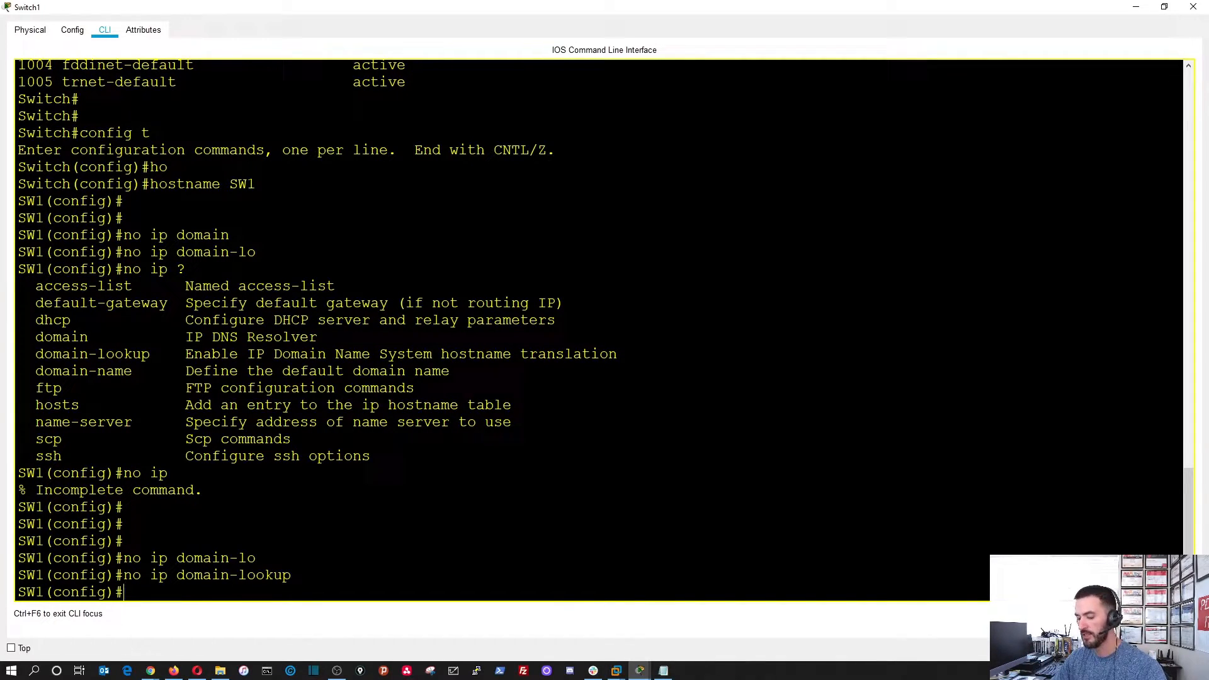
text(service password-encryption)
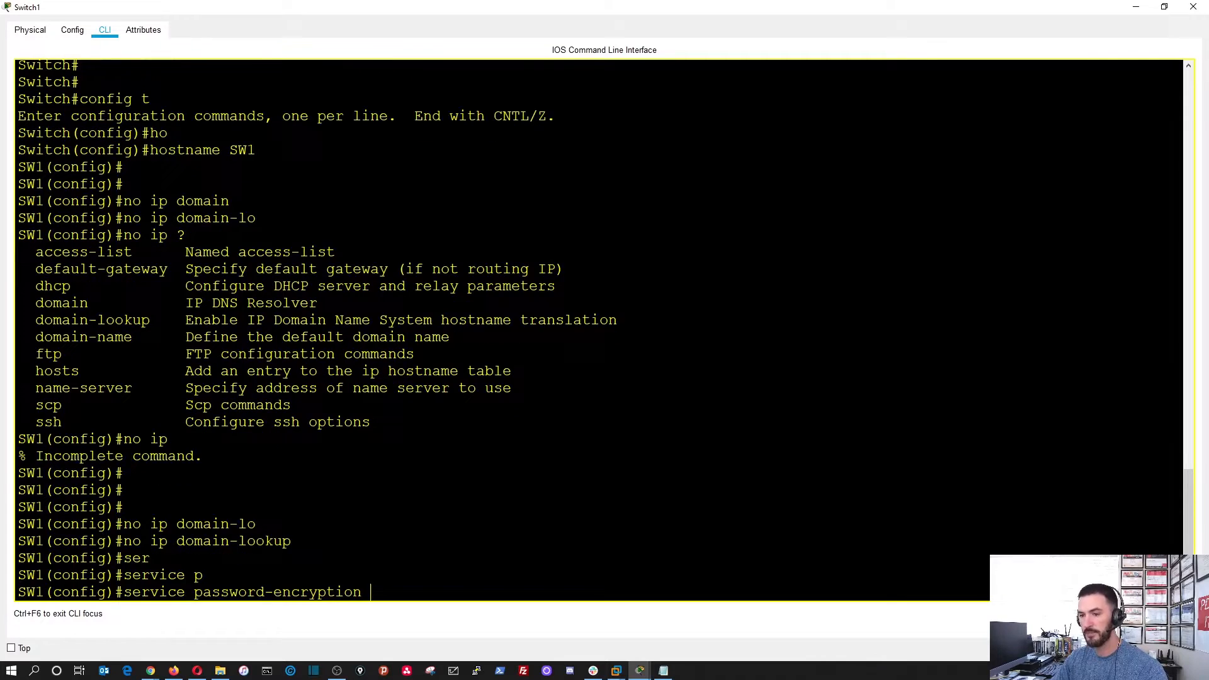
key(enter)
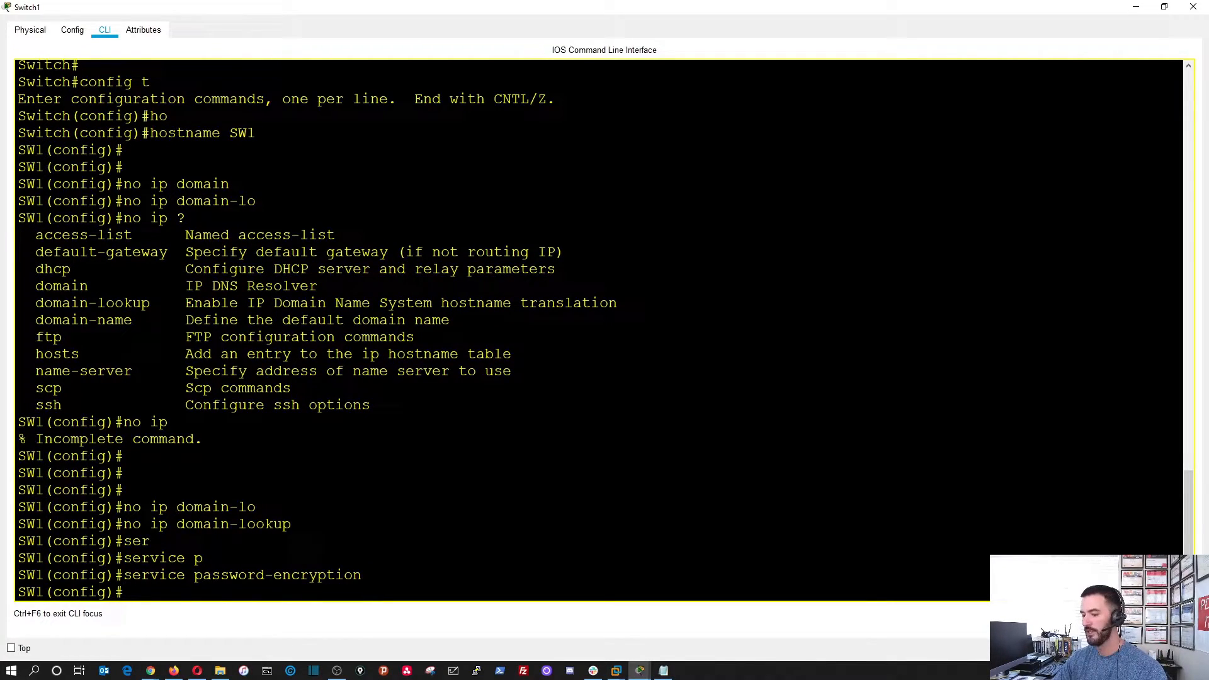
text(en)
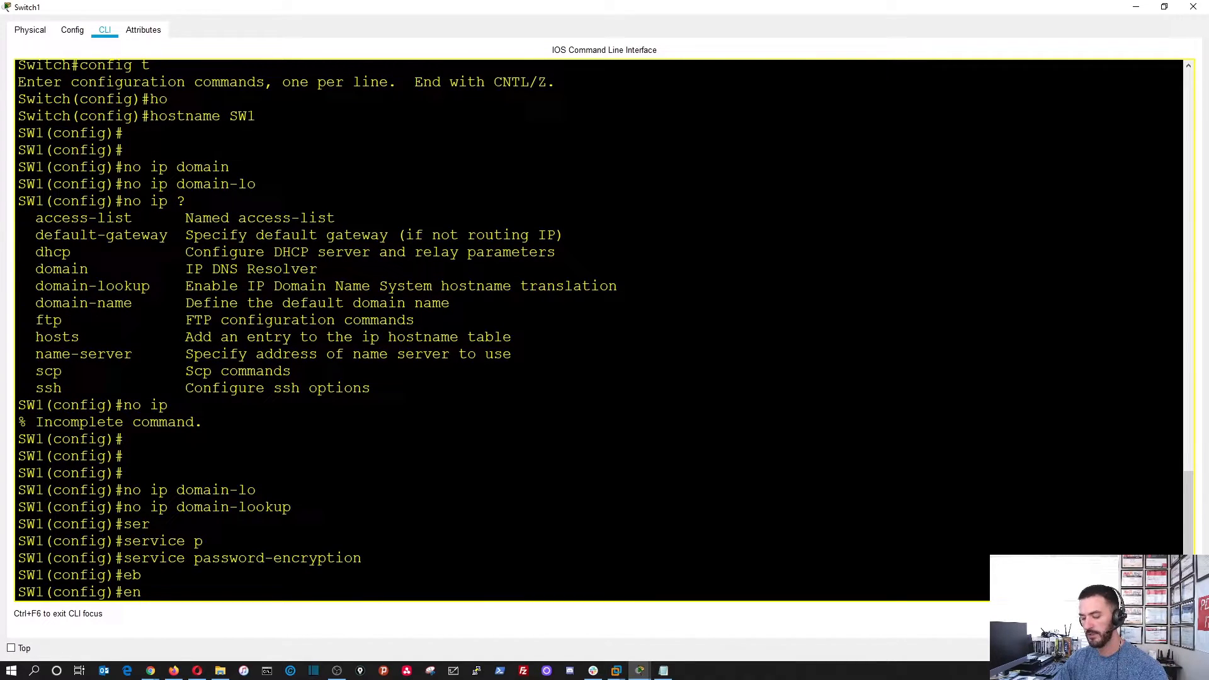
text(enable password)
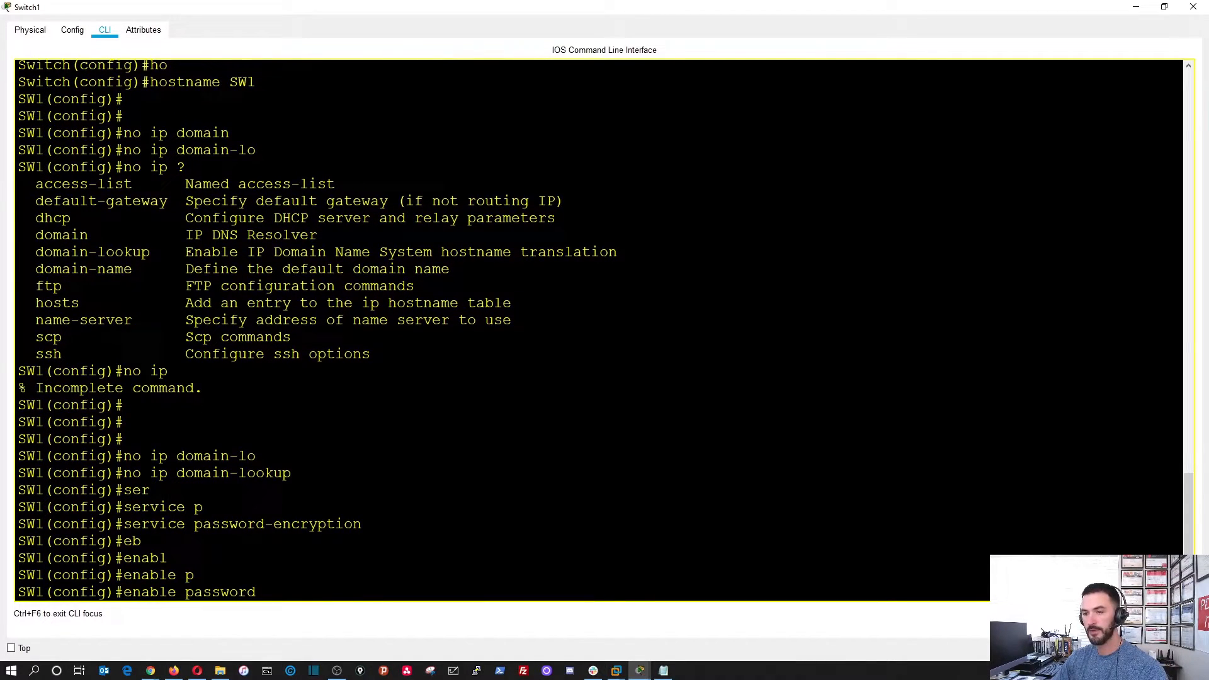
text(cisco)
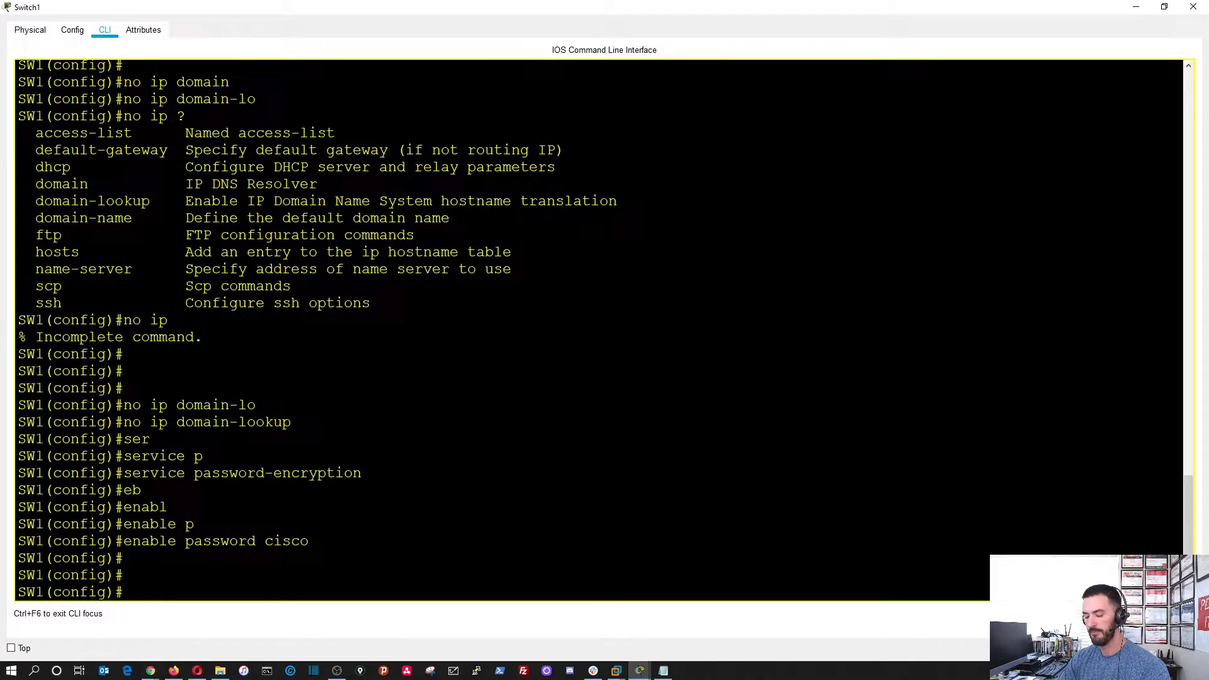
- Set SW1's MOTD banner to "Please stay away from my switch. THANK YOU!!!!" delimited by #
text(banner)
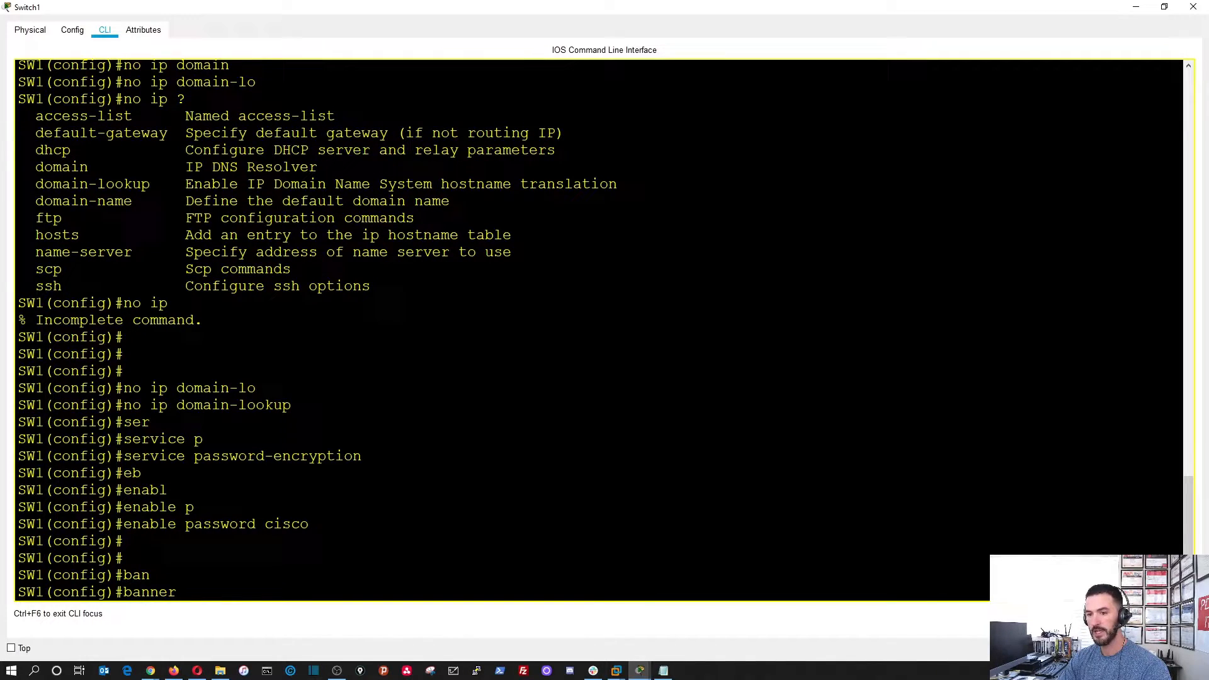
text(?)
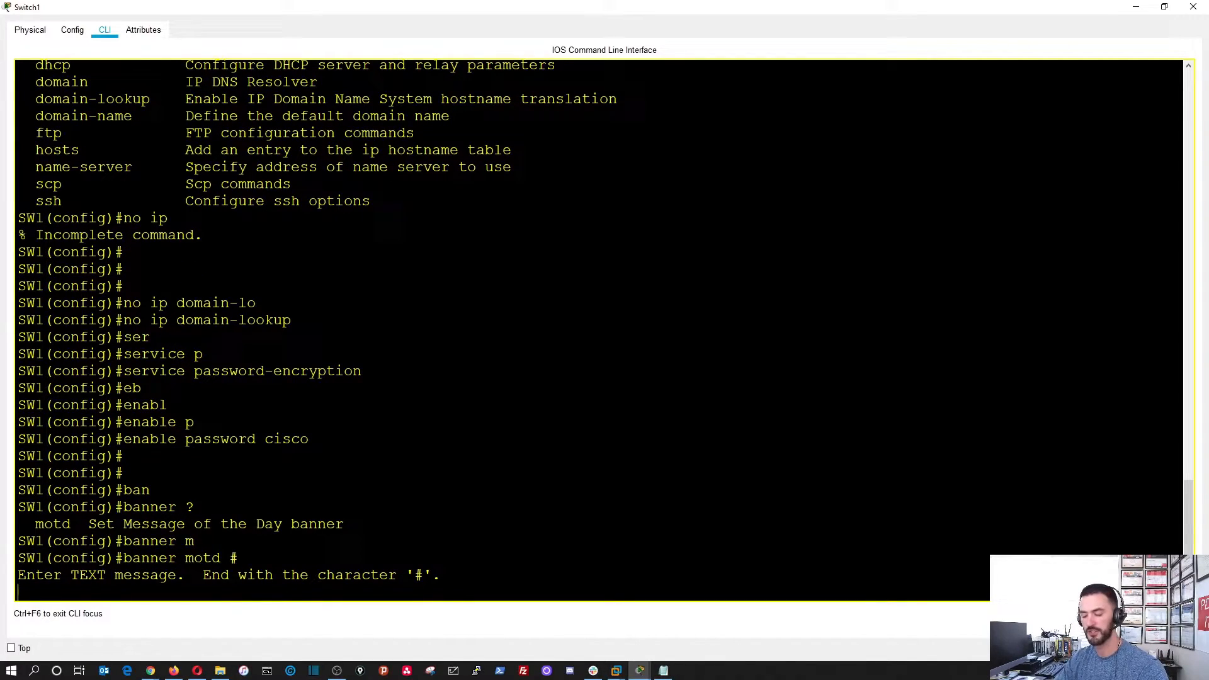
text(Please)
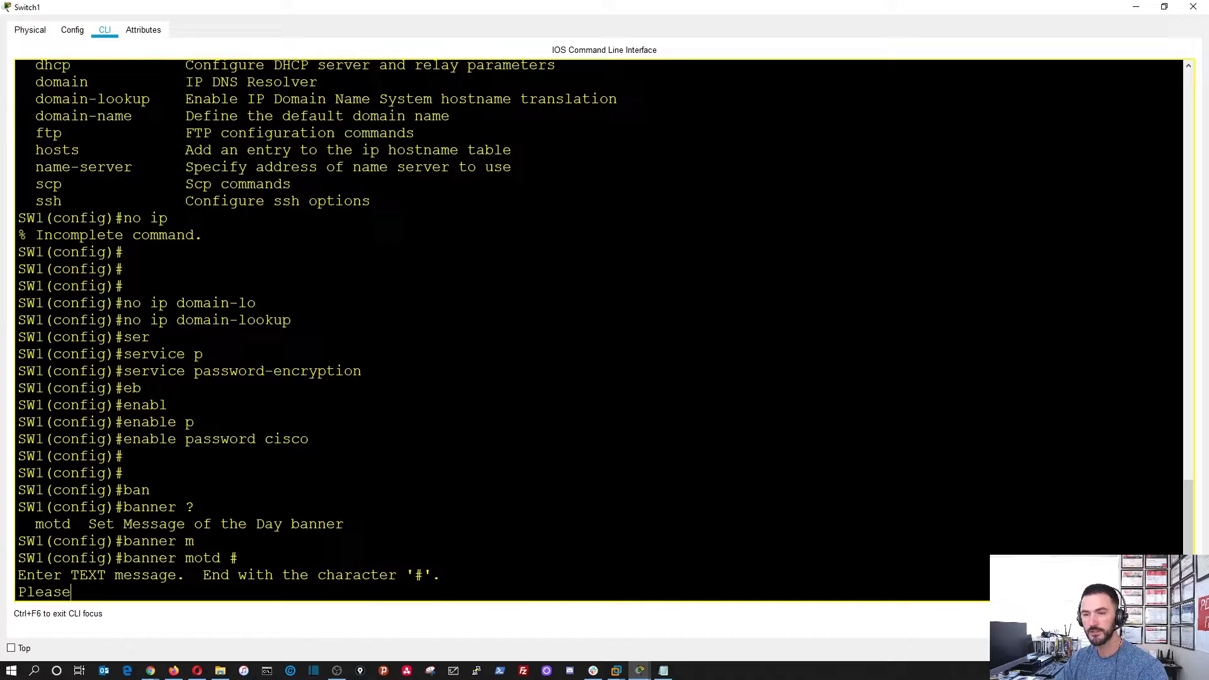
text(stay)
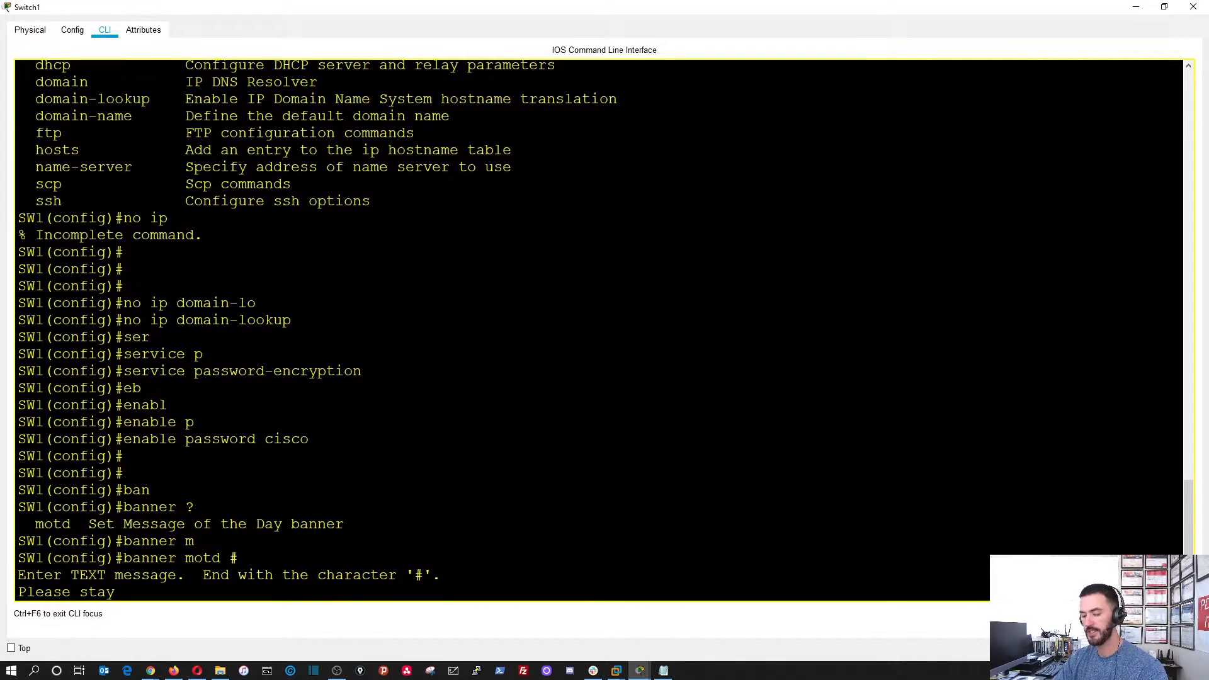
text(away from)
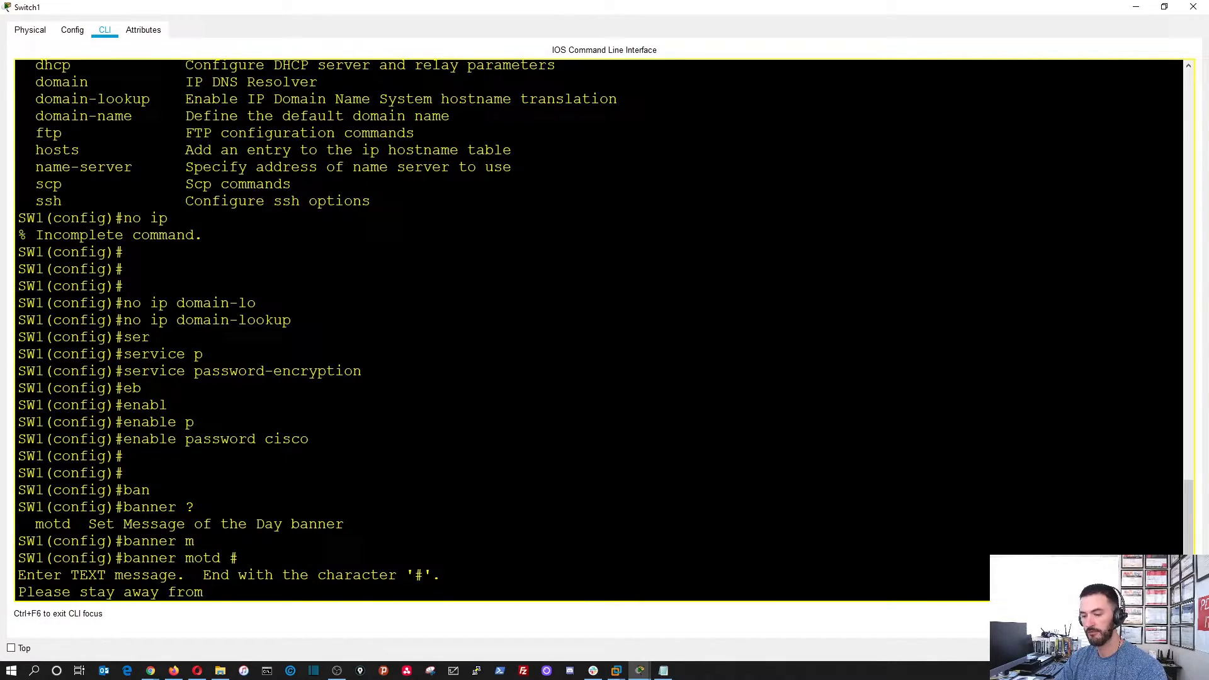
text(my switch. T)
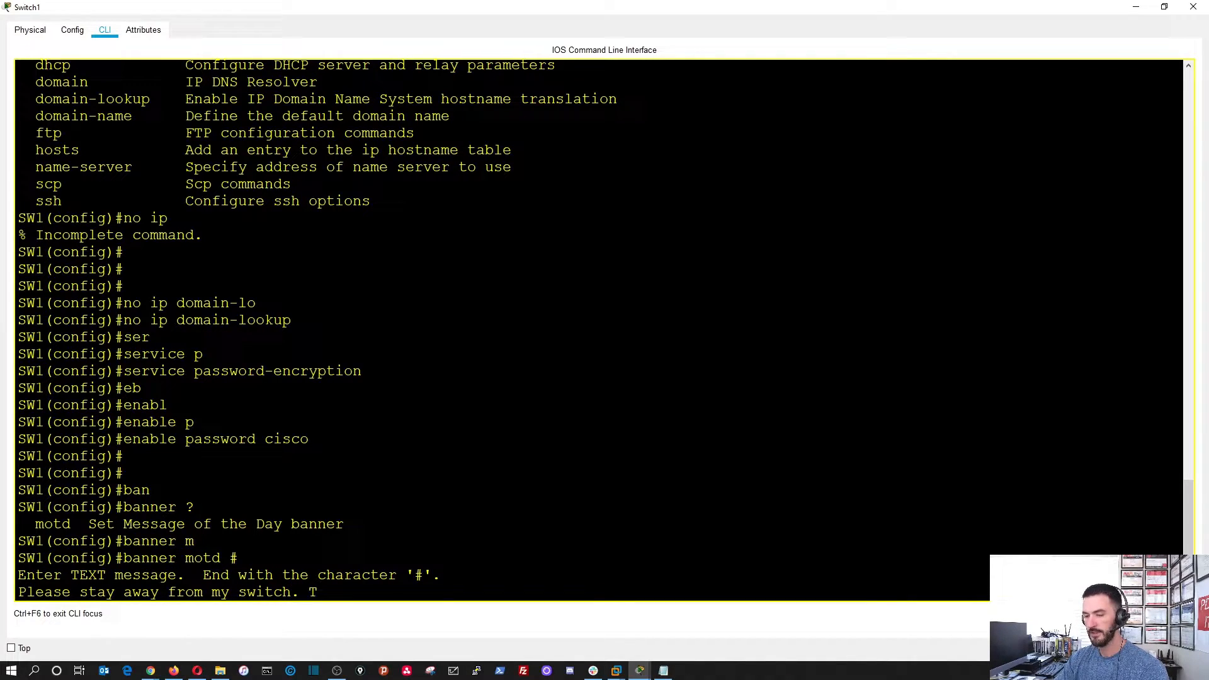
text(HANK YOU)
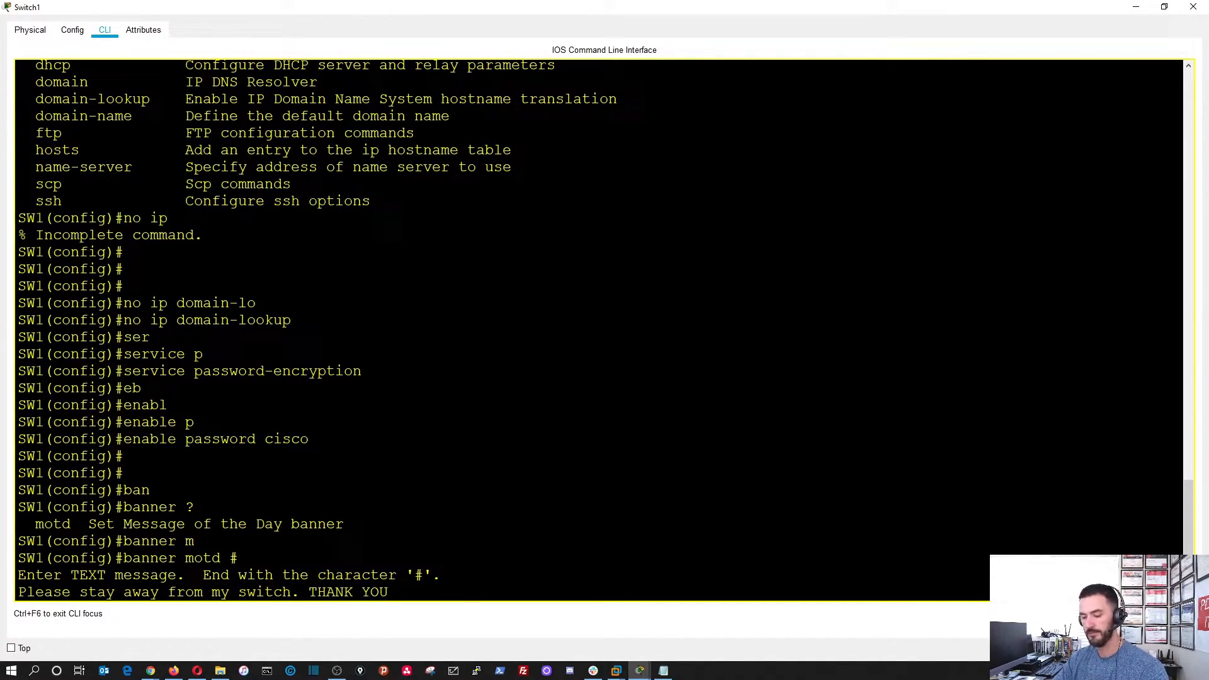
text(!!!! #)
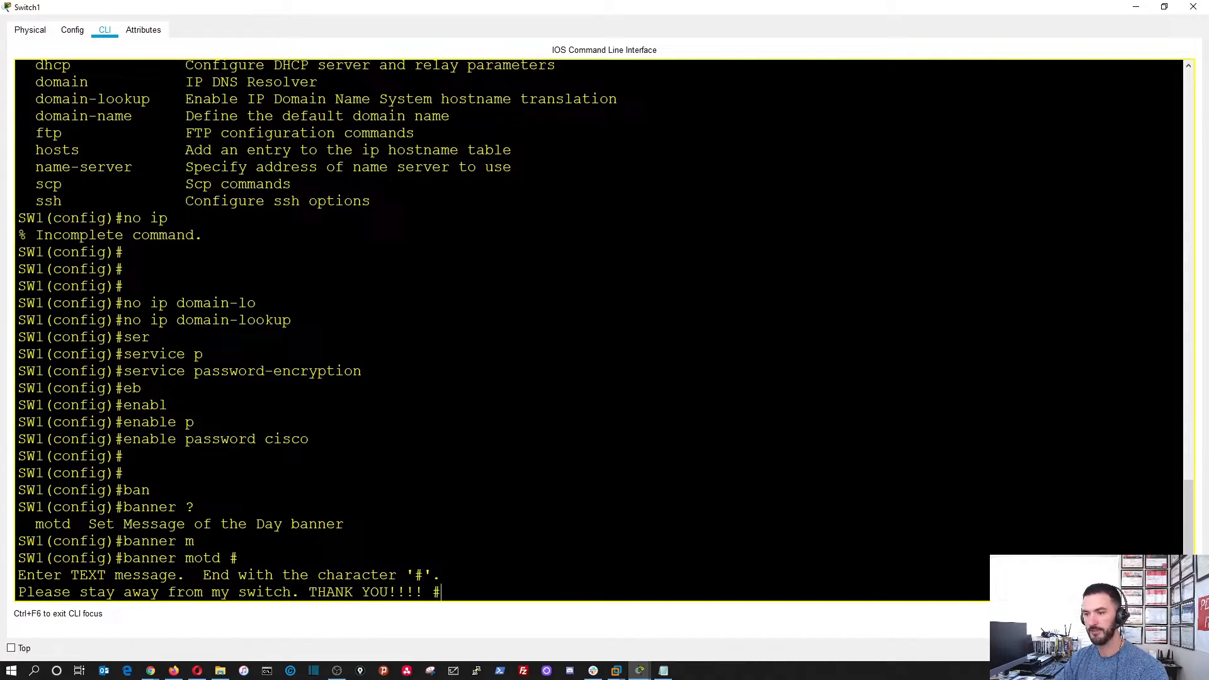
key(enter)
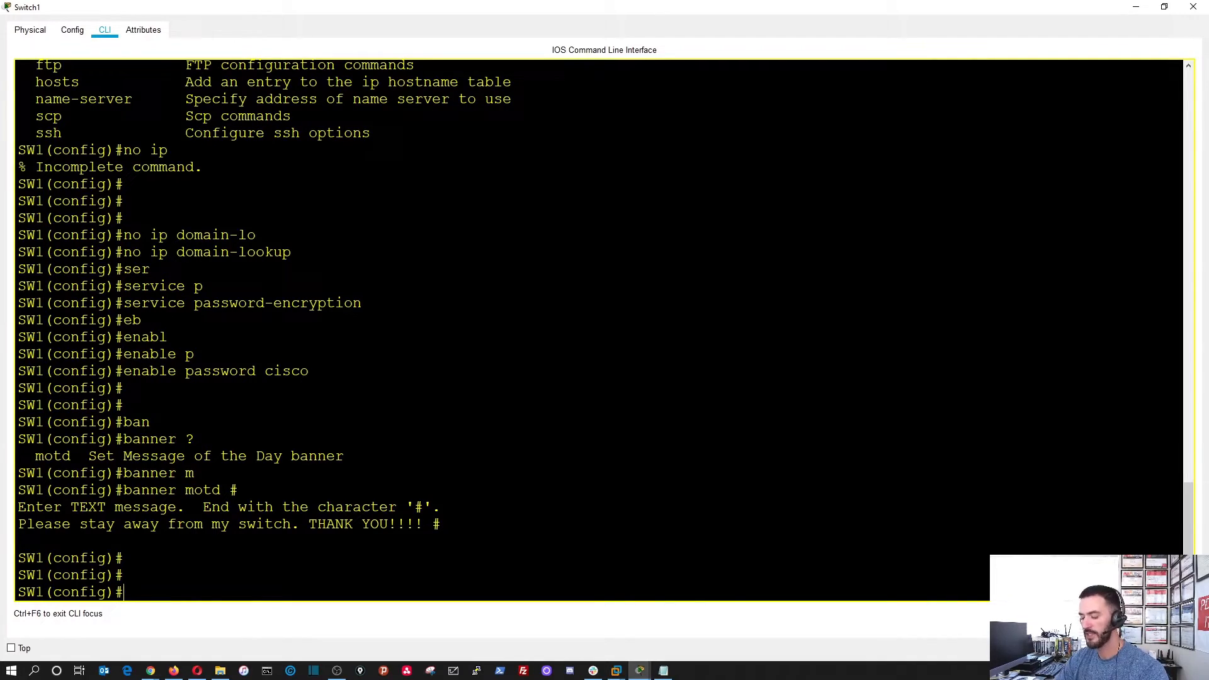
text(line)
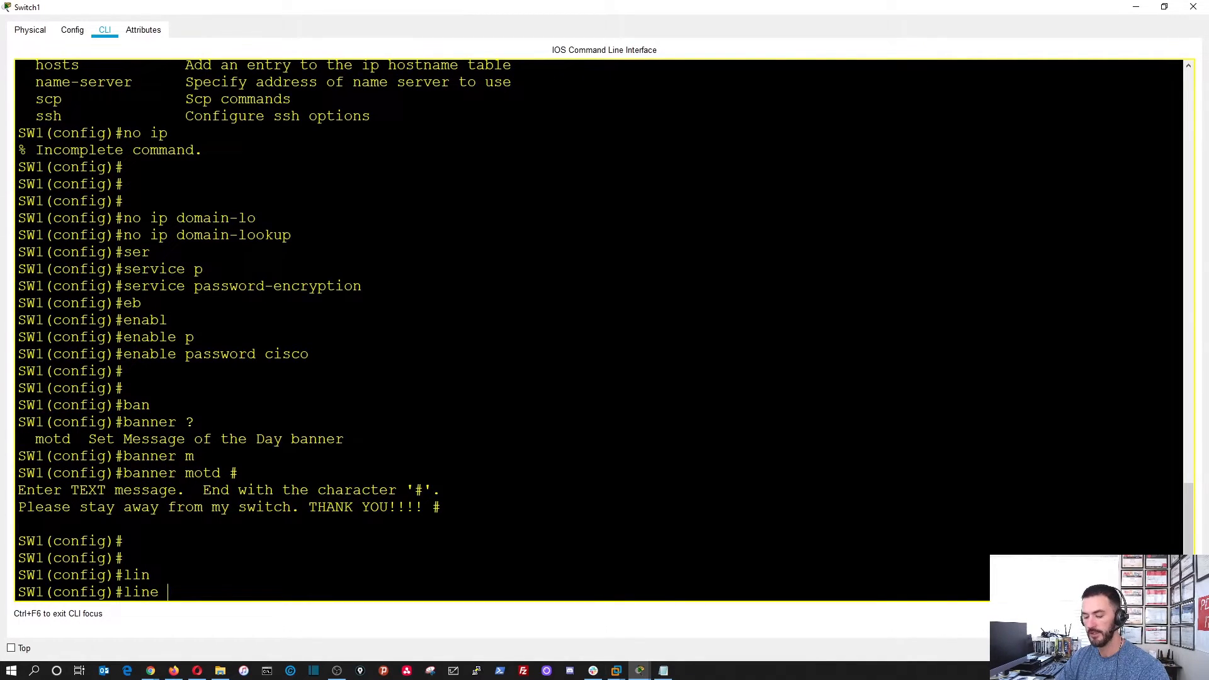
text(console)
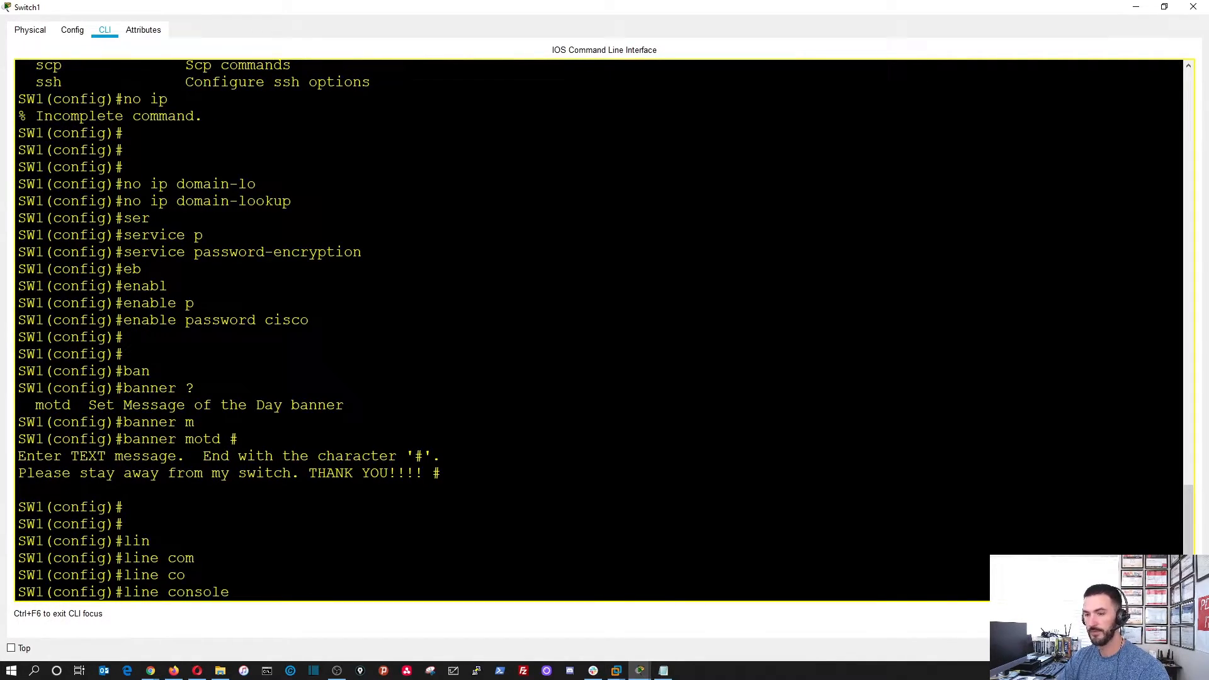
text(0)
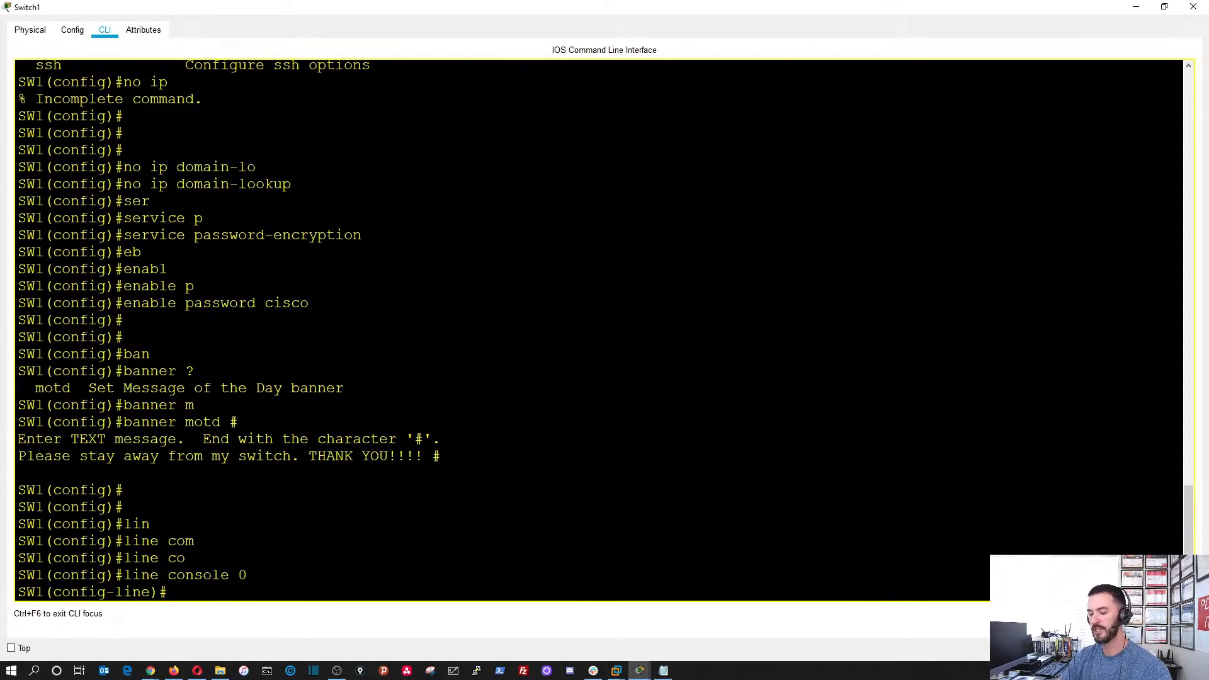
text(password cisco)
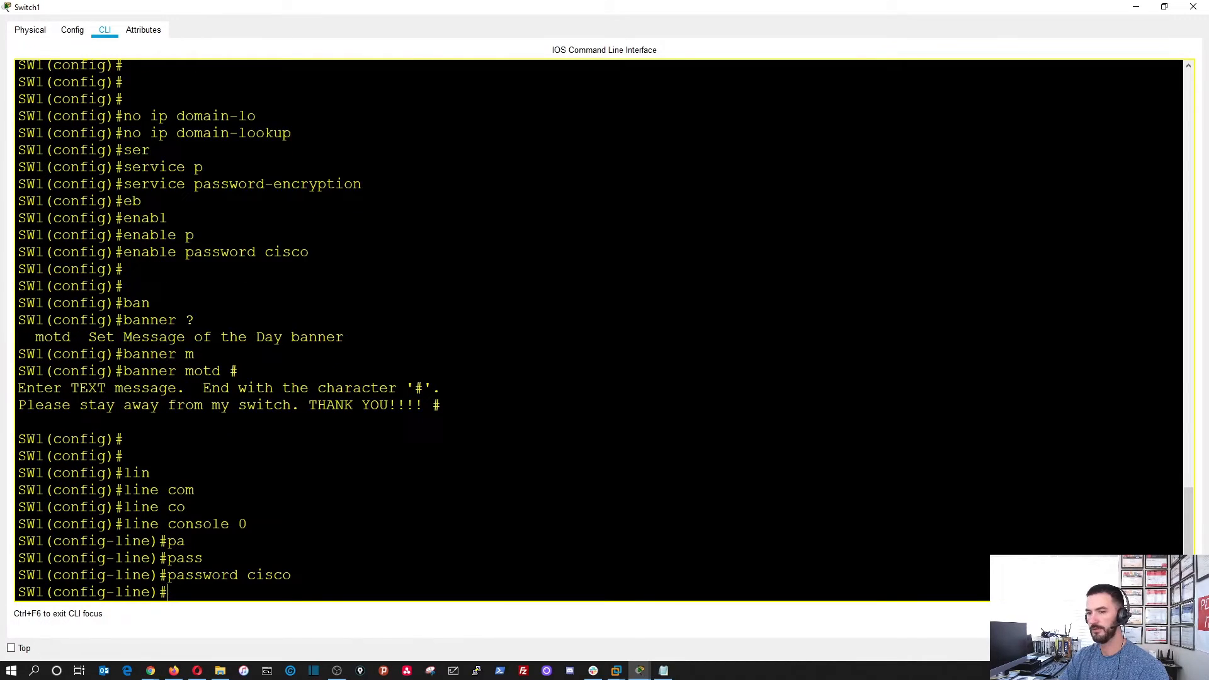
text(login)
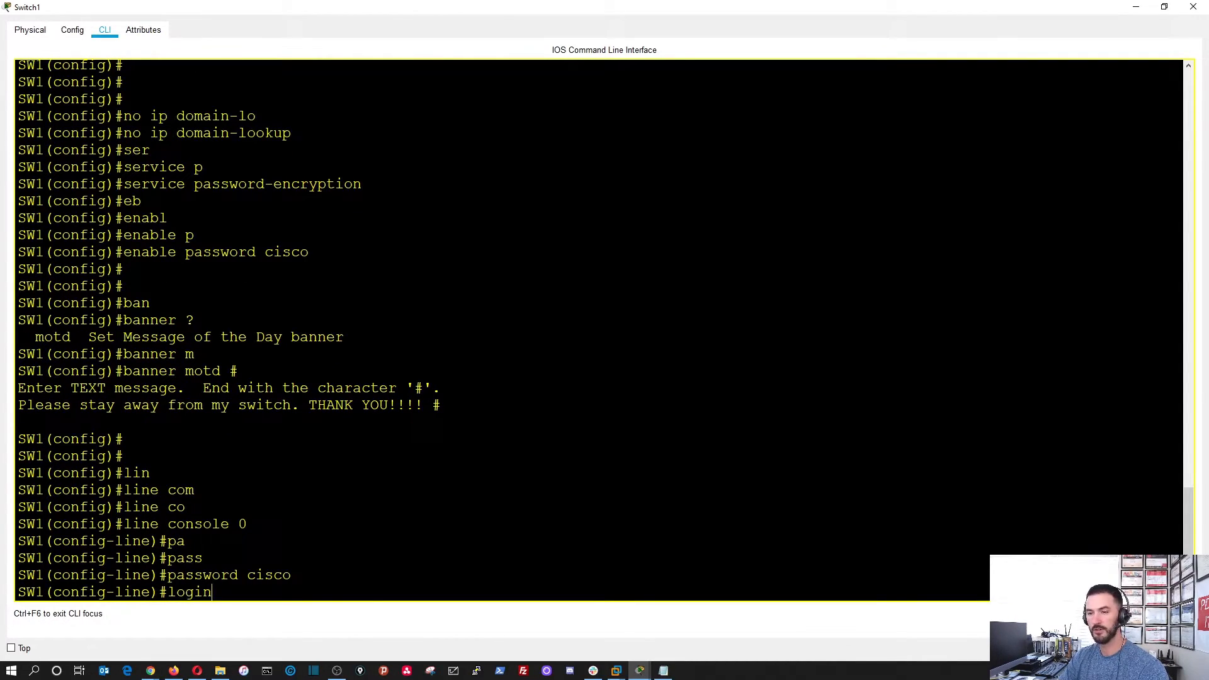
text(lo)
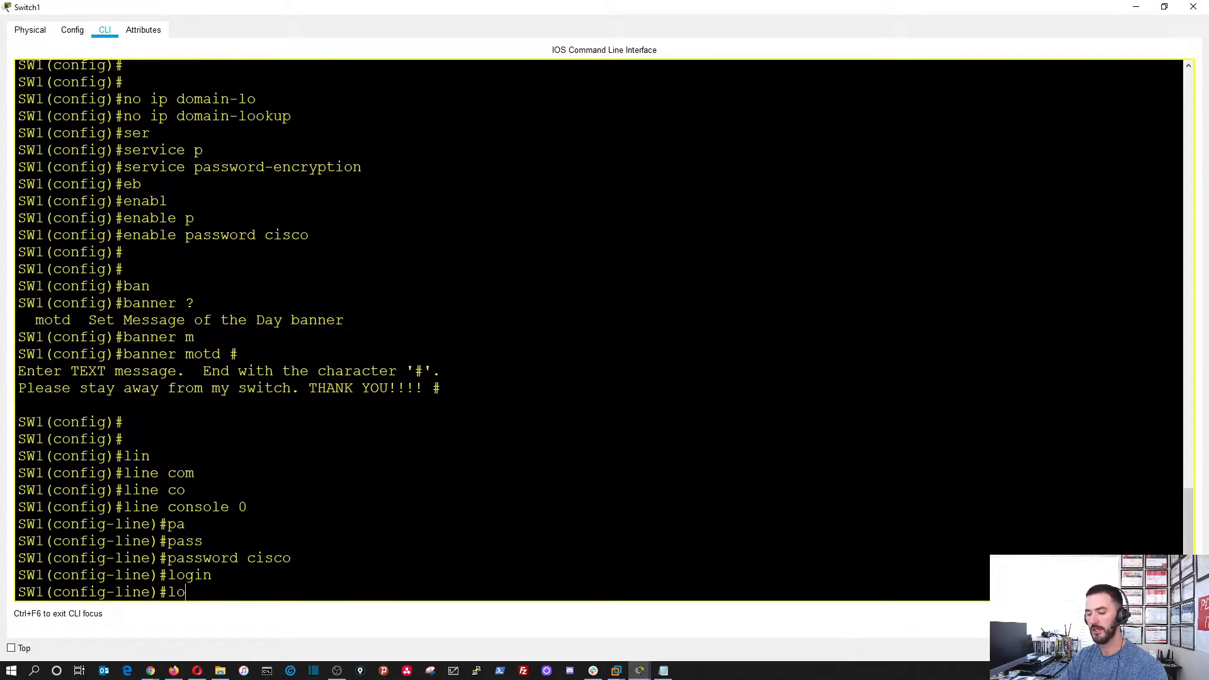
text(logging synchronous)
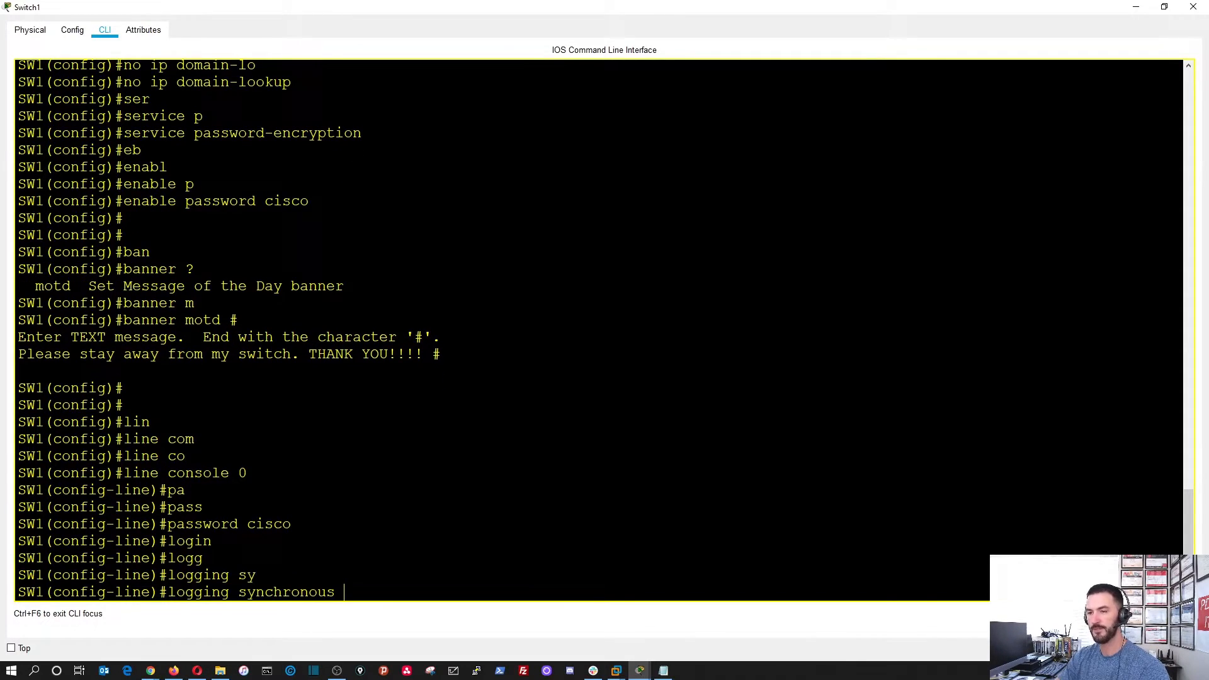
key(enter)
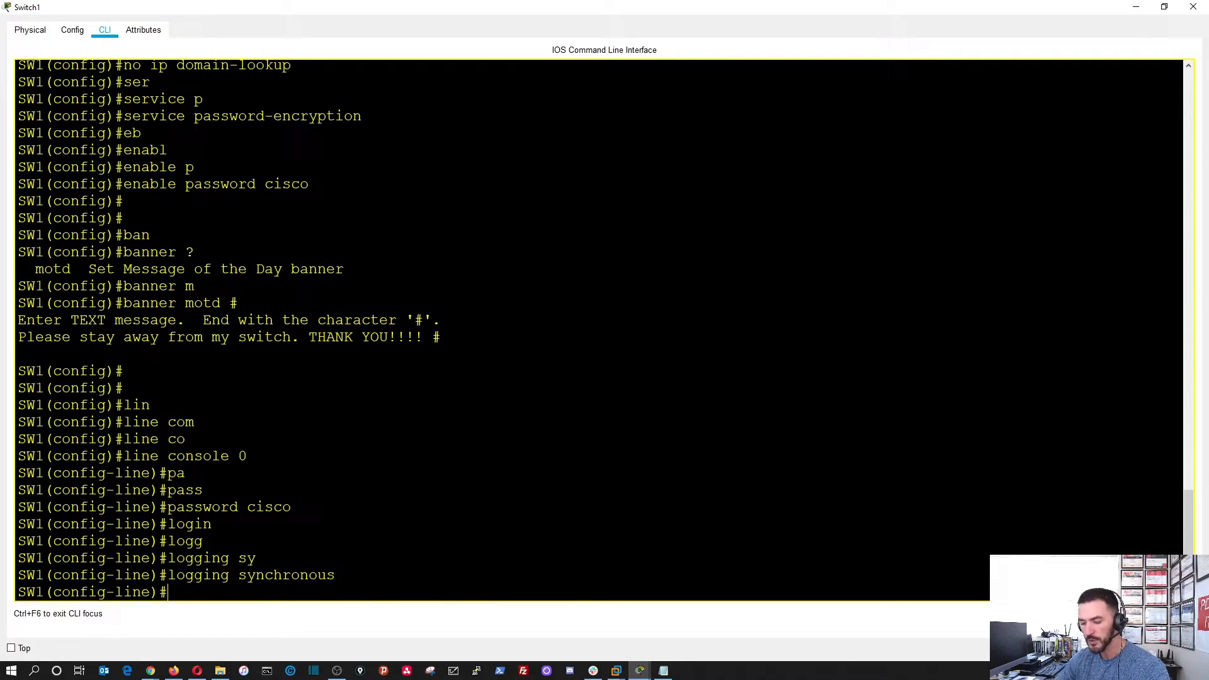
text(exit)
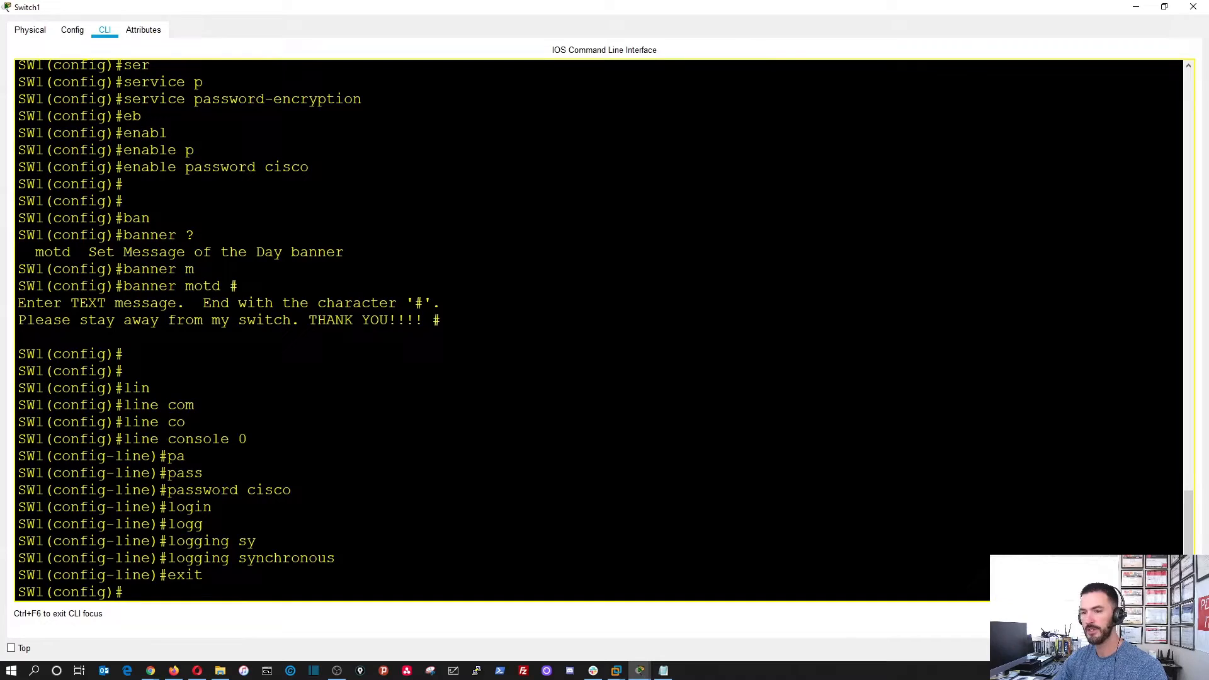
text(lo)
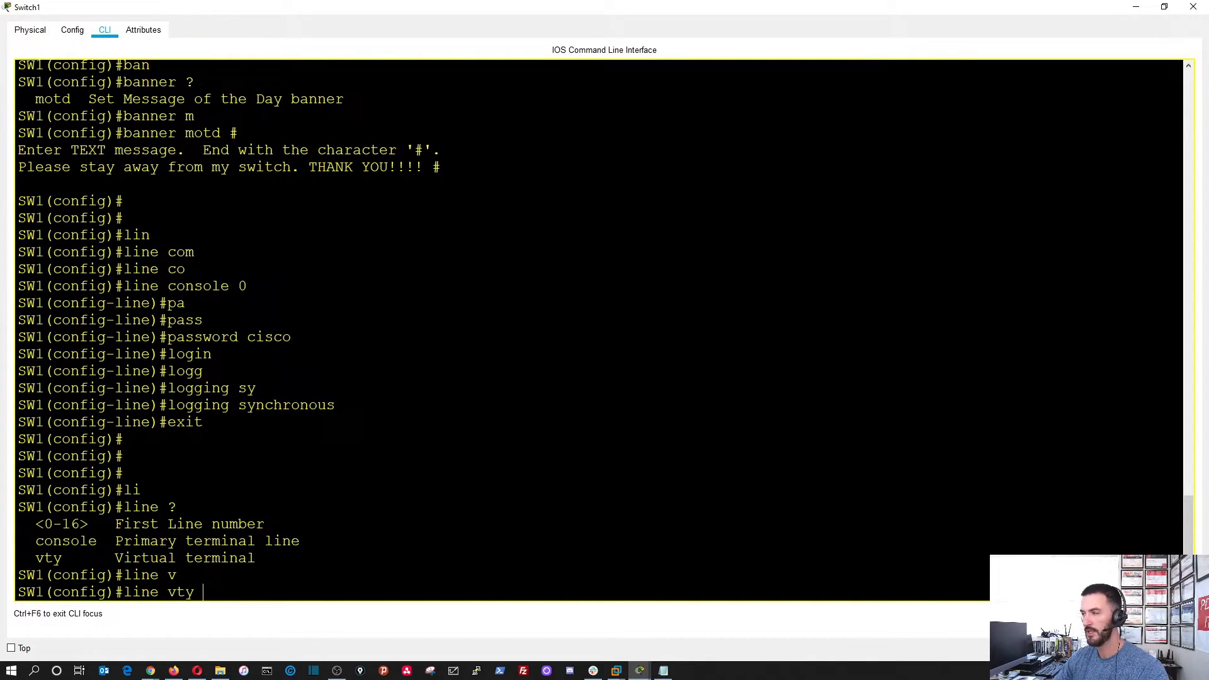
text(0 15)
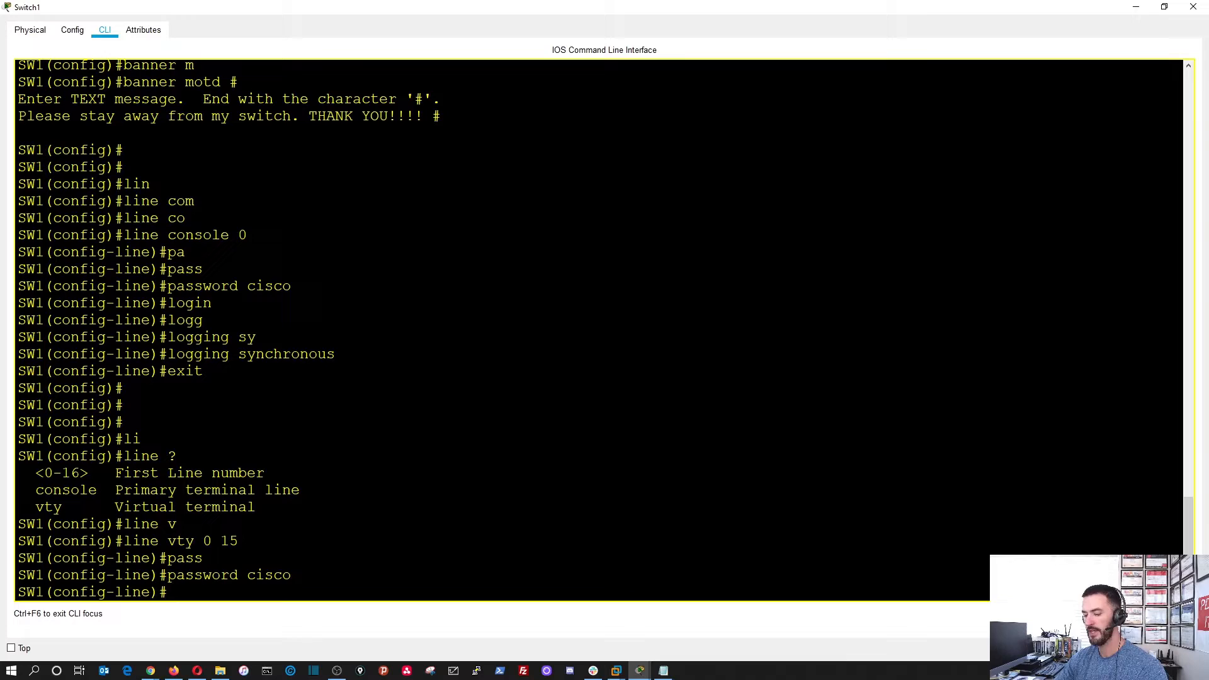
text(logging synchronous)
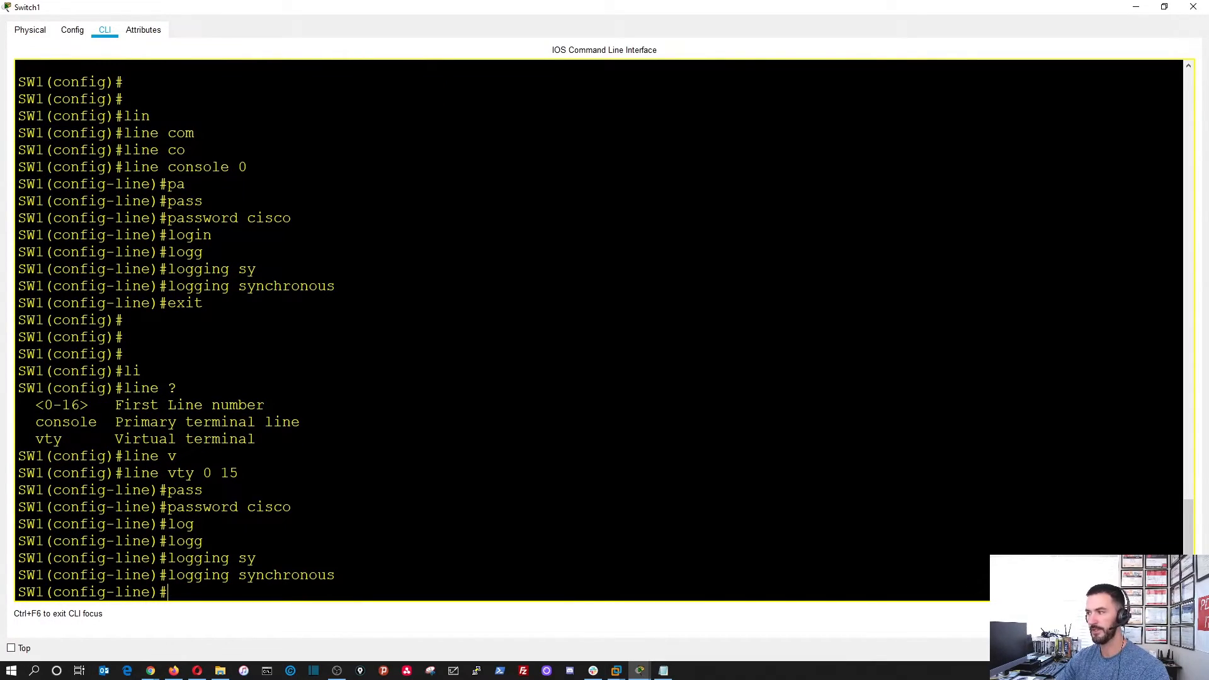
text(login)
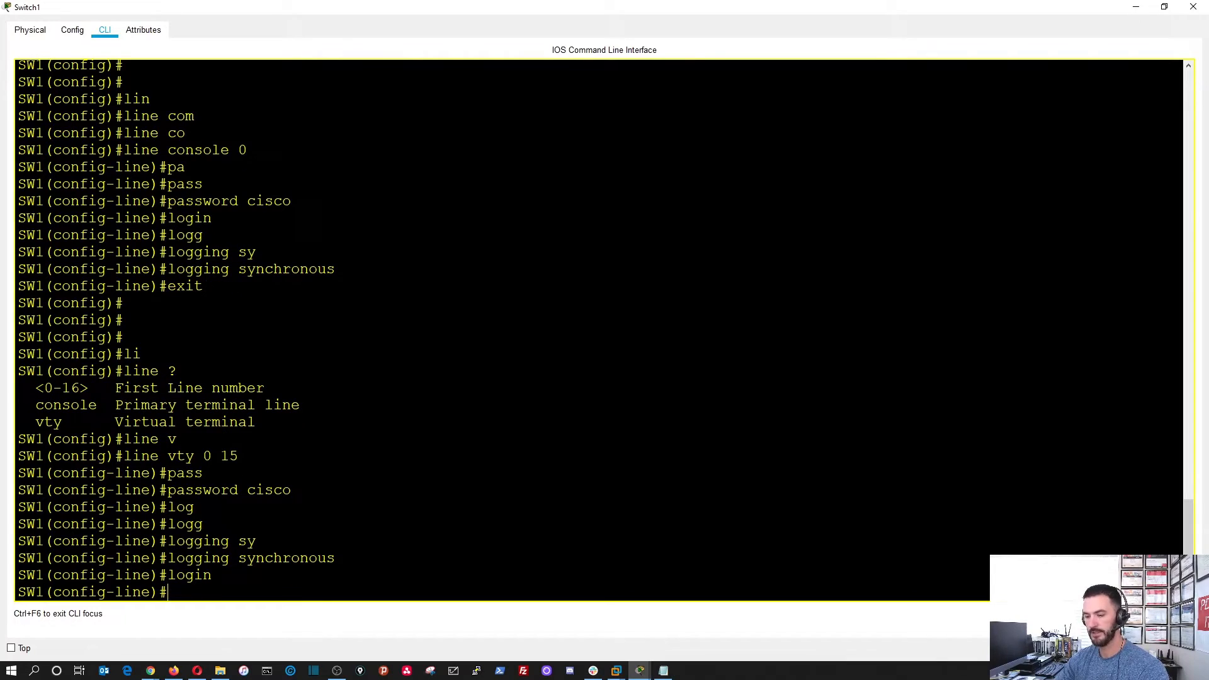
text(end)
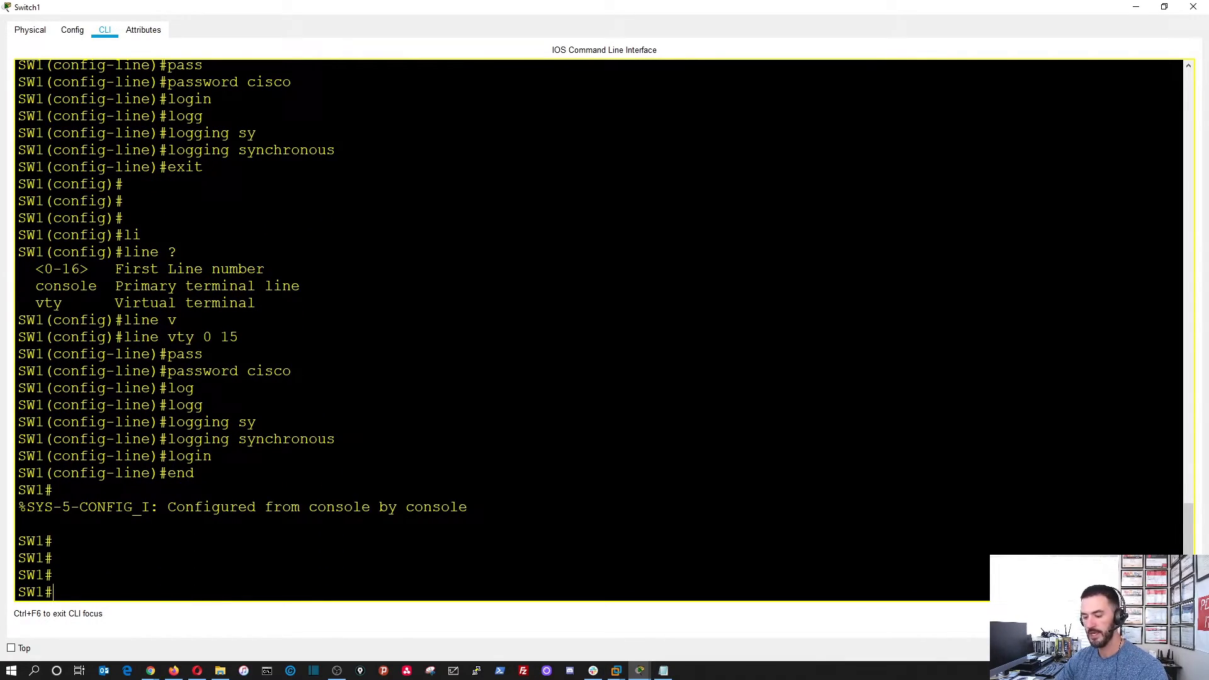
- Save SW1's configuration with wr and page through show running-config to verify it
text(wr)
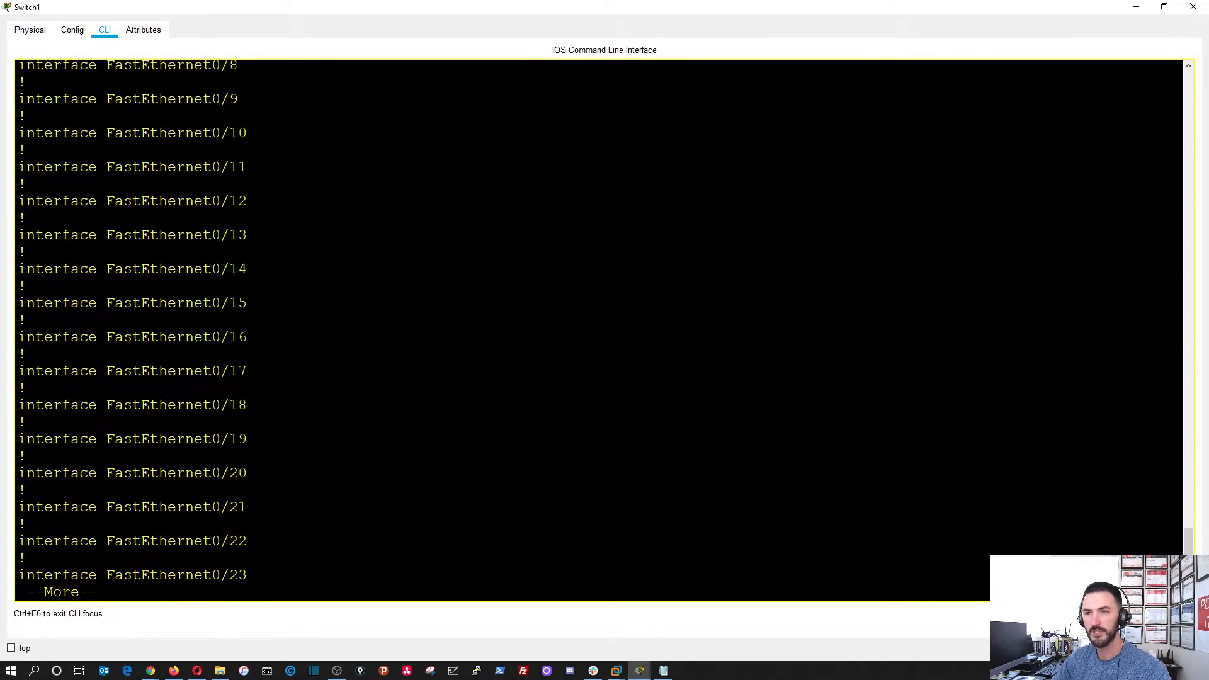
key(space)
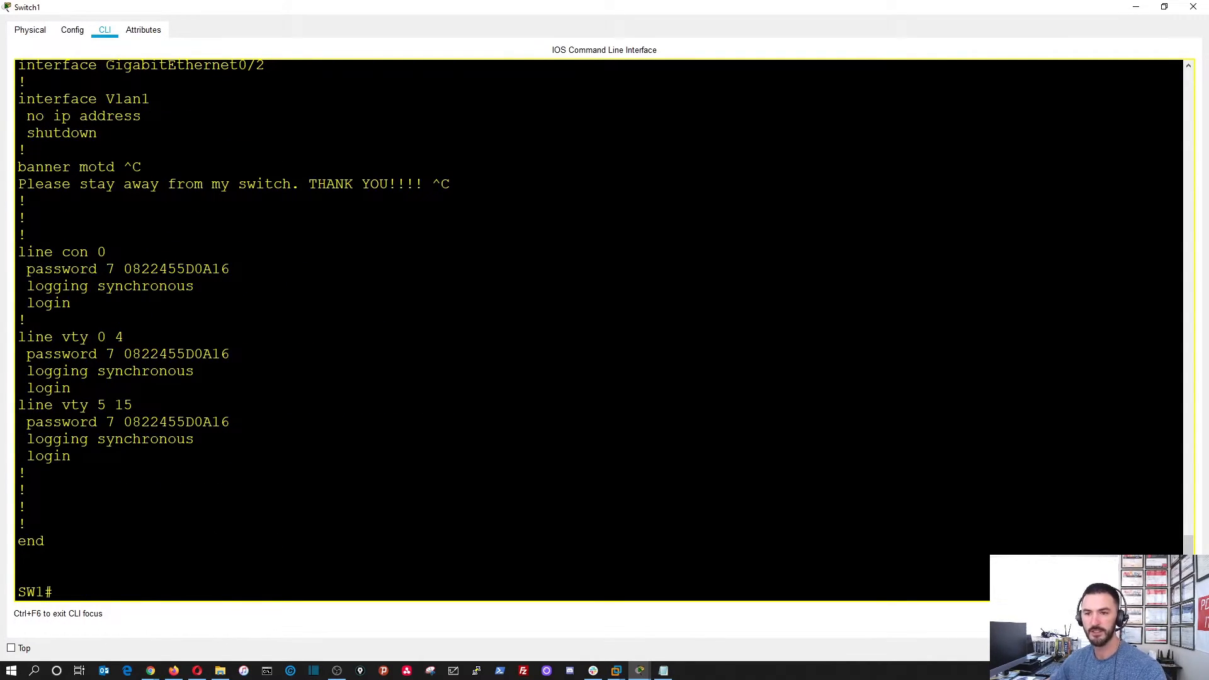
scroll(up, 3)
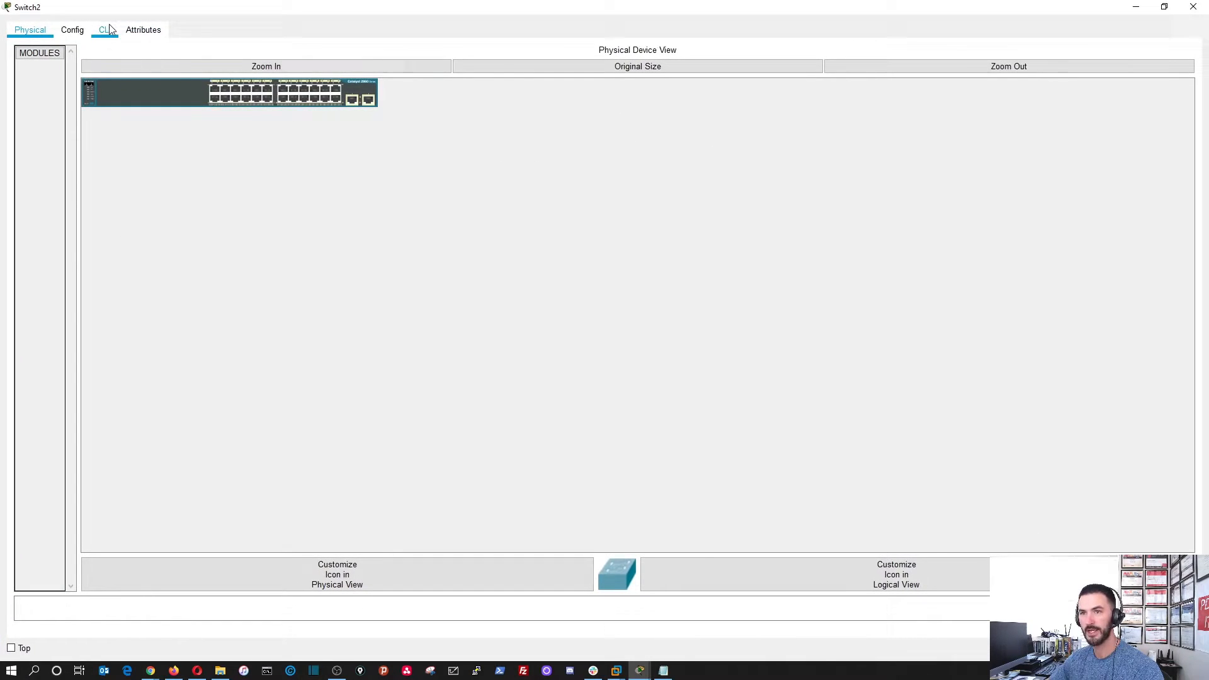
- In Switch2's CLI, enter global config, set hostname SW2 and disable ip domain-lookup
click(105, 29)
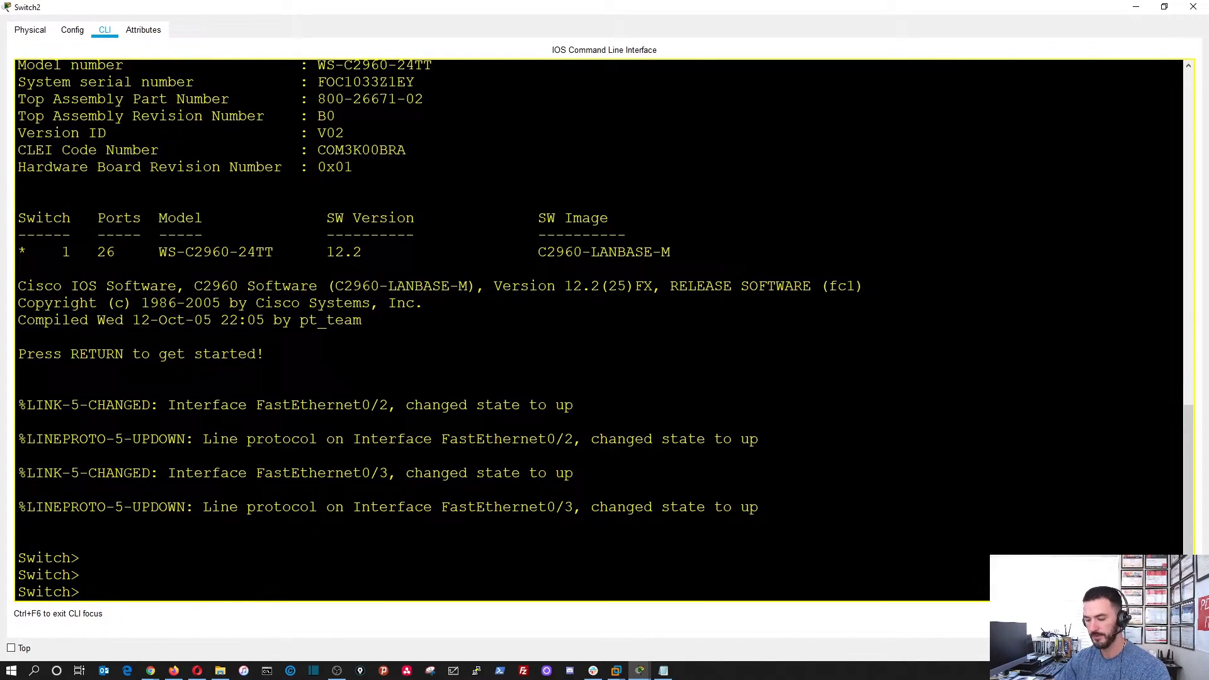
text(en)
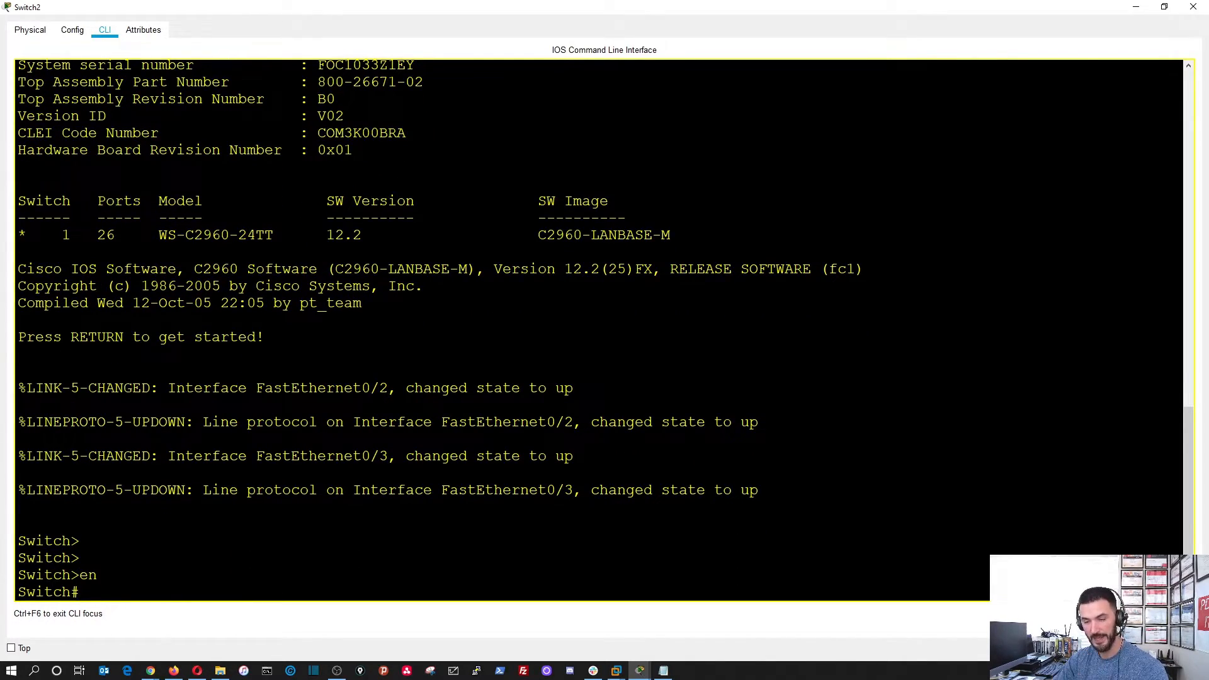
text(config t)
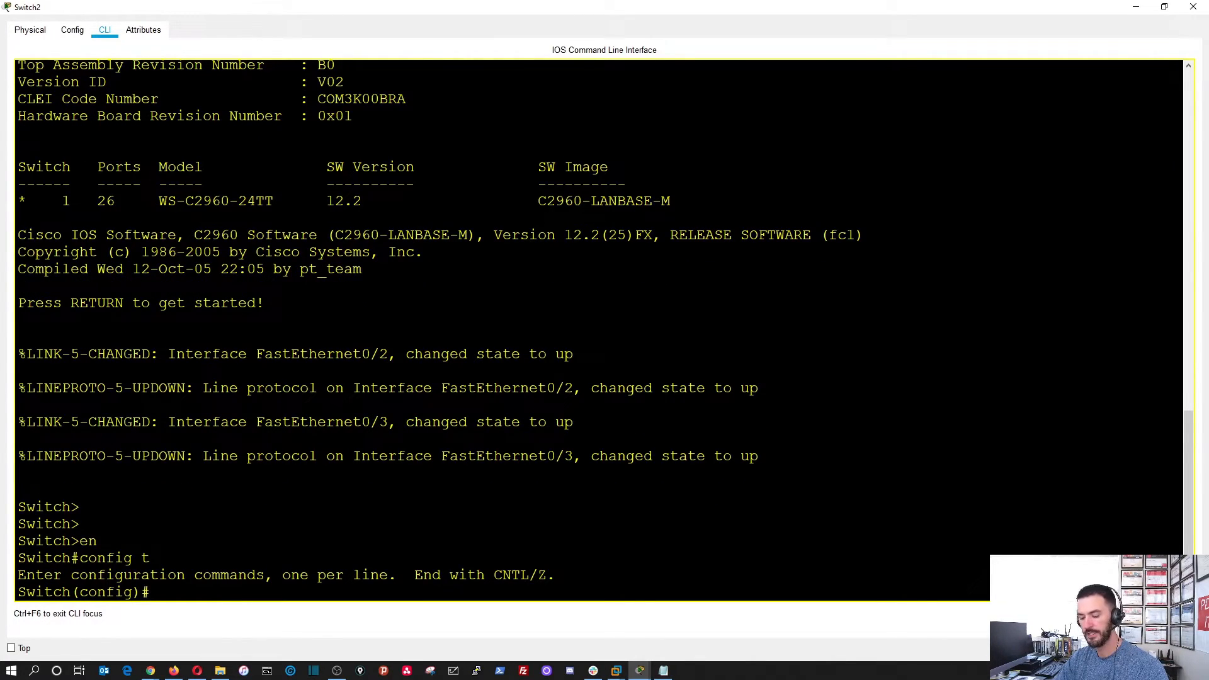
text(hostname)
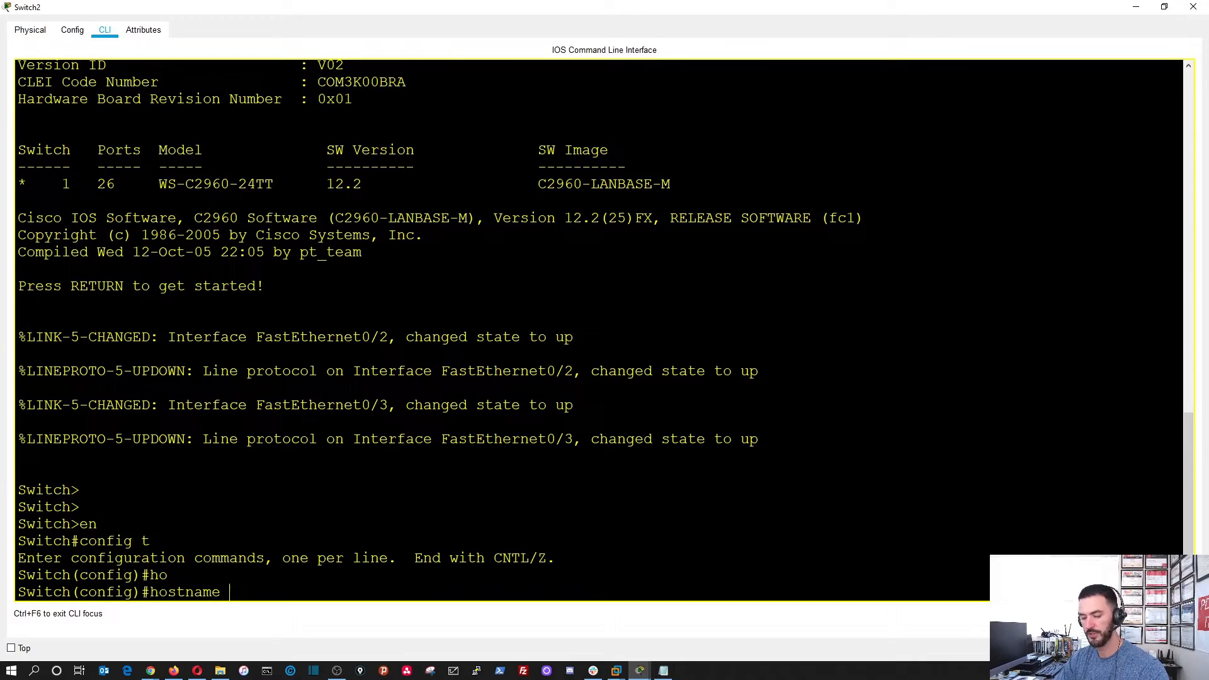
text(SW2)
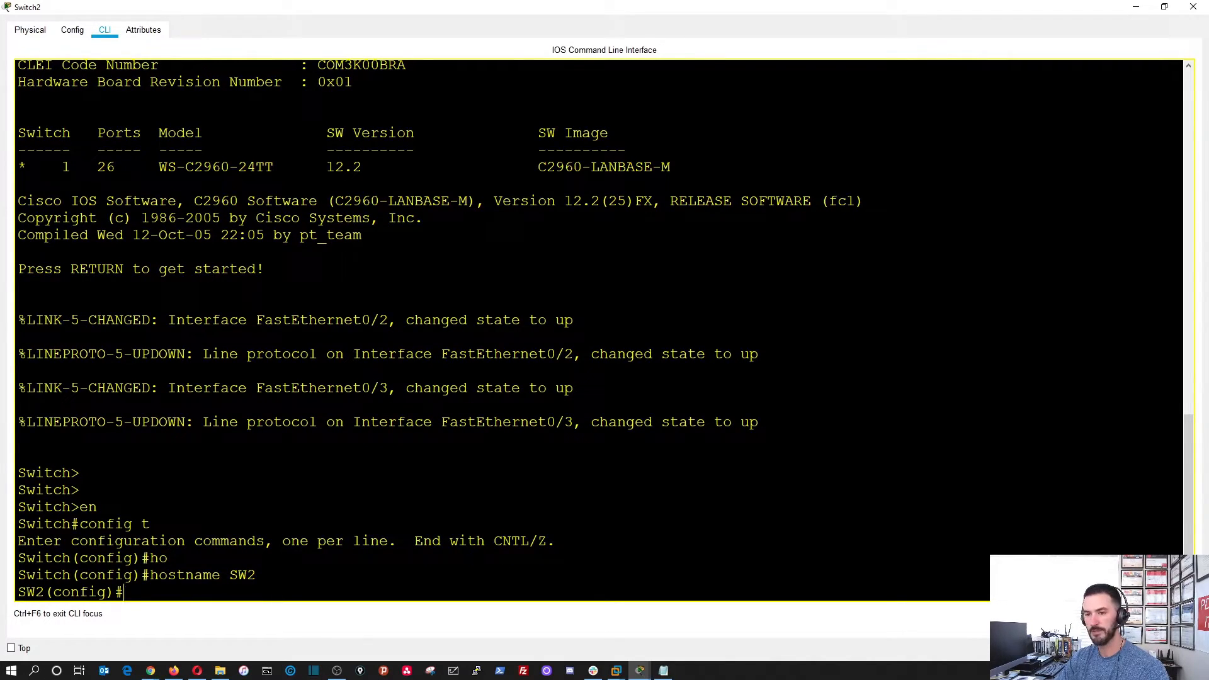
text(no ip dom)
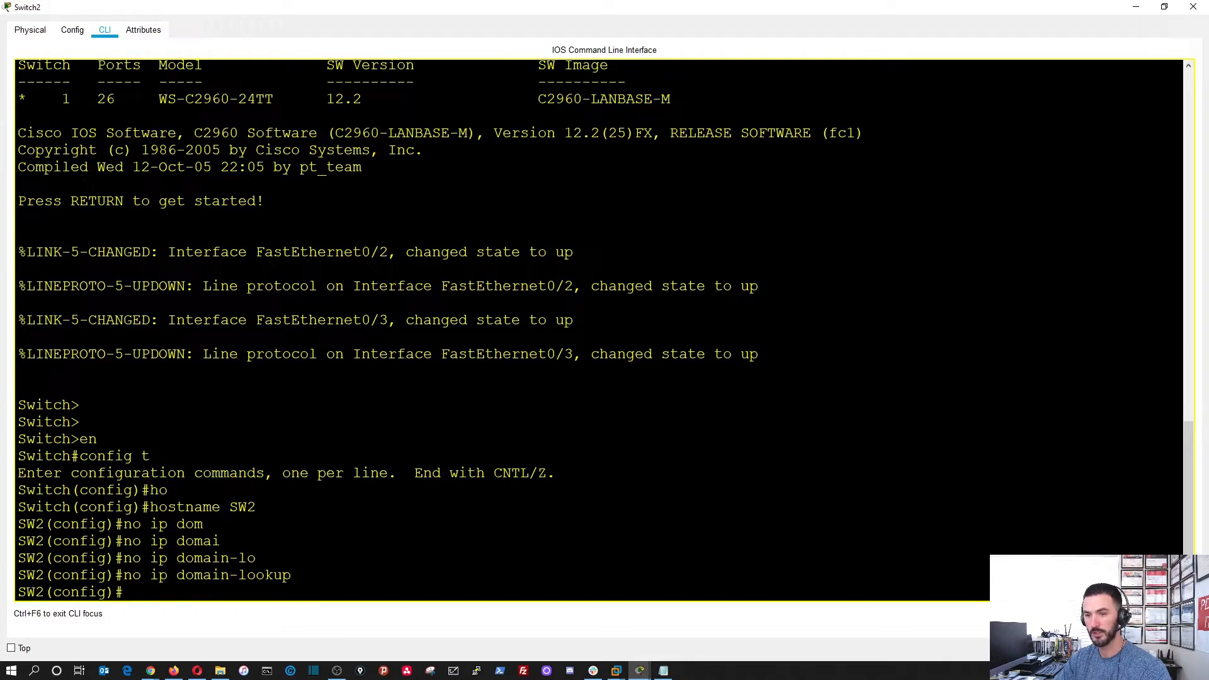
text(enable p)
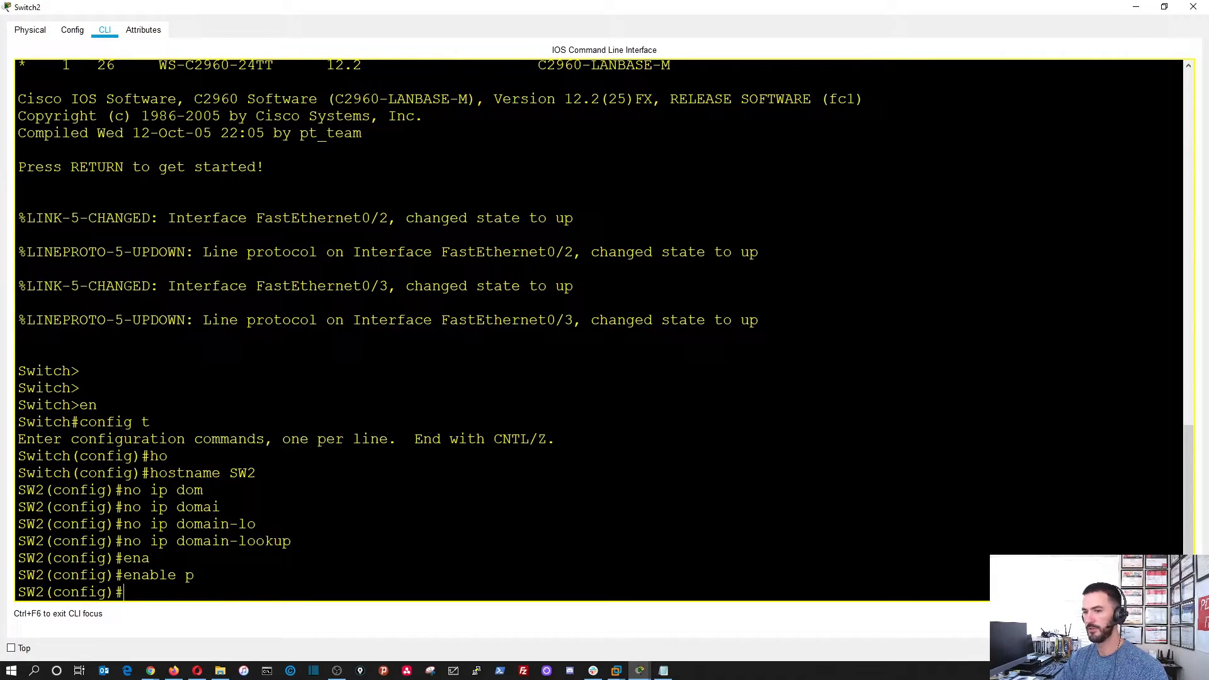
text(service password-encryption)
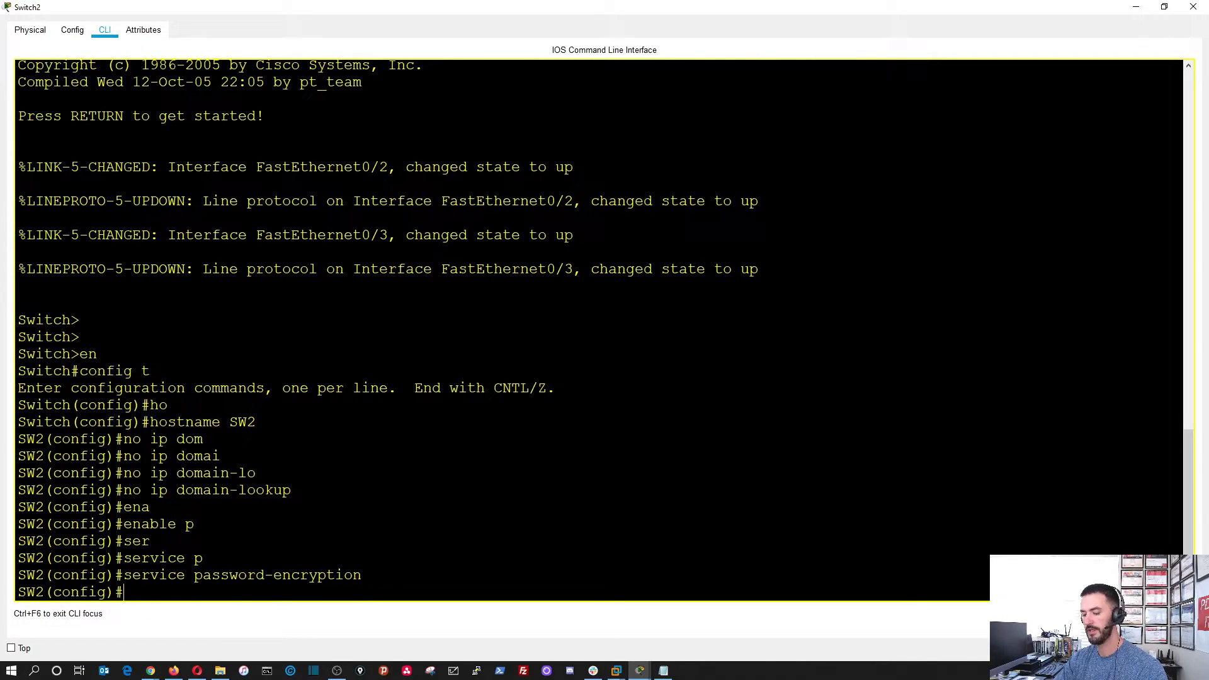
text(enable pa)
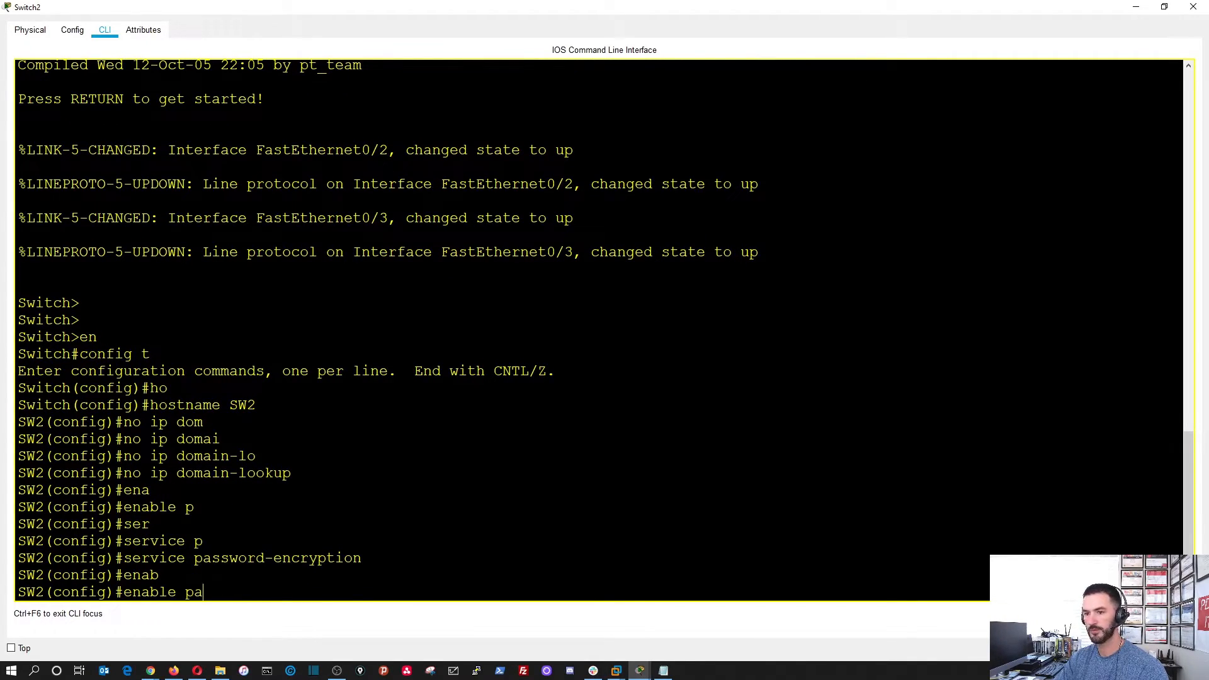
text(ssword cisco)
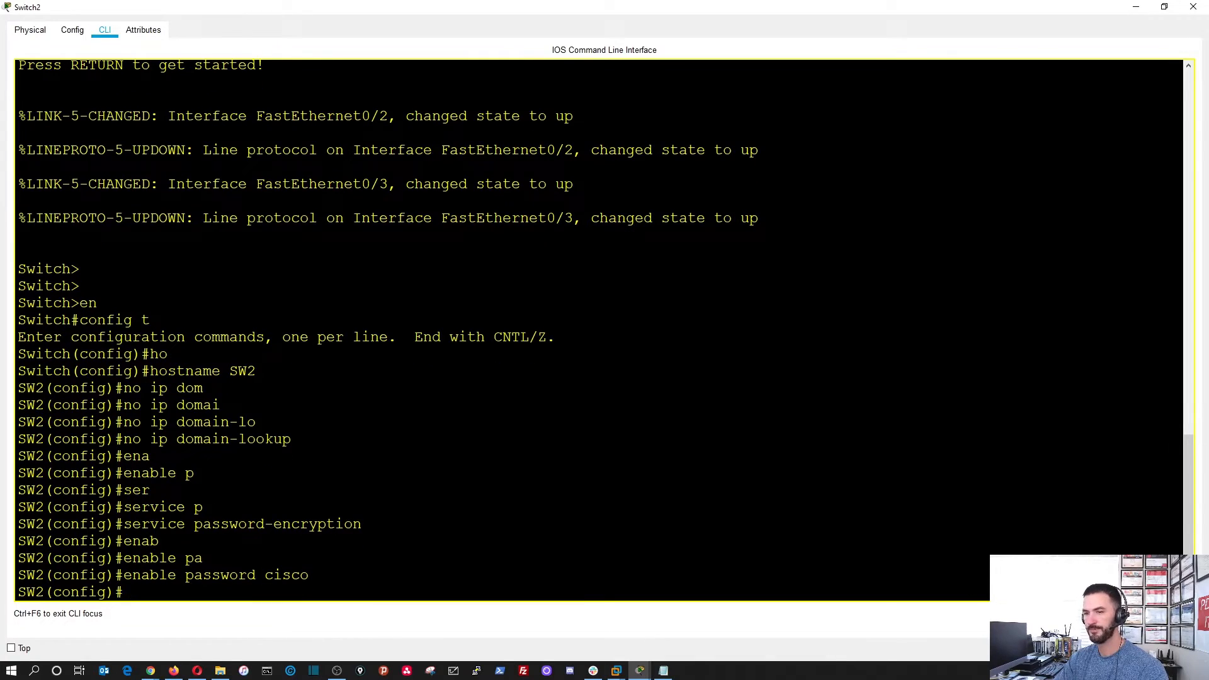
text(ba)
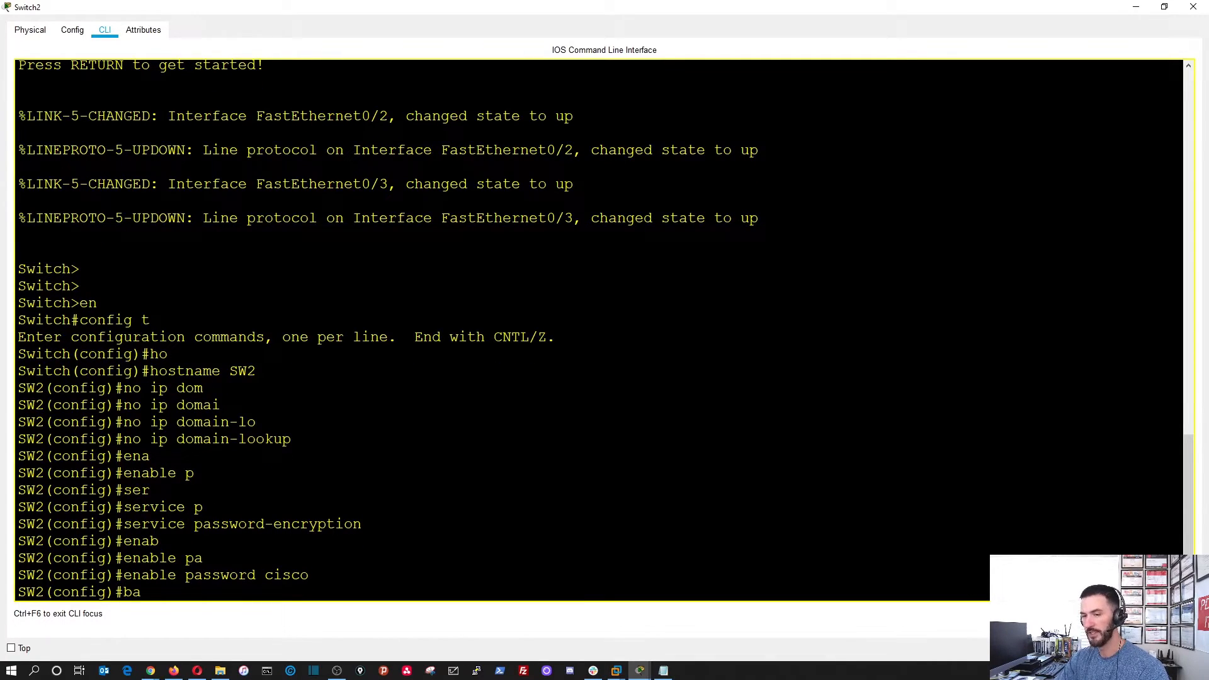
- Set SW2's MOTD banner to "Please stay away from my switch. THANK YOU!!!" delimited by #
text(banner motd)
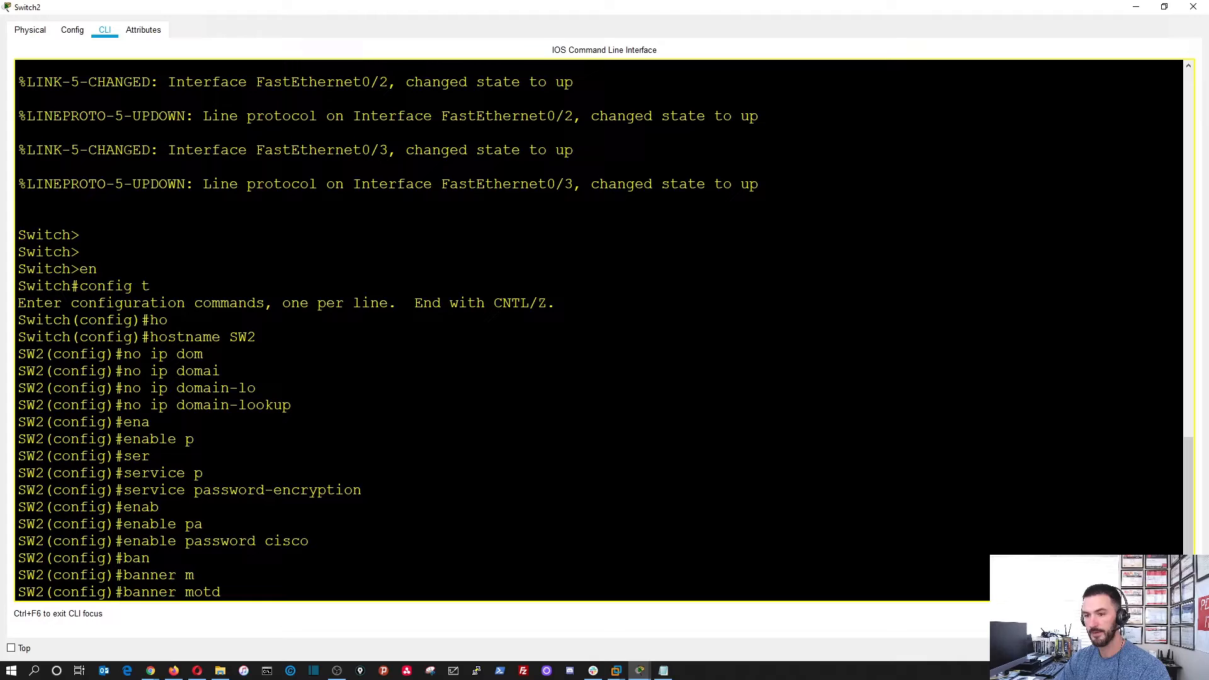
text(#)
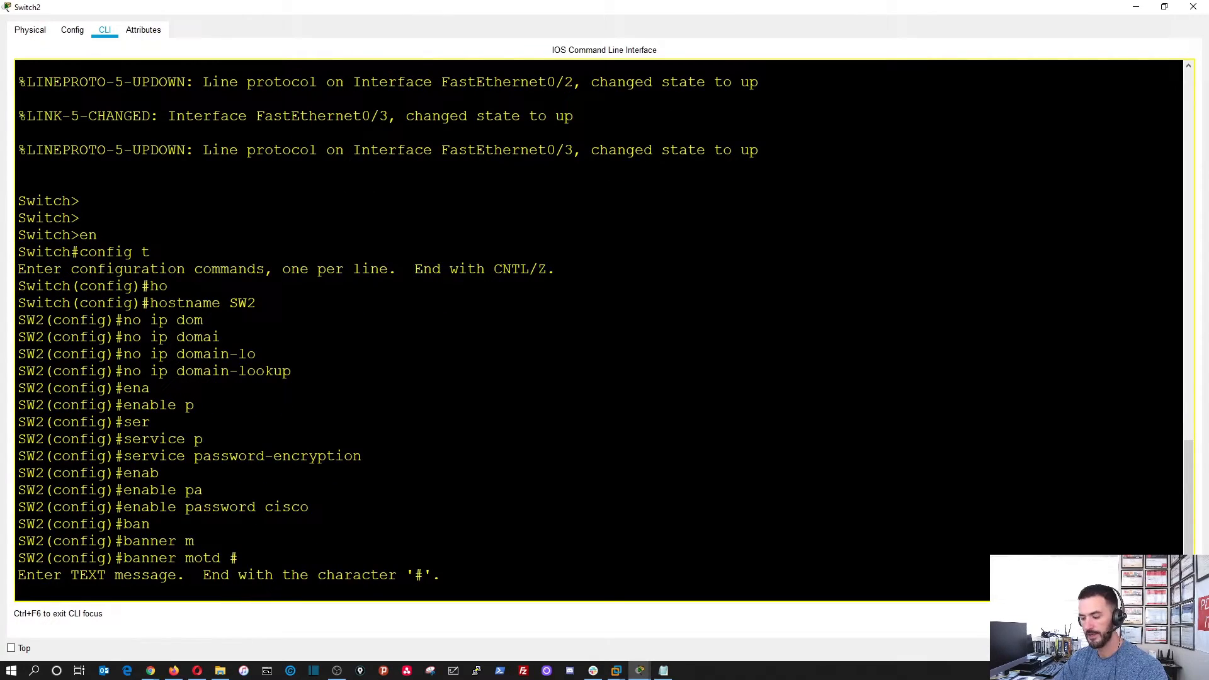
text(Please stay away fro)
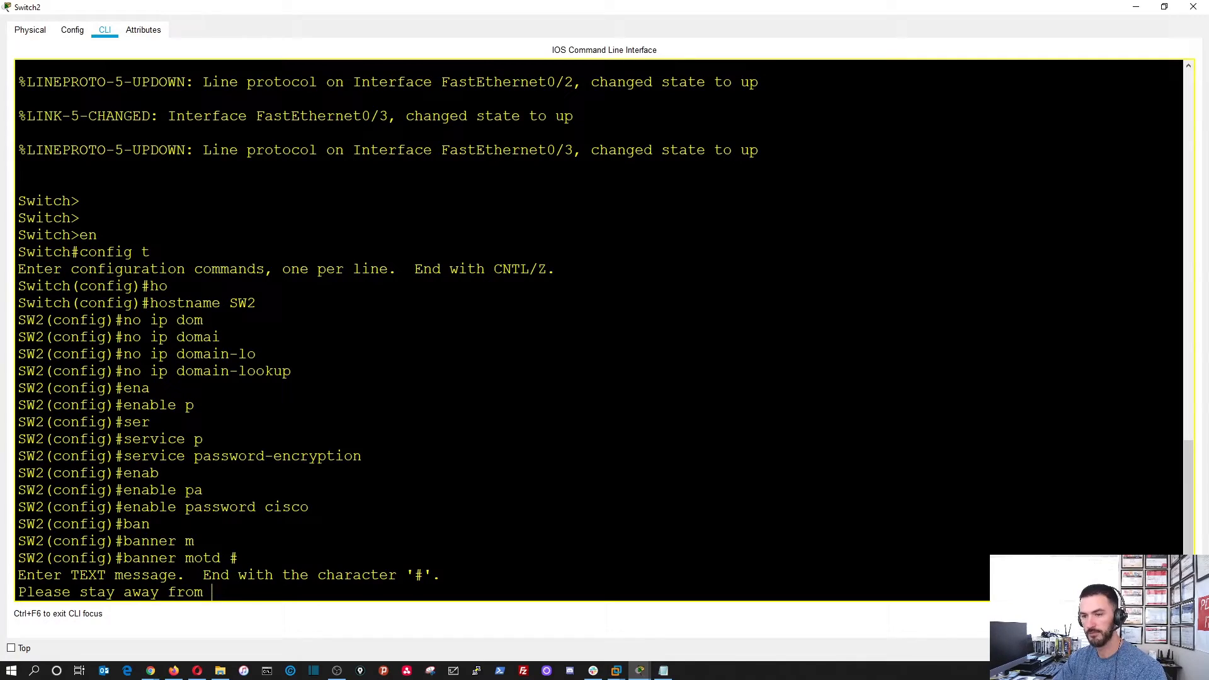
text(my switc)
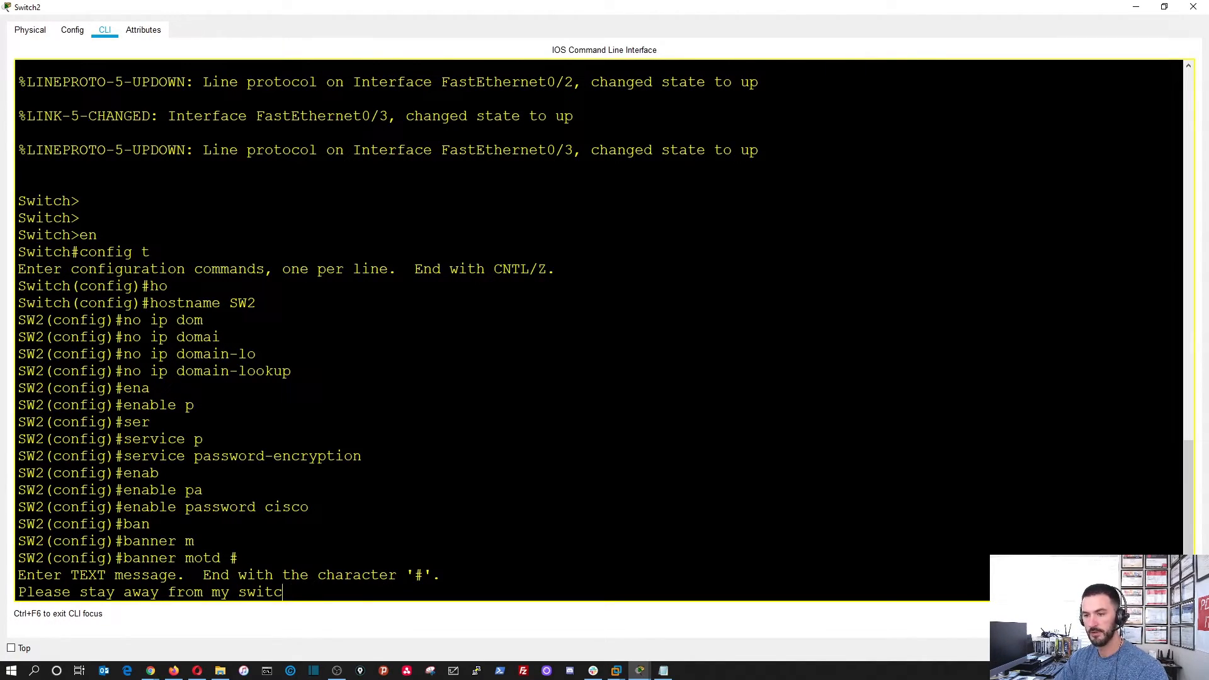
text(h. T)
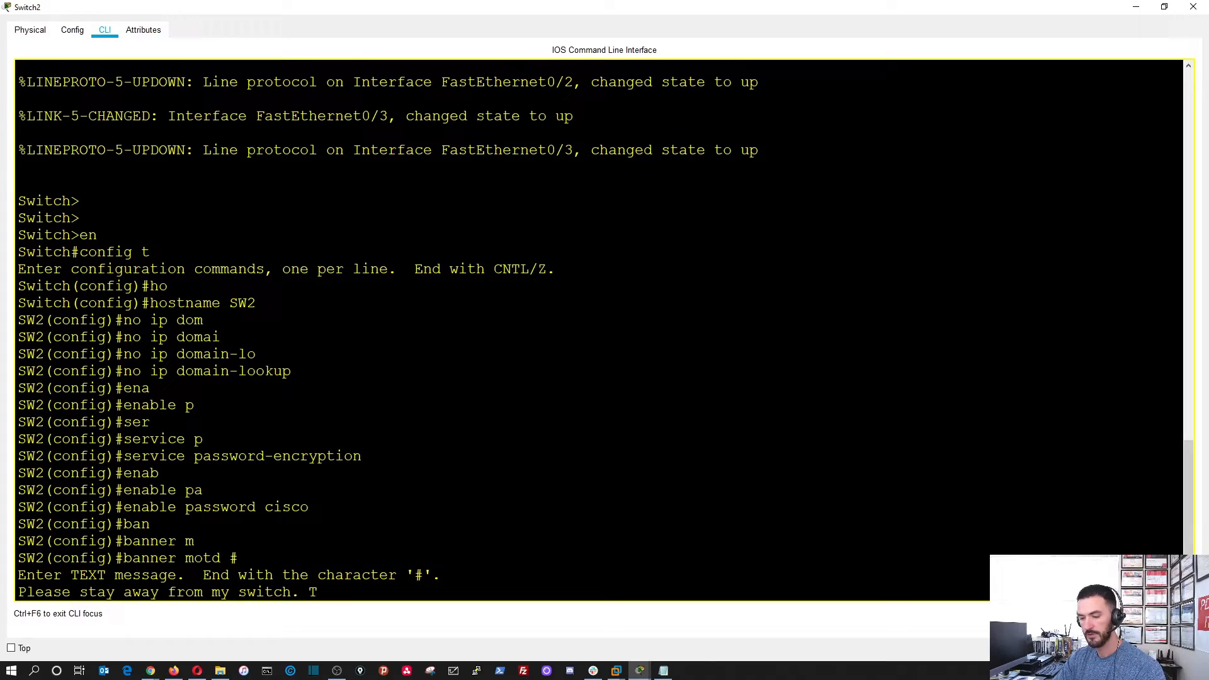
text(HANK YOU!!! #)
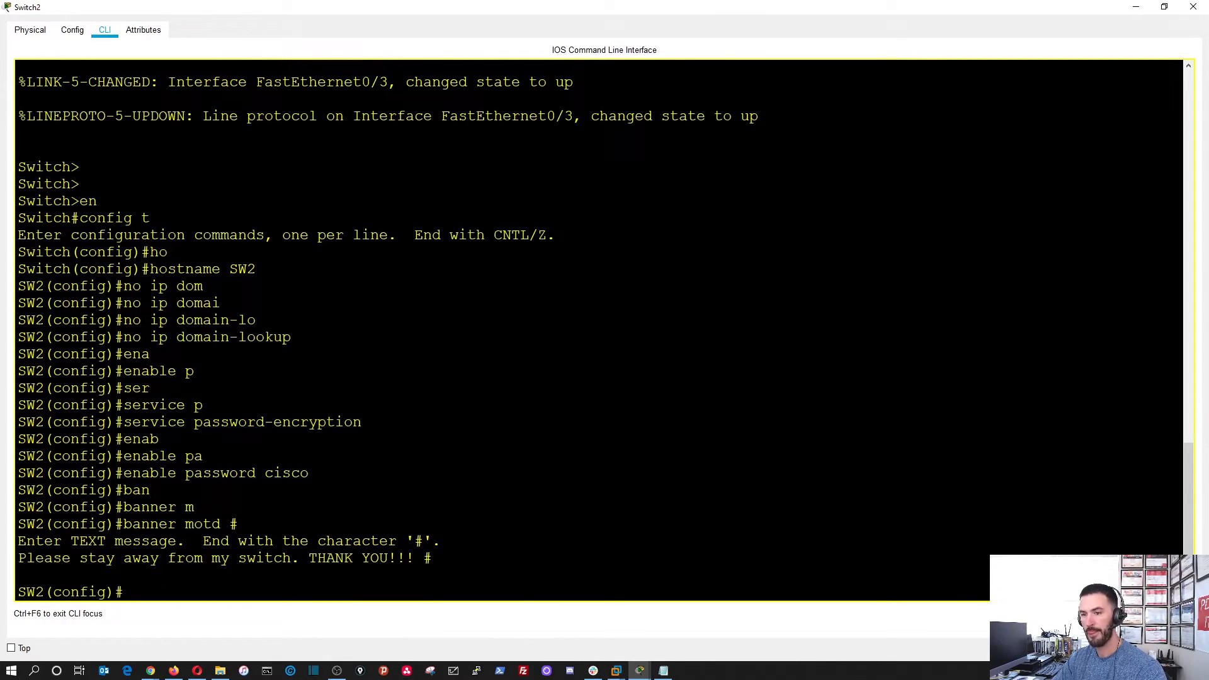
key(enter)
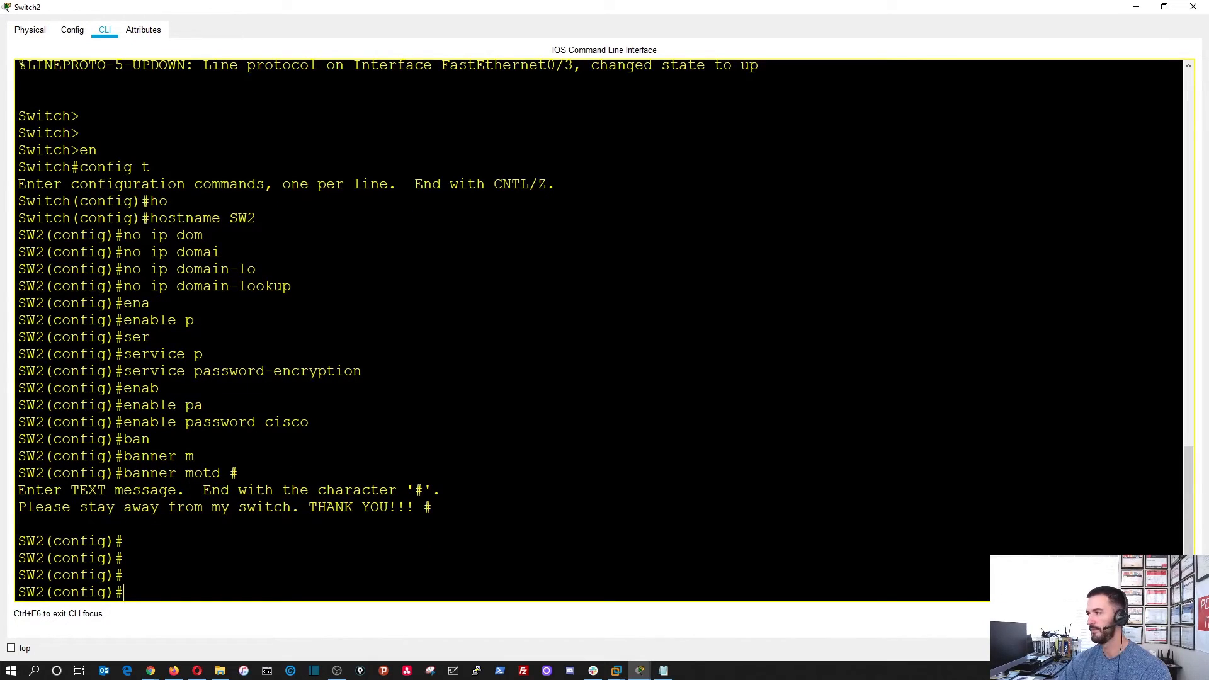
text(line)
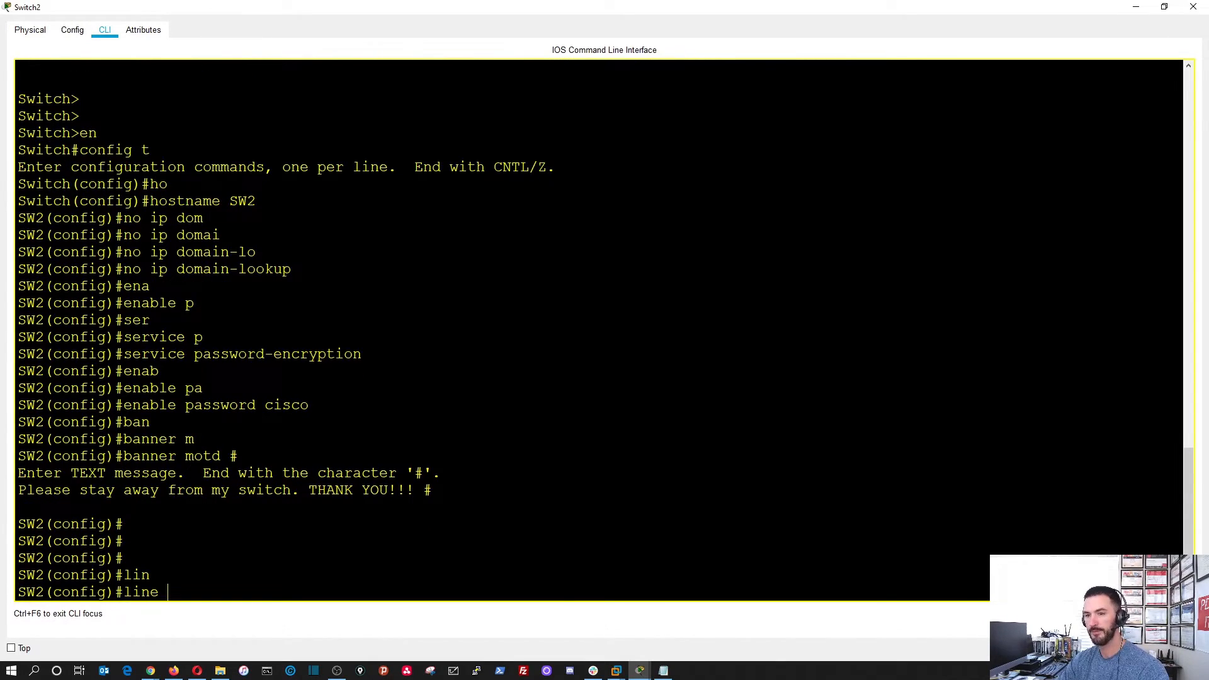
text(console 0)
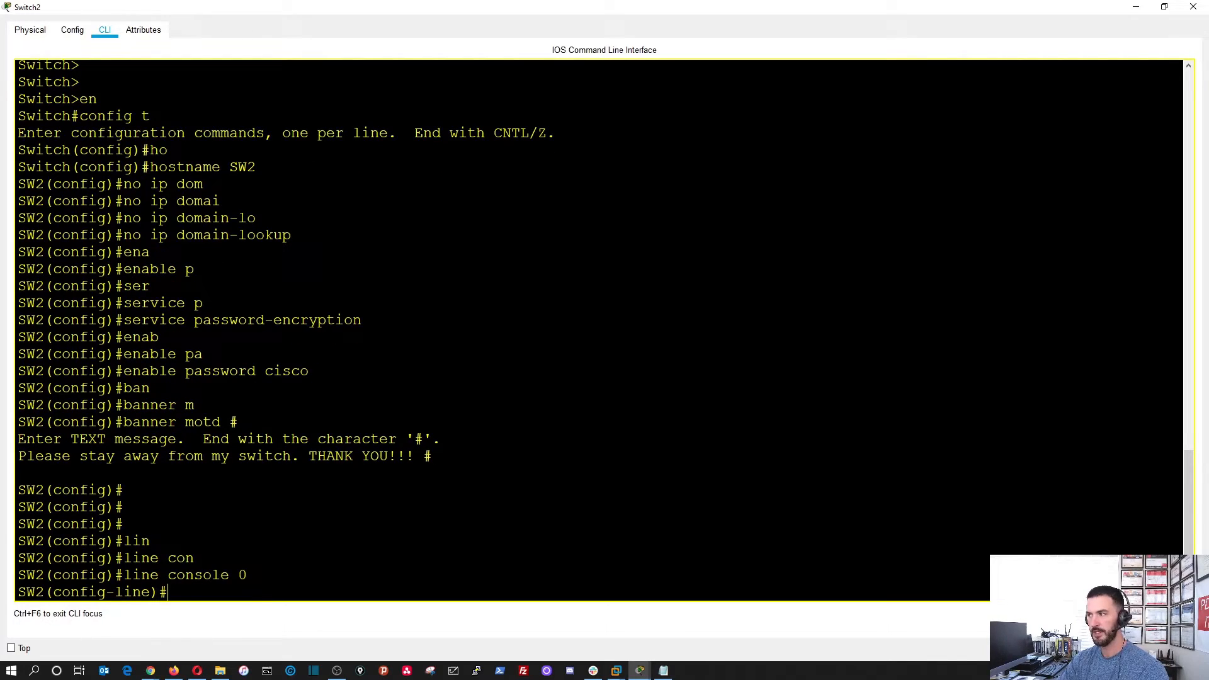
text(login)
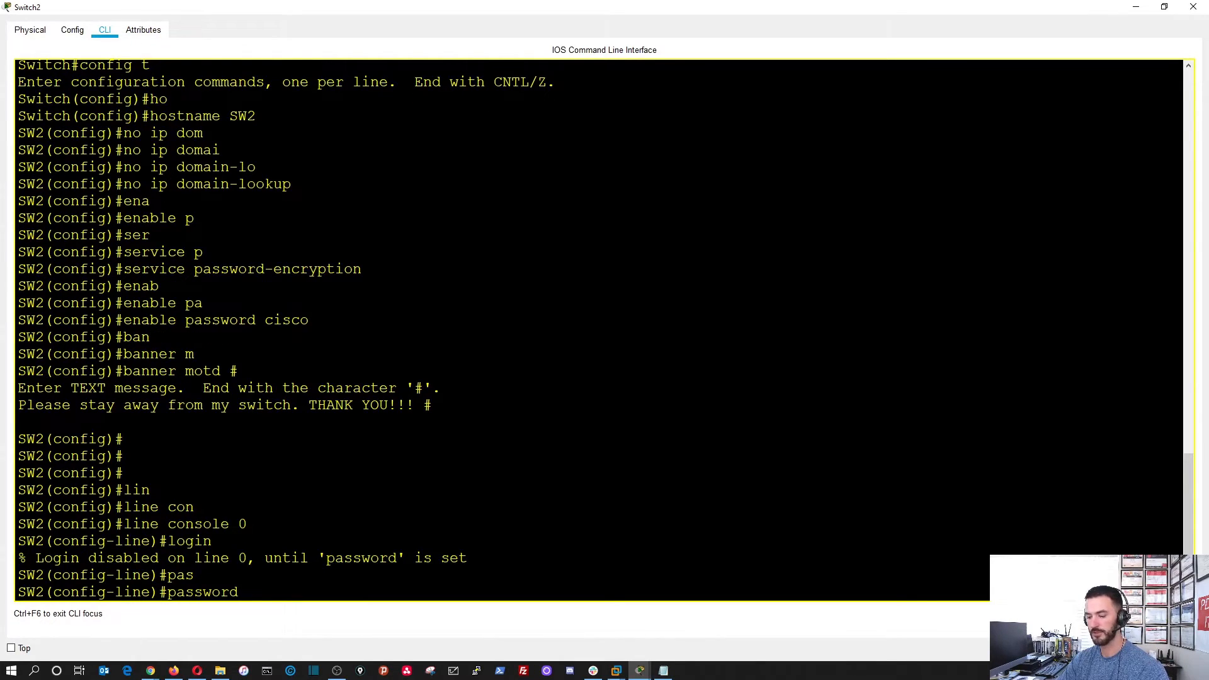
text(cisco)
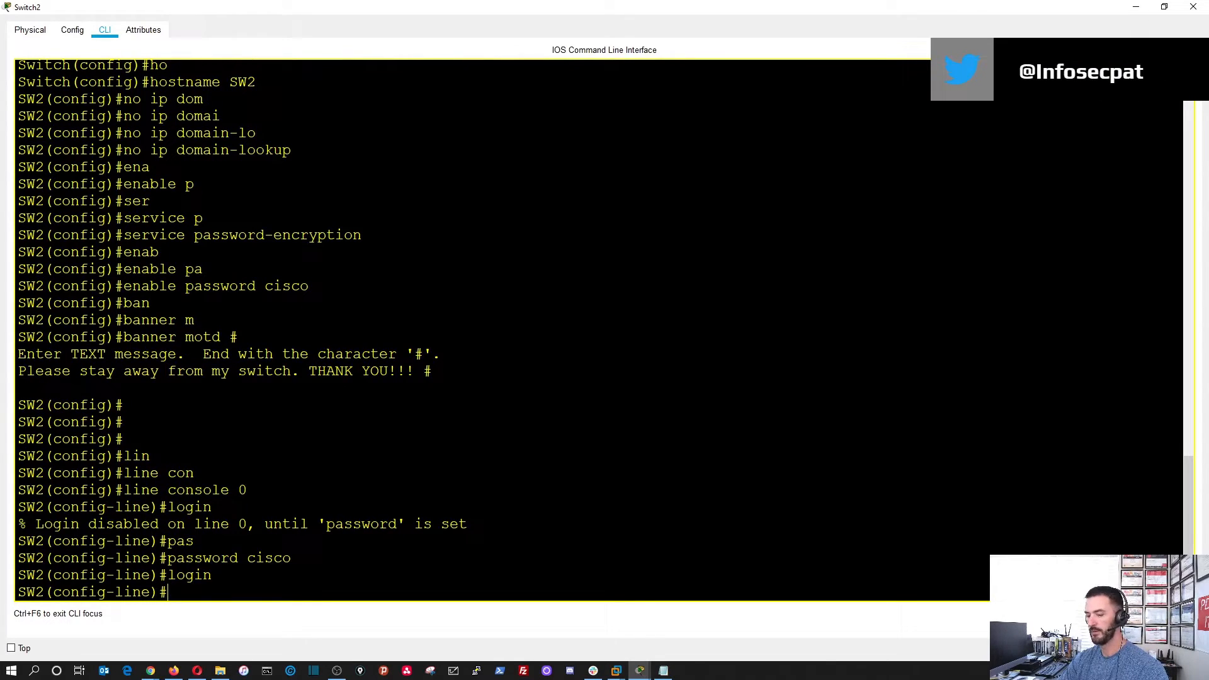
text(loggin synchronous)
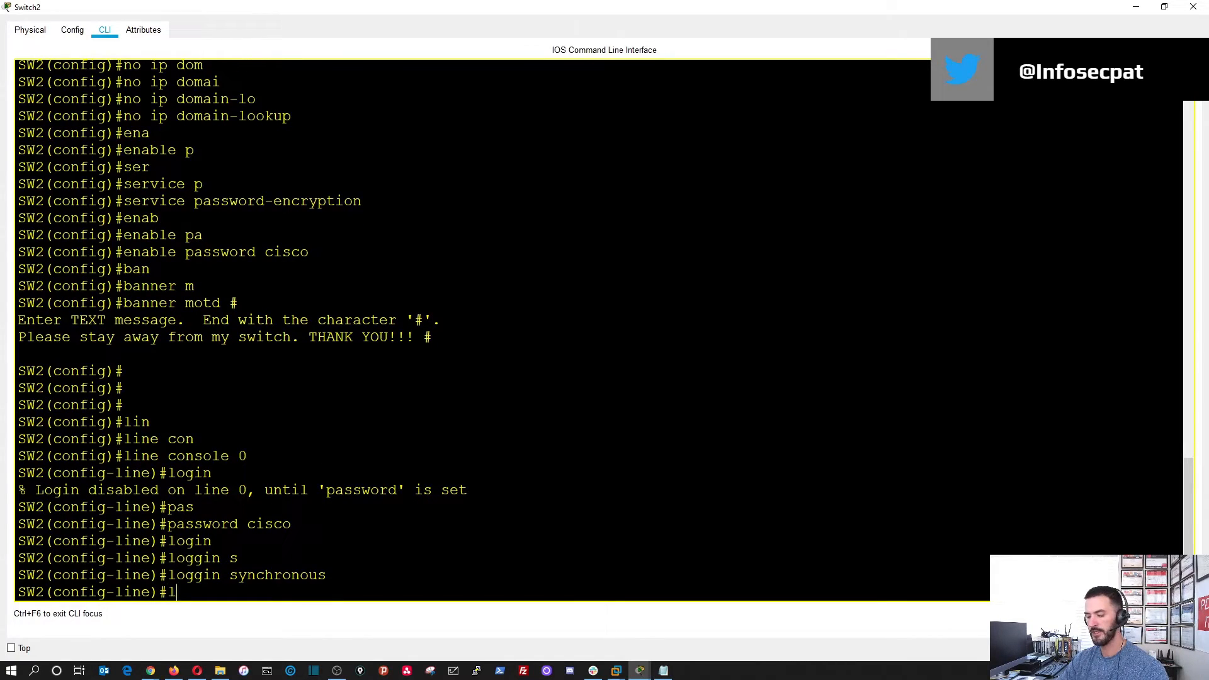
text(ine v)
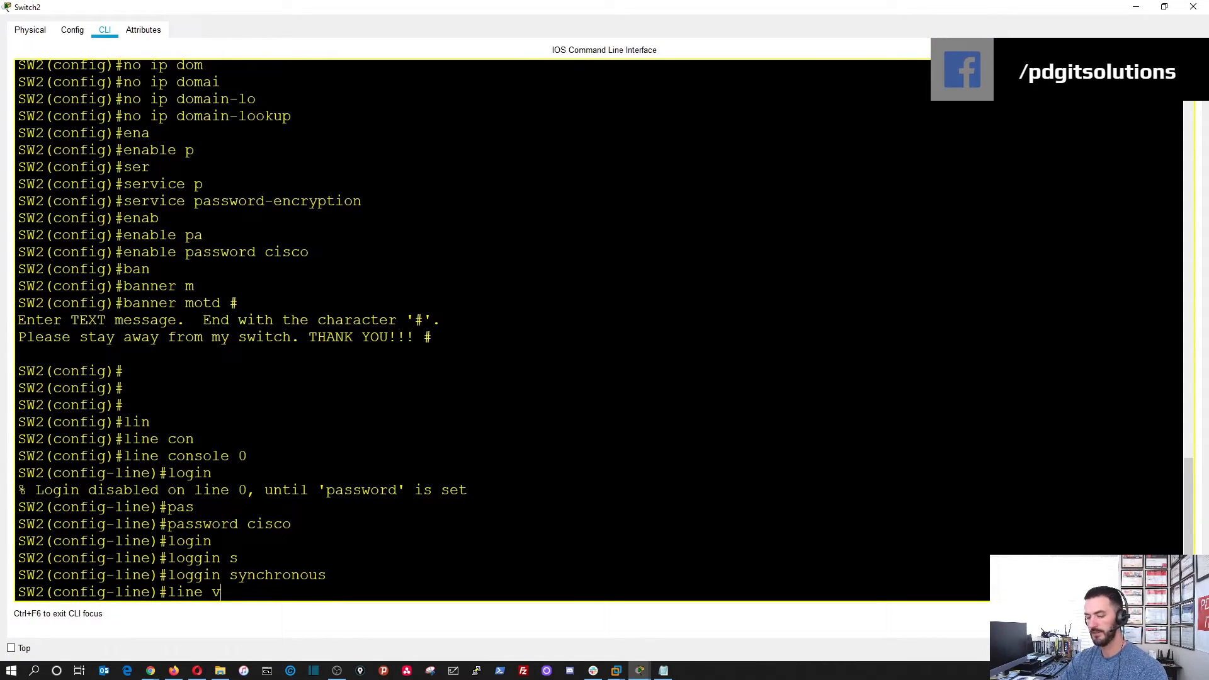
text(ty 0 15)
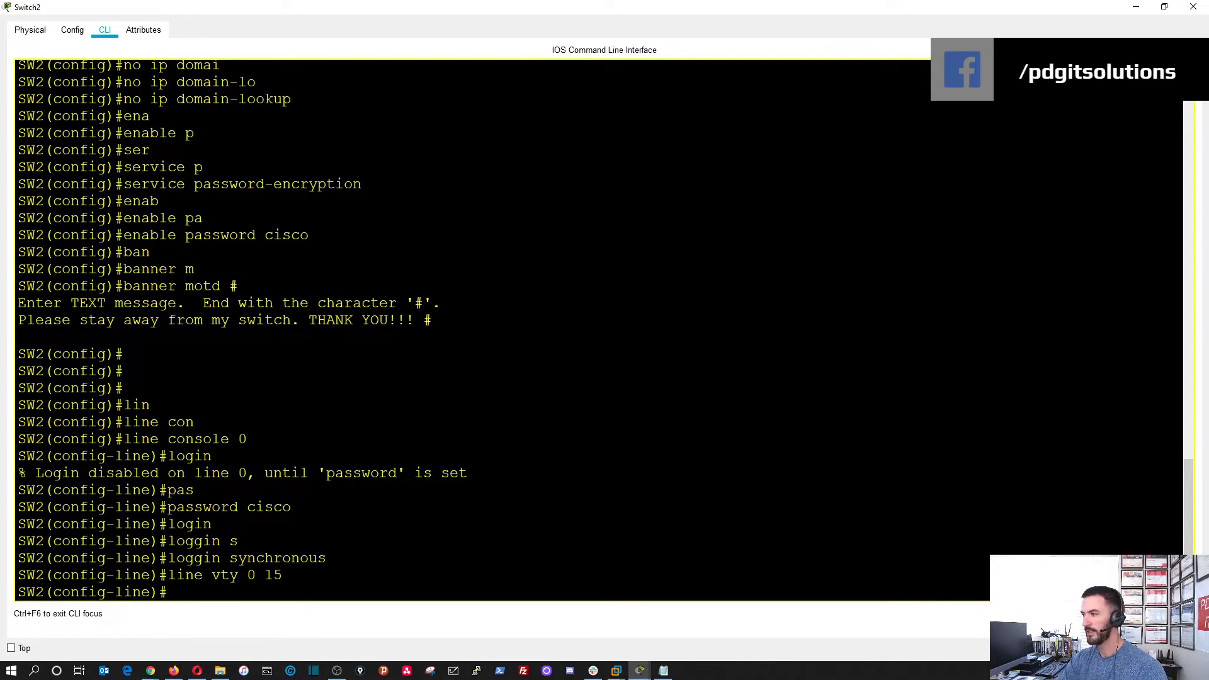
text(password cisco)
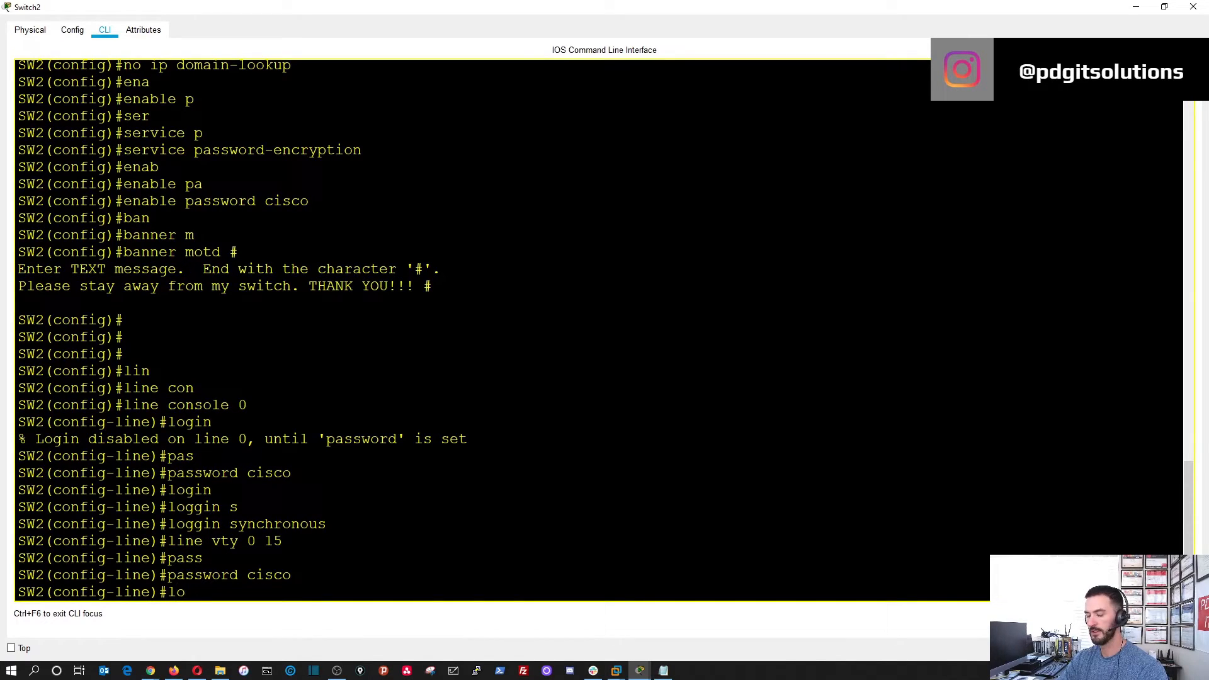
text(logging synchronous)
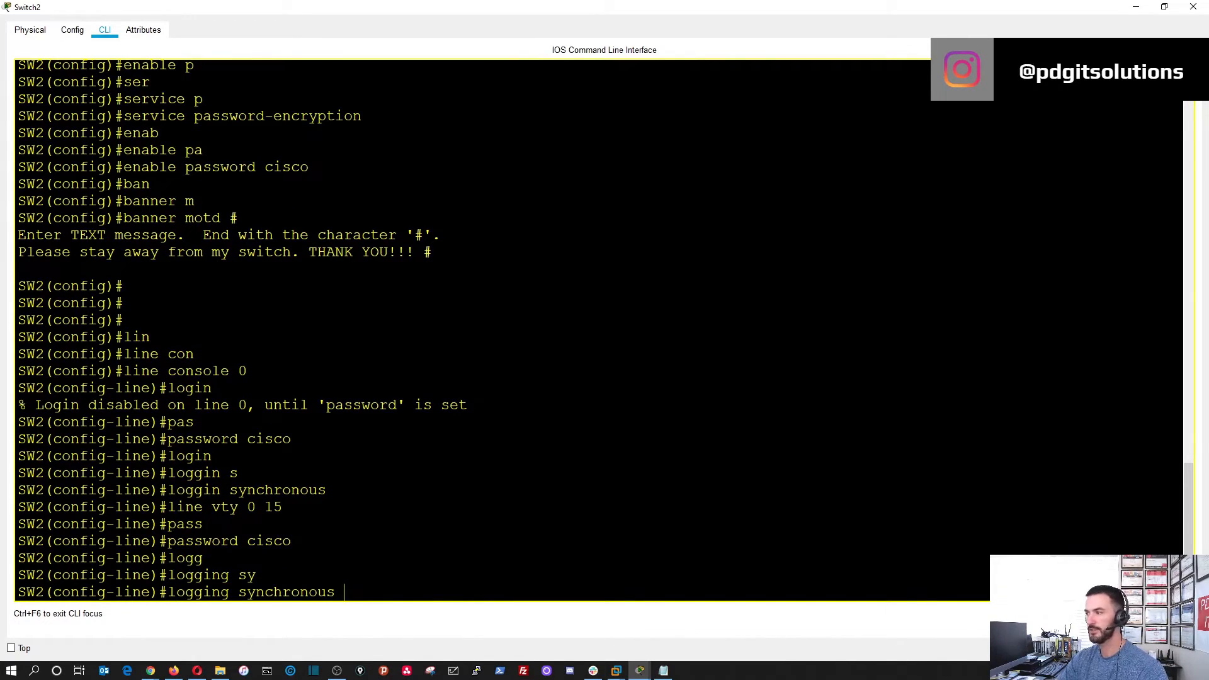
text(login)
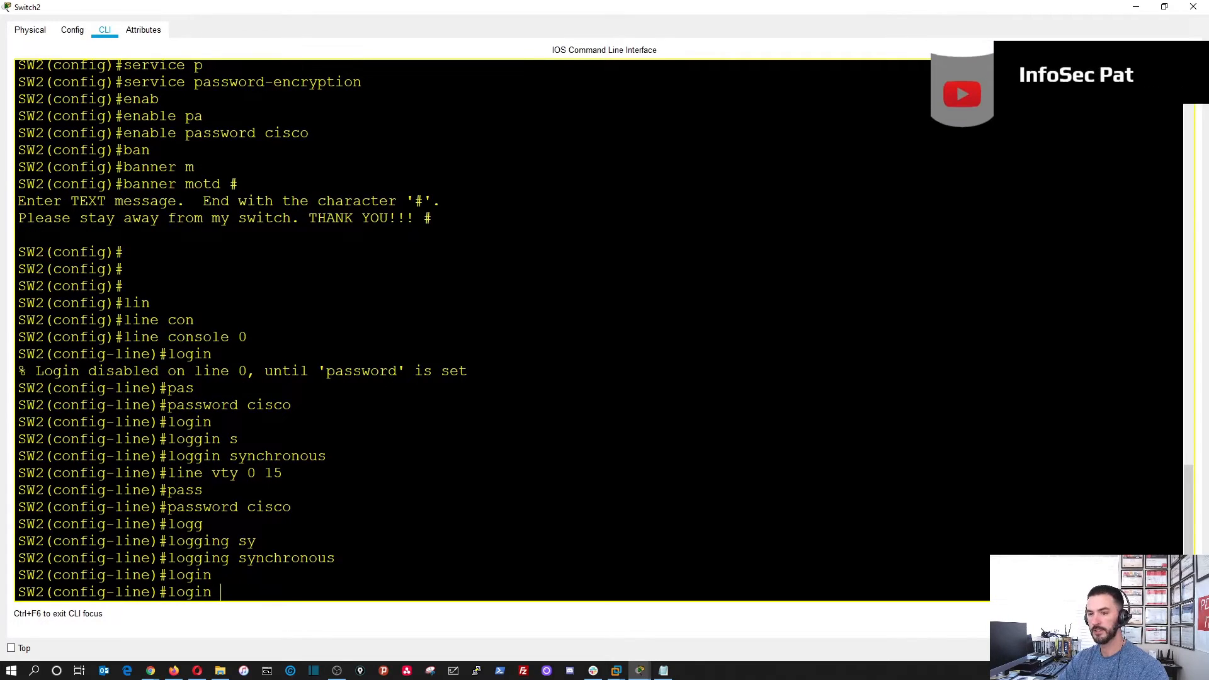
text(exit)
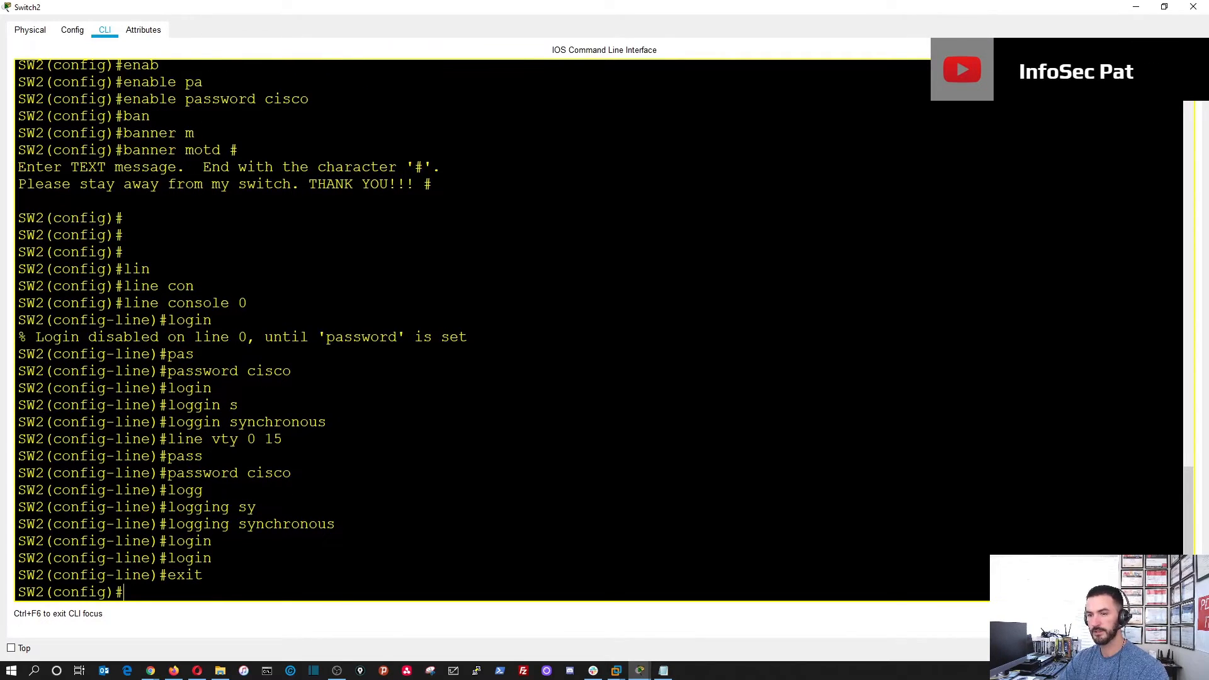
text(end)
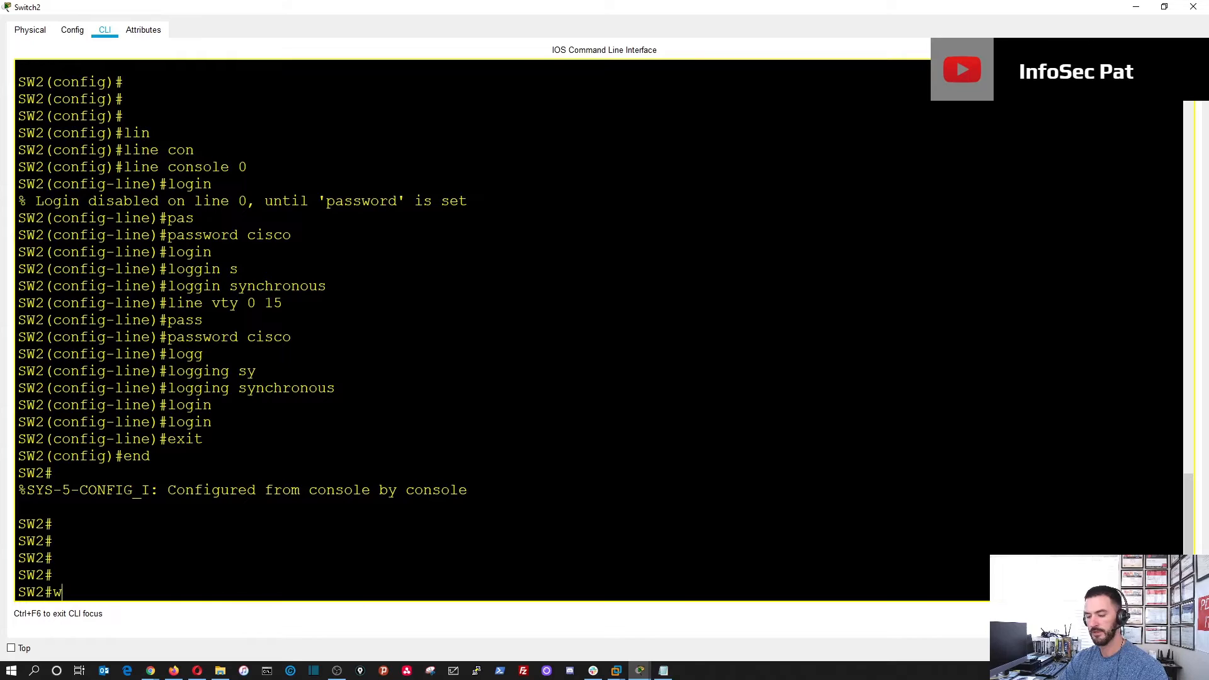
- Save SW2's configuration with wr and page through show running-config to verify it
text(r)
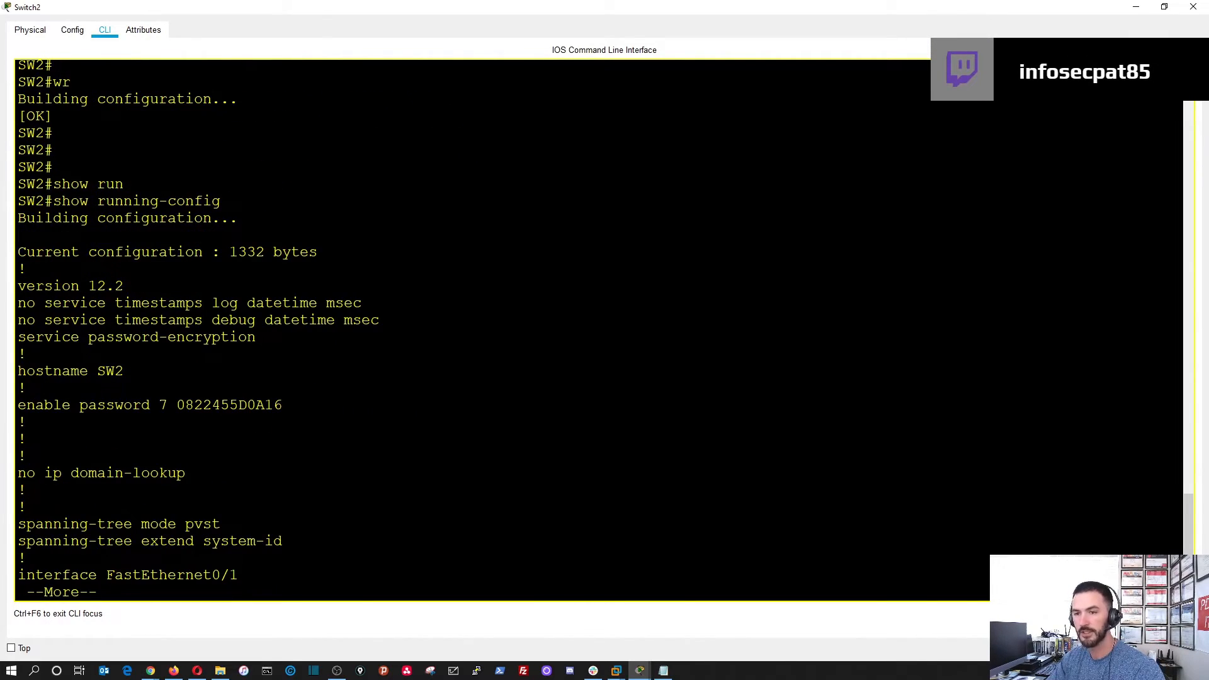
key(space)
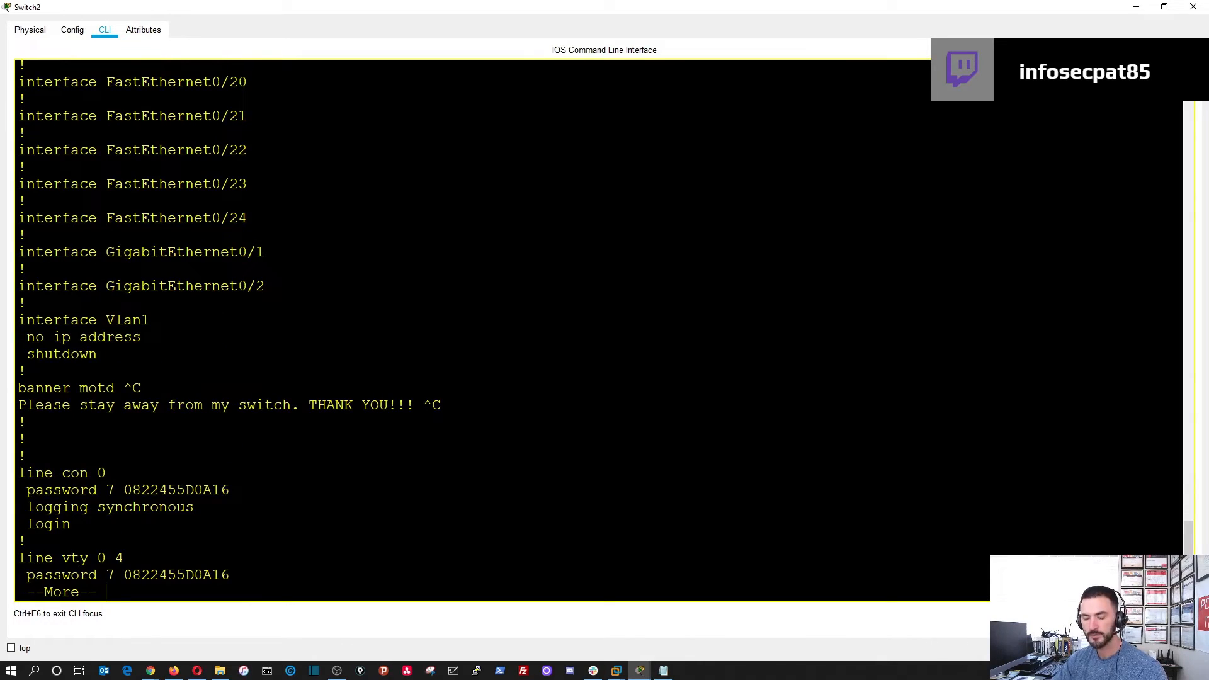
key(space)
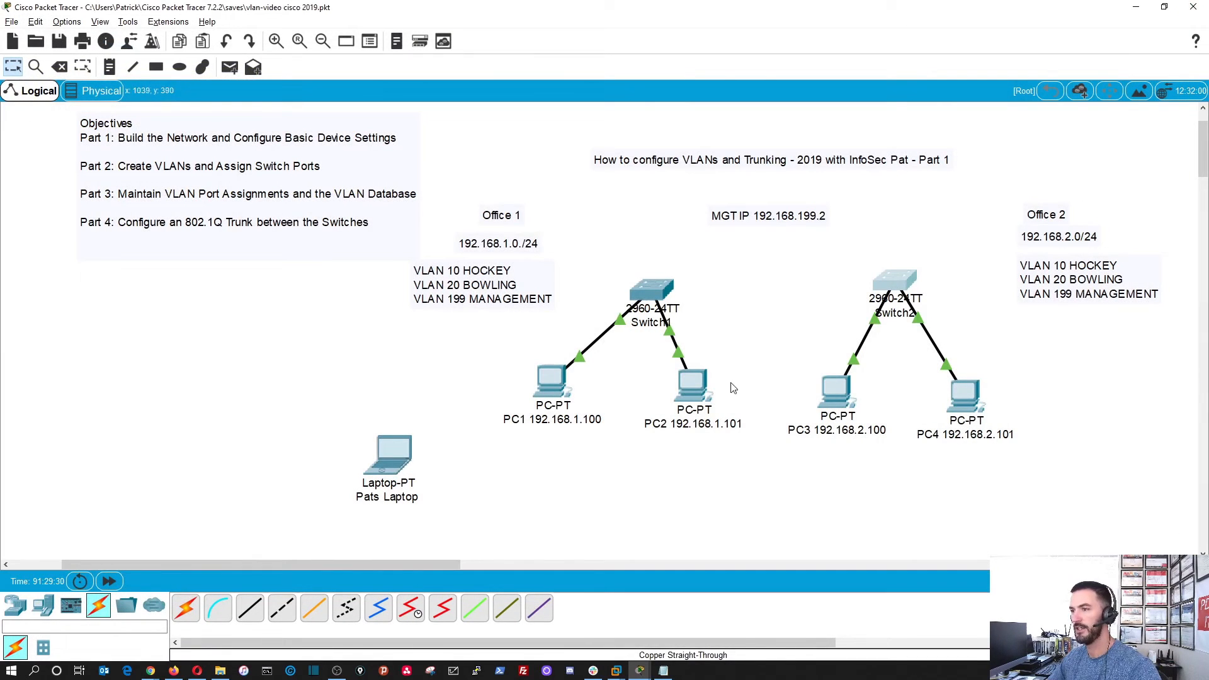
mouse_move(343, 445)
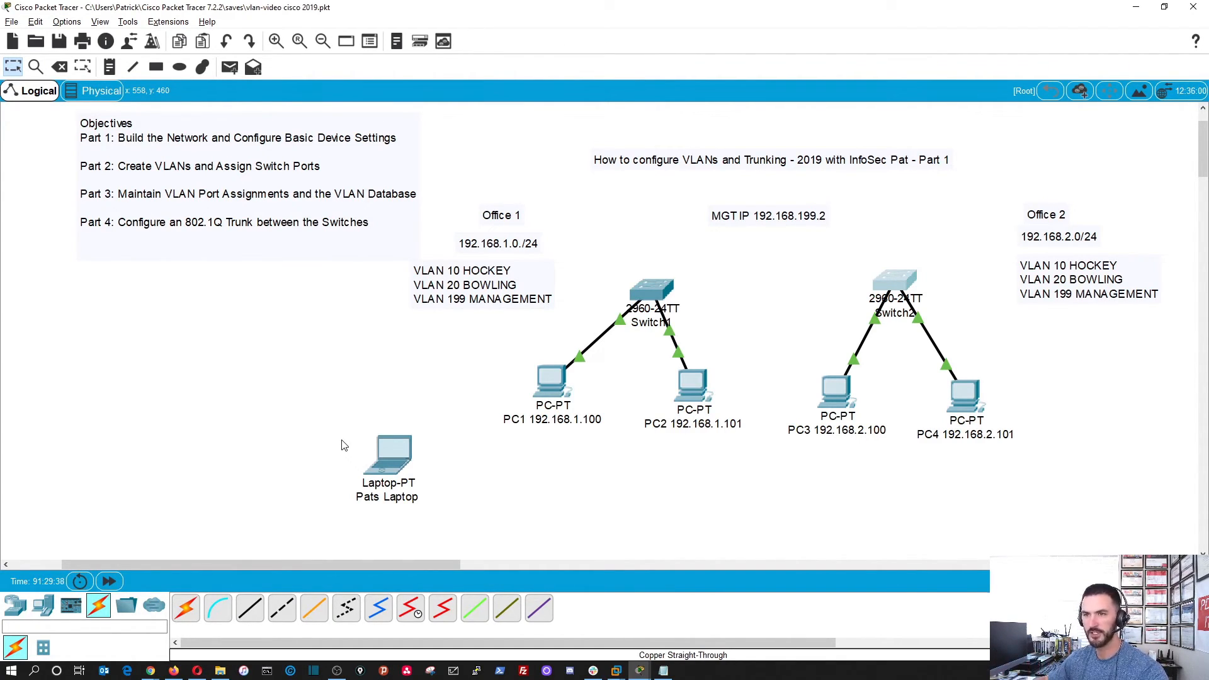
mouse_move(136, 164)
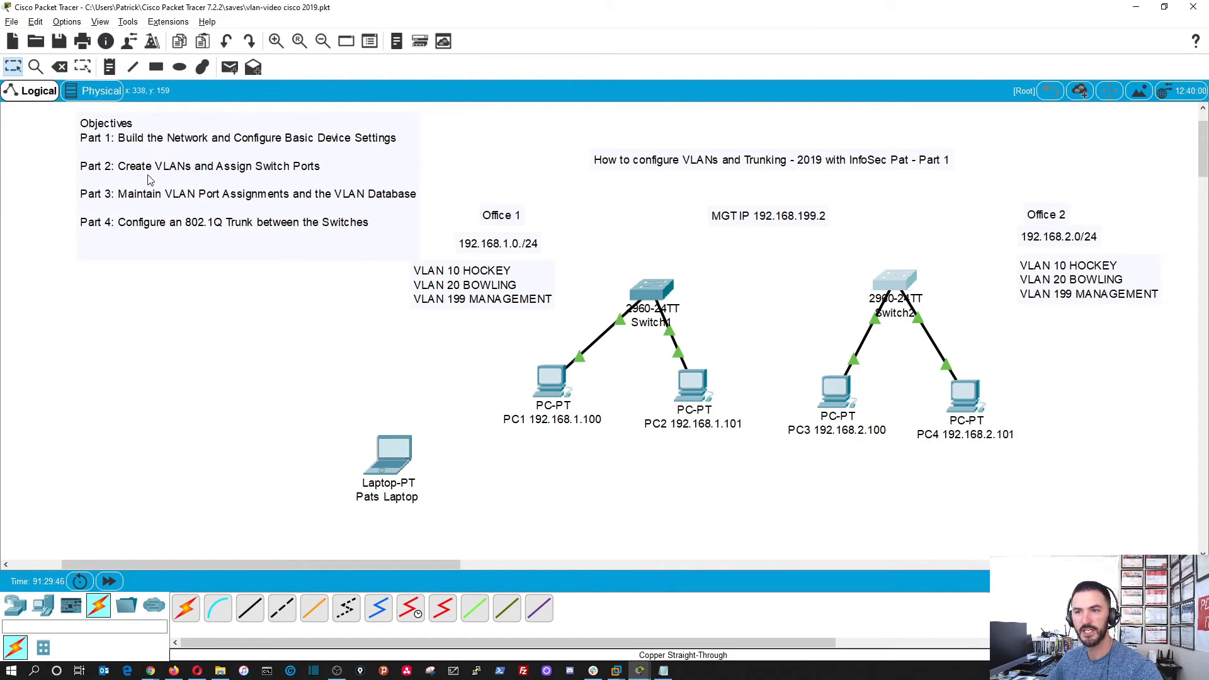
mouse_move(245, 209)
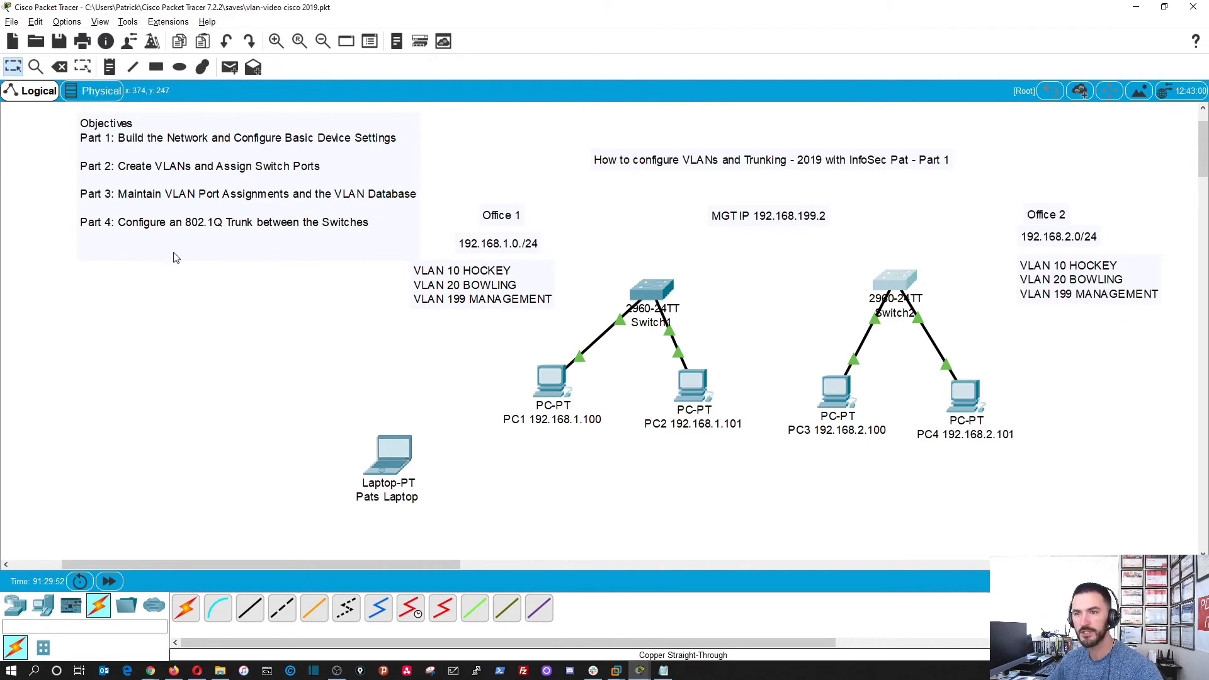
mouse_move(861, 301)
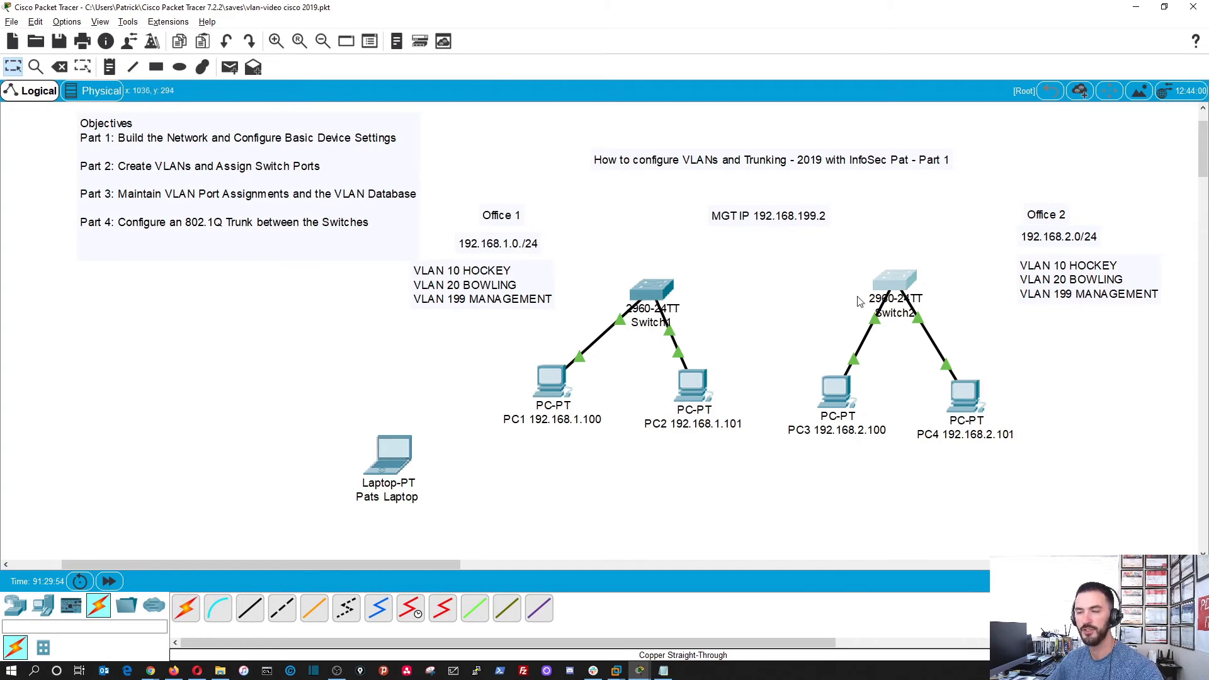
mouse_move(535, 308)
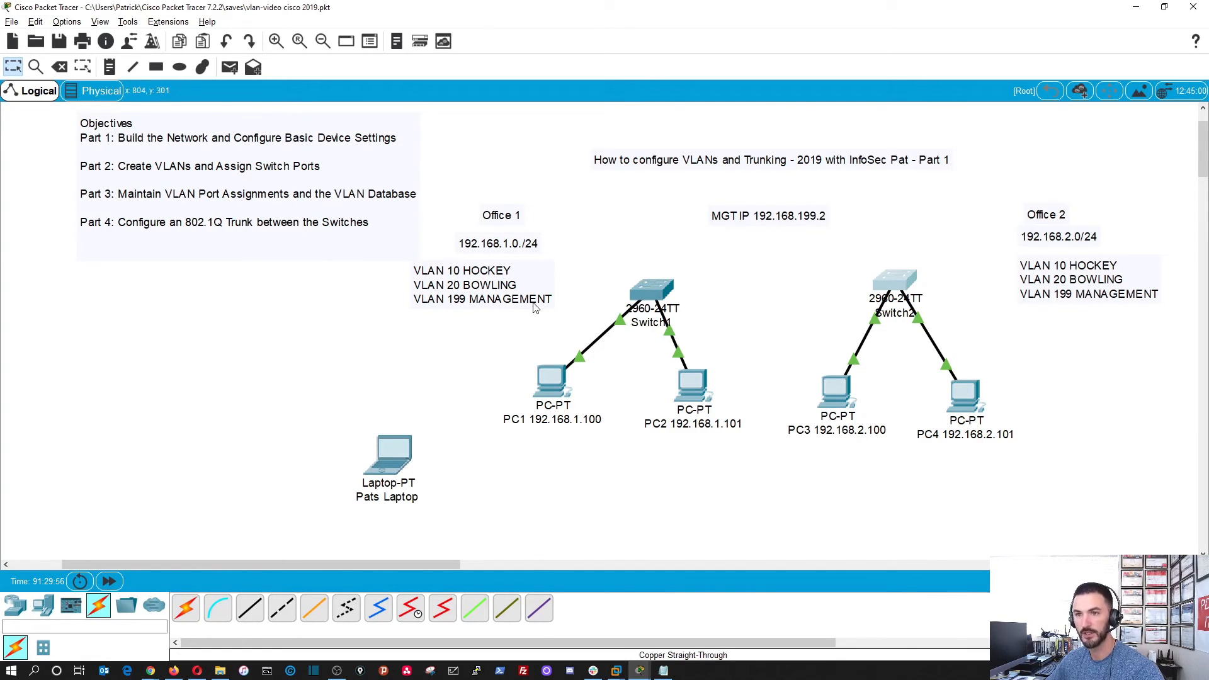